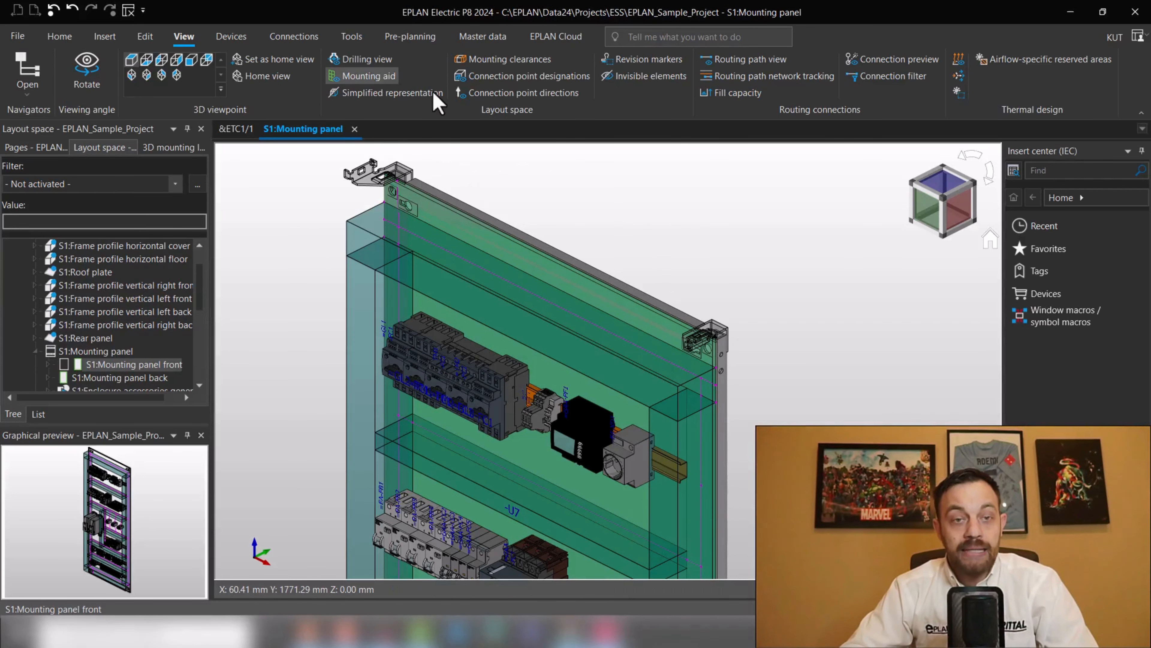
pyautogui.moveTo(361, 58)
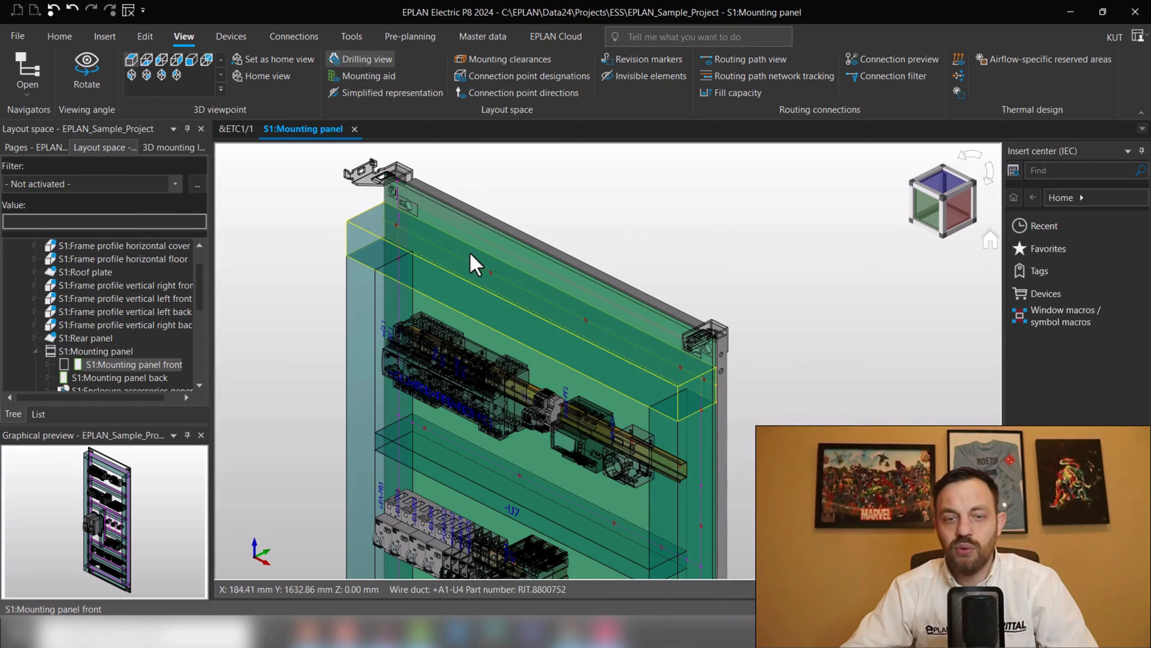
pyautogui.moveTo(639, 323)
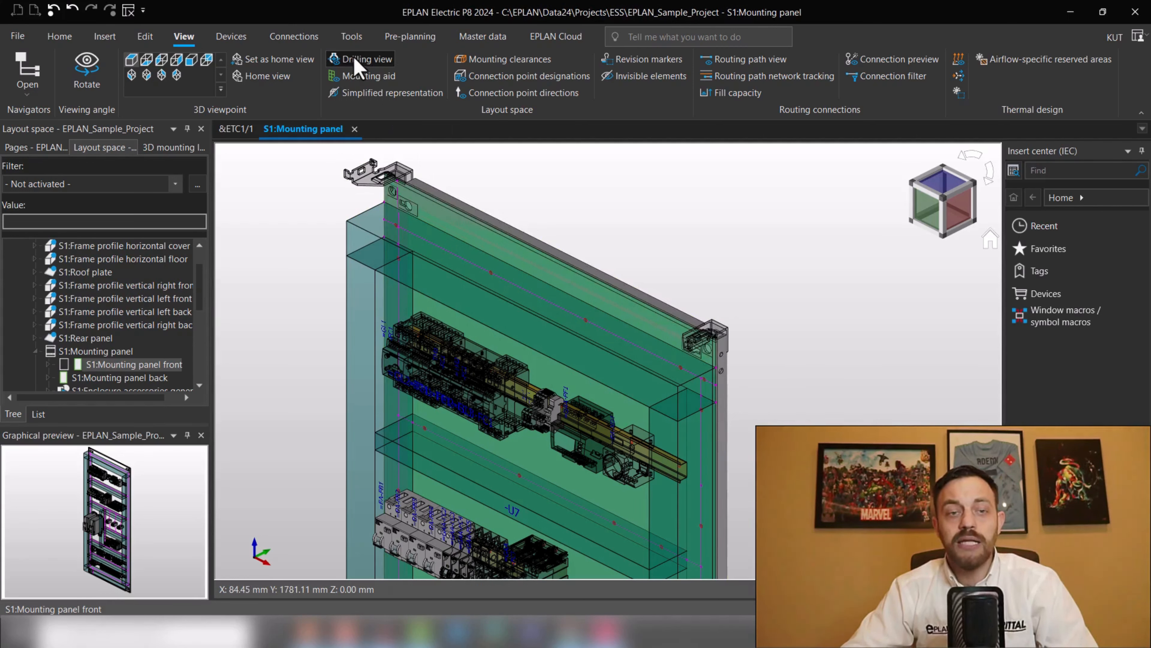
# Scroll the channel comments to the power dissipation air-conditioning fields question
pyautogui.click(366, 60)
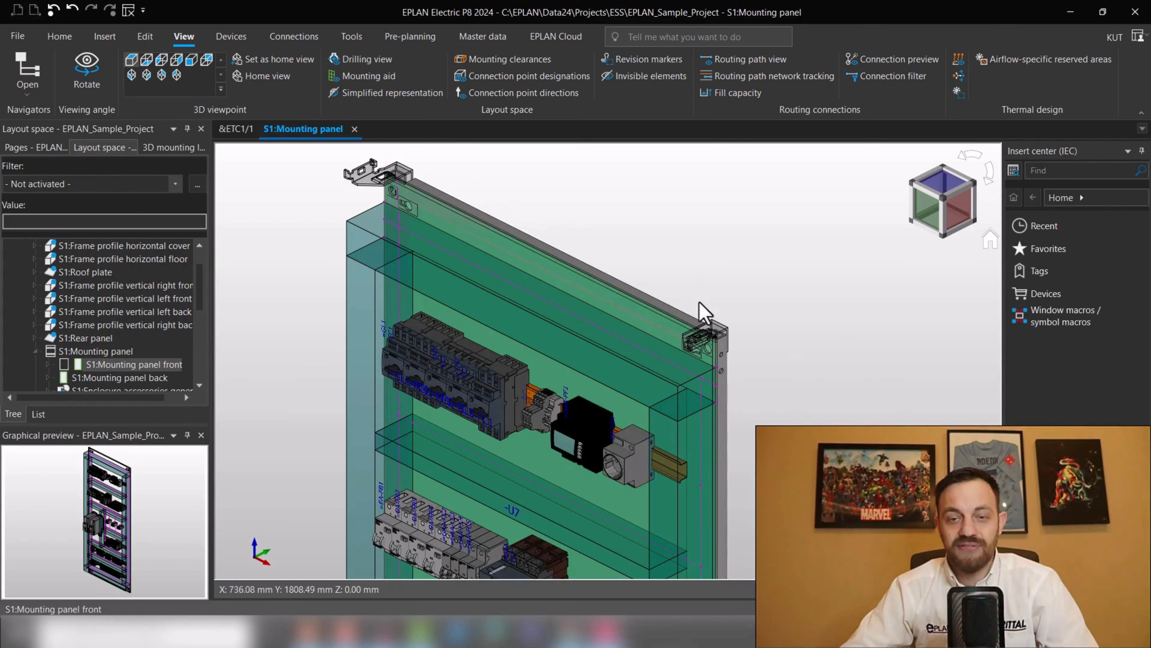
pyautogui.moveTo(353, 330)
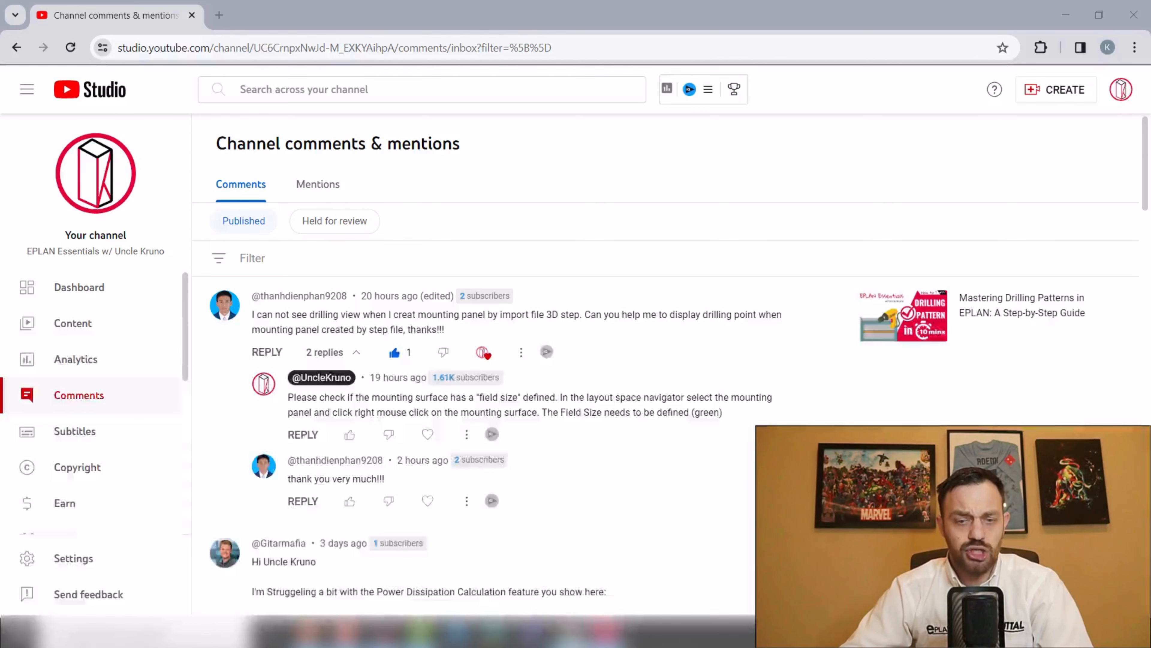
pyautogui.scroll(-3)
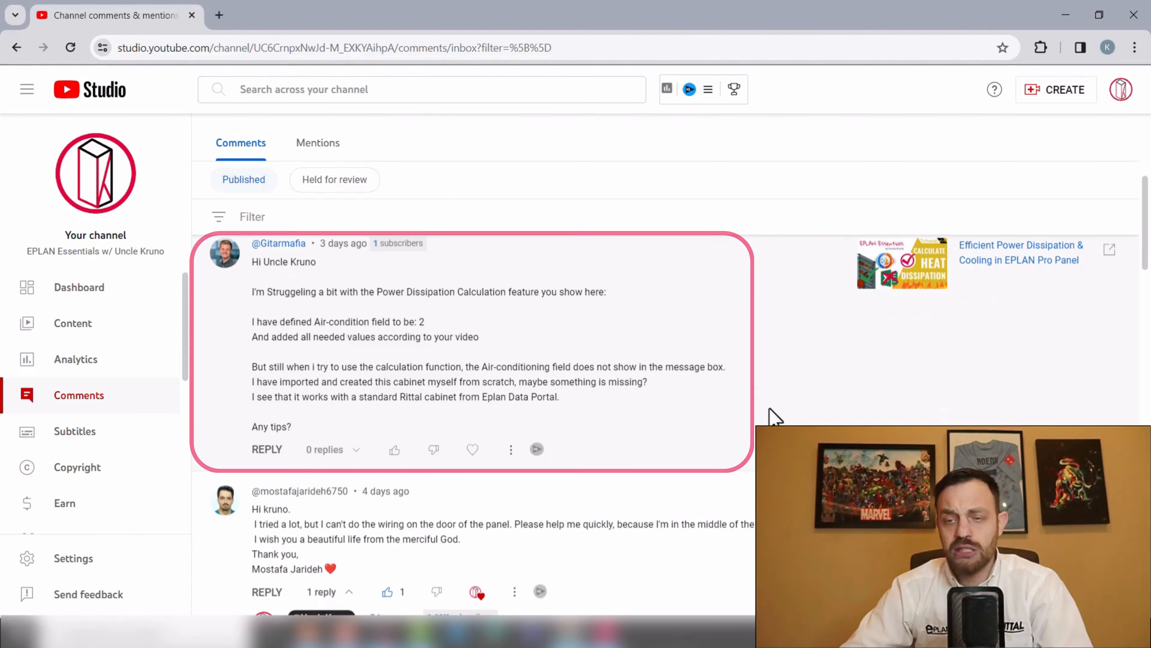
pyautogui.moveTo(826, 389)
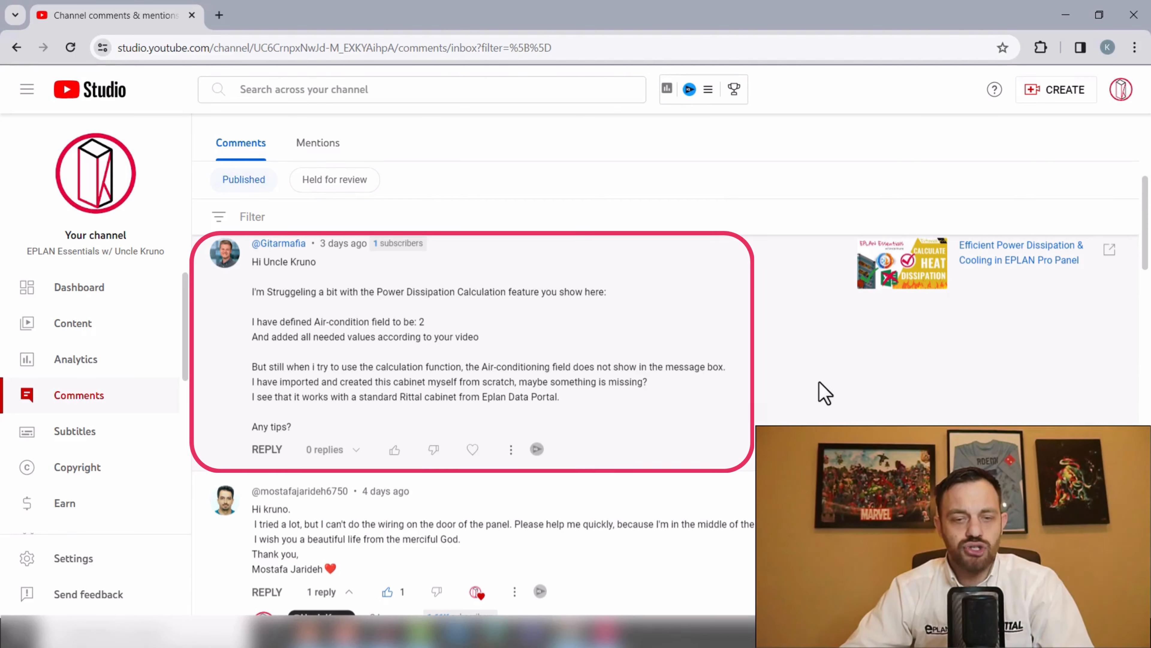
pyautogui.moveTo(716, 420)
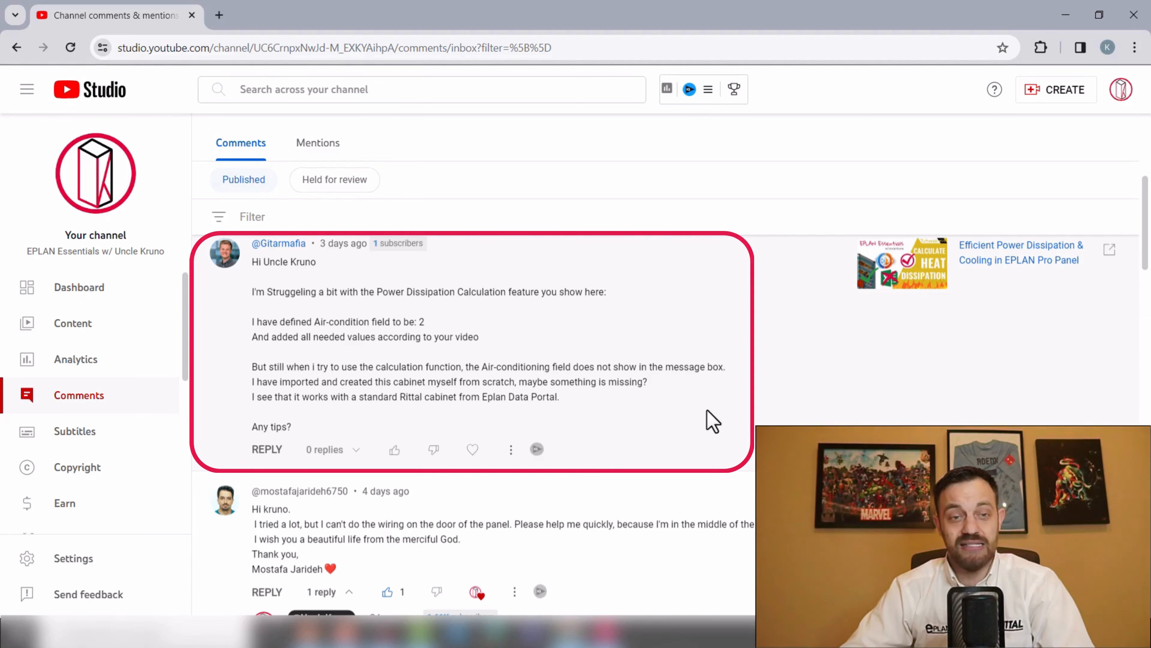
pyautogui.moveTo(653, 344)
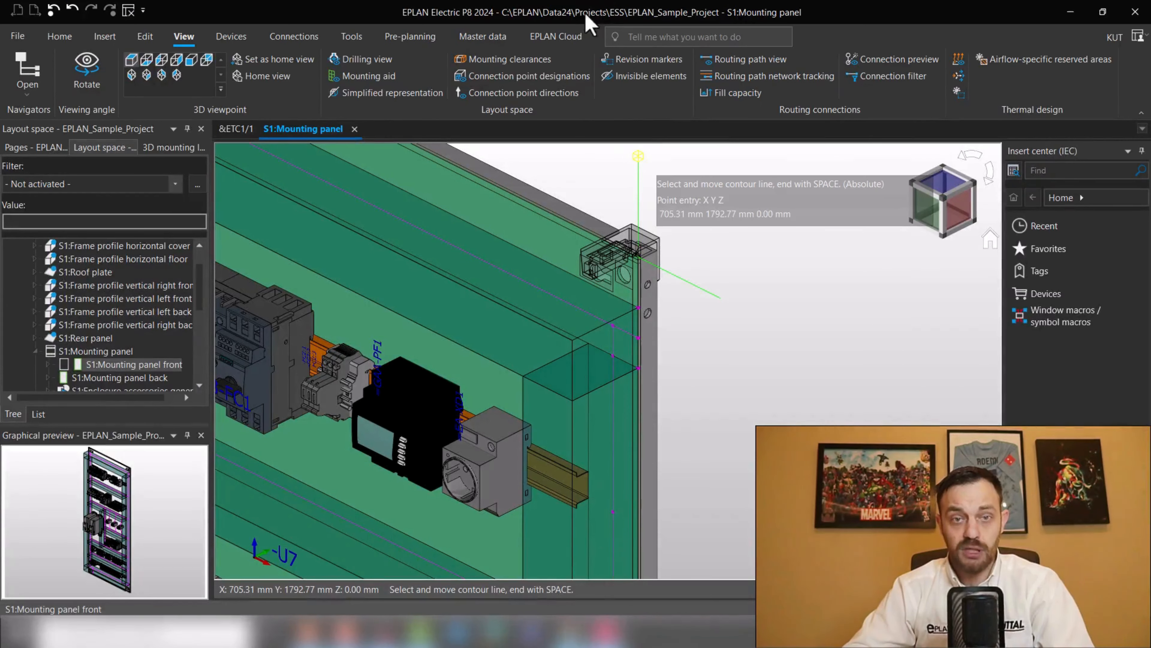
pyautogui.click(482, 36)
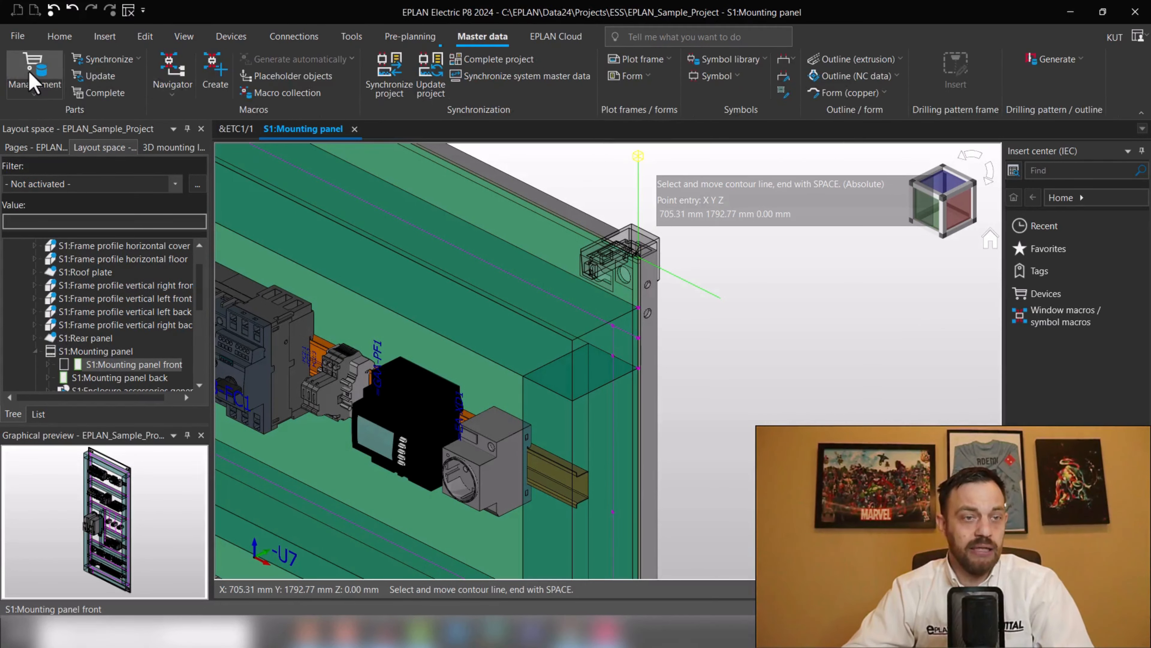
pyautogui.click(33, 74)
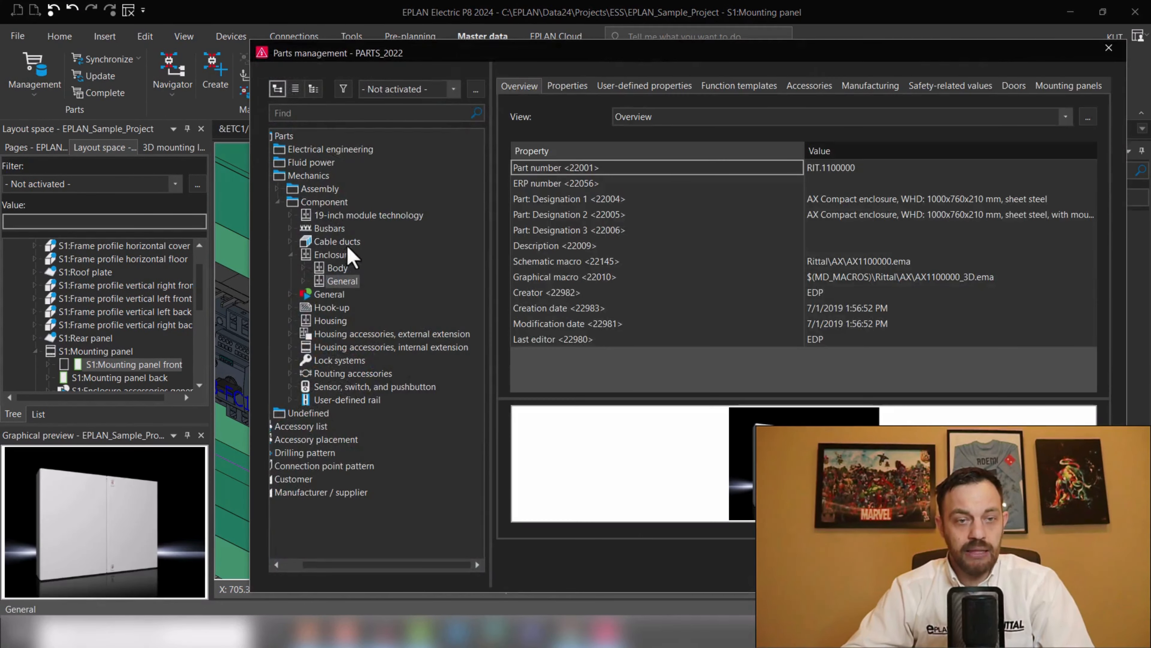
pyautogui.moveTo(338, 205)
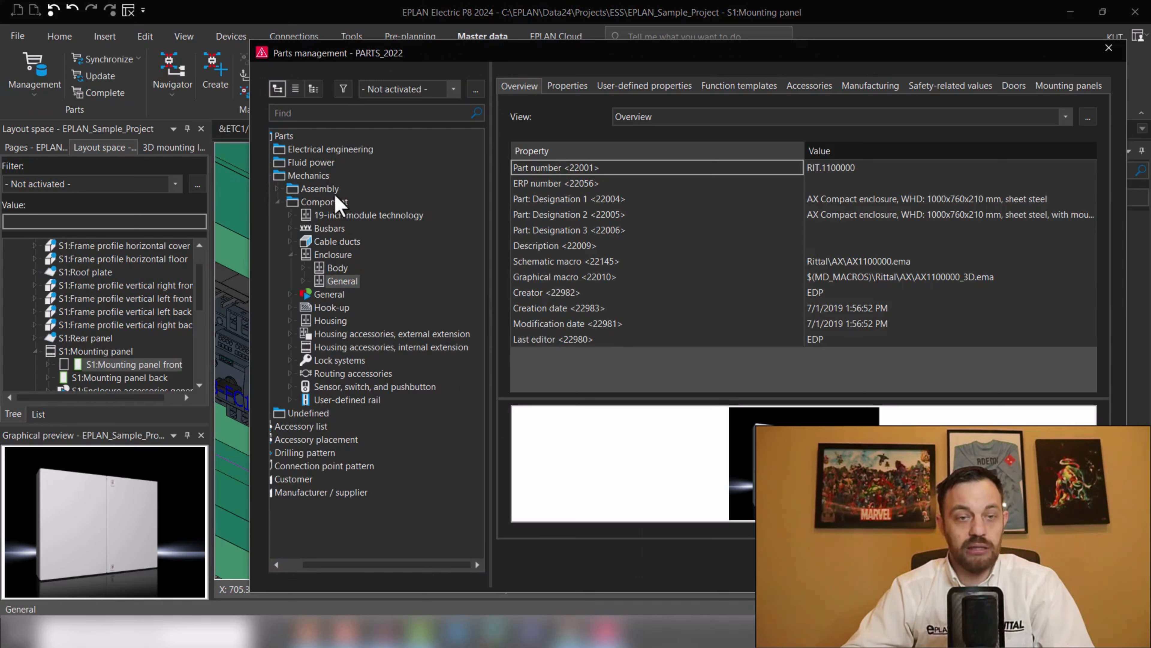
pyautogui.moveTo(316, 287)
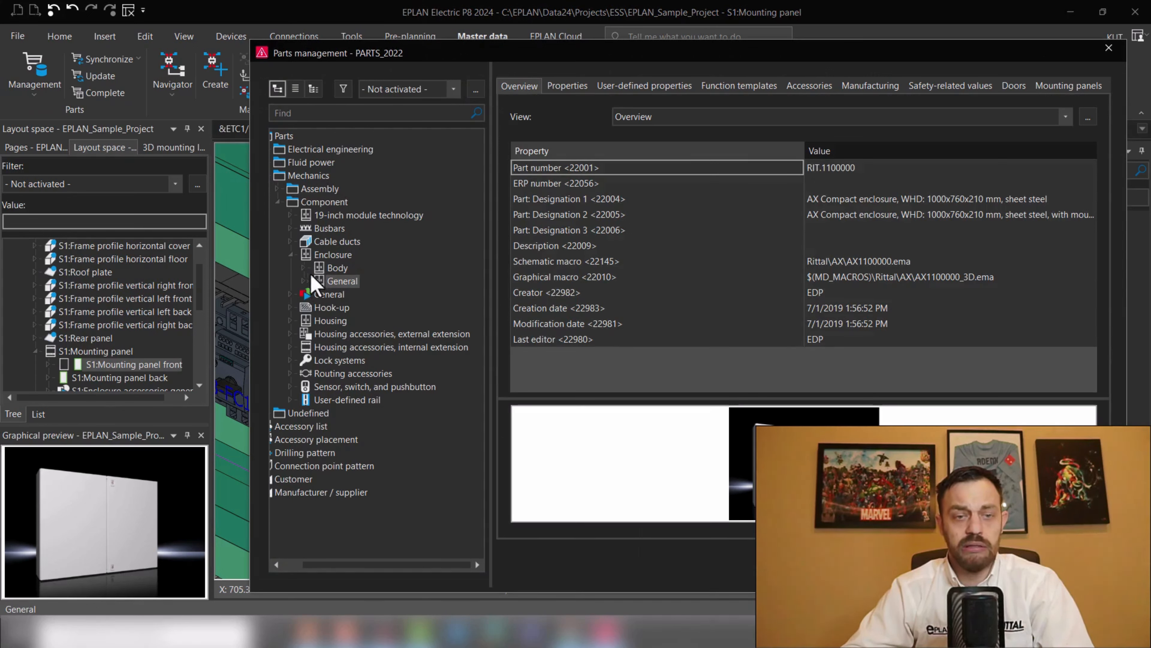
pyautogui.moveTo(681, 141)
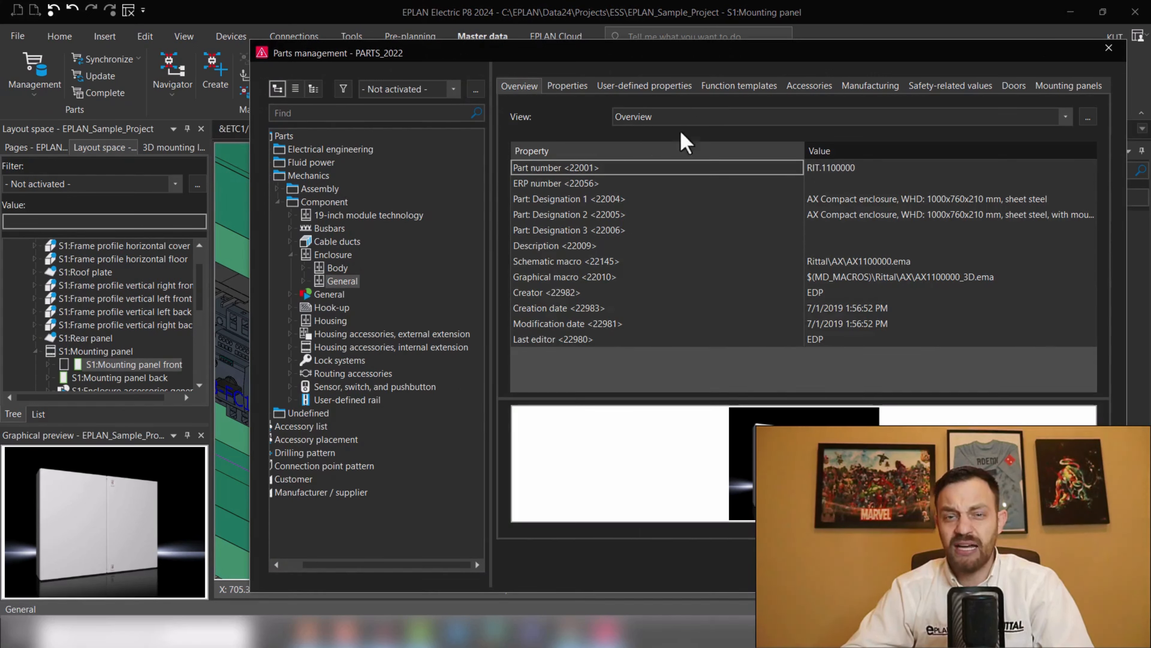
pyautogui.click(739, 85)
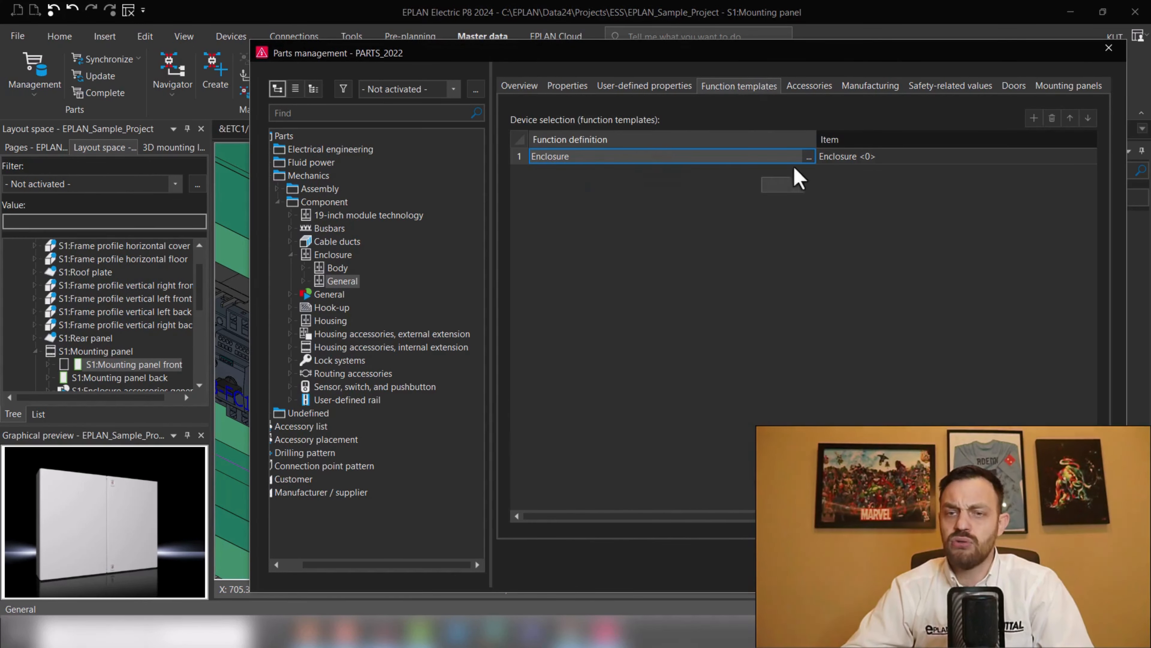
pyautogui.click(519, 86)
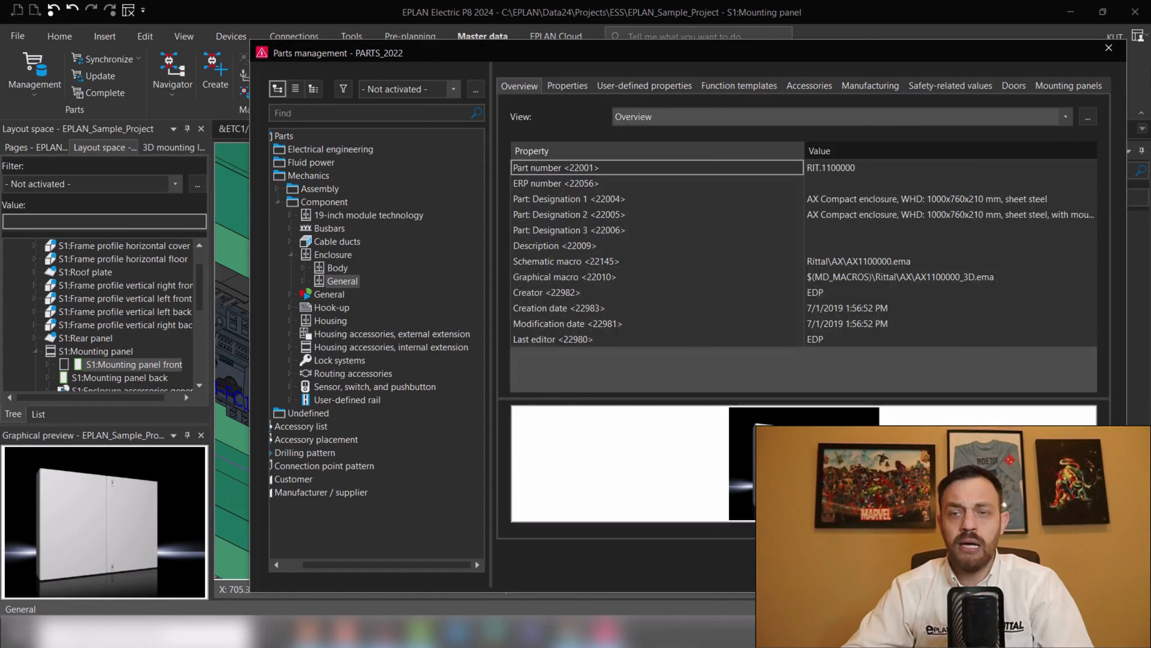
pyautogui.click(1109, 48)
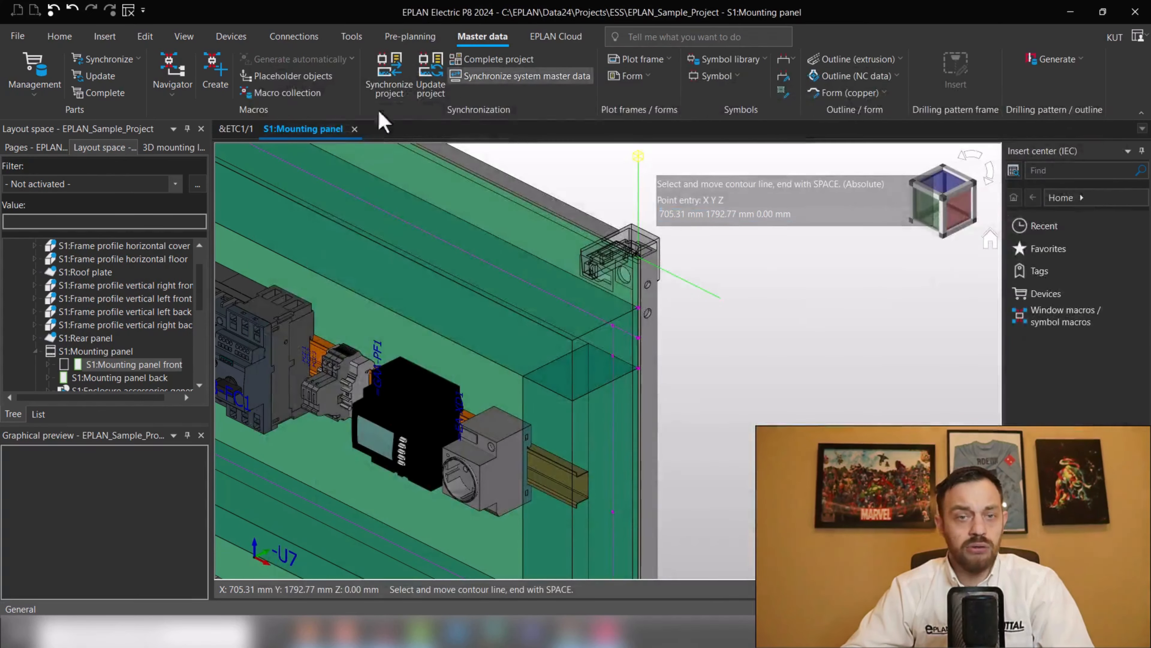
pyautogui.click(351, 36)
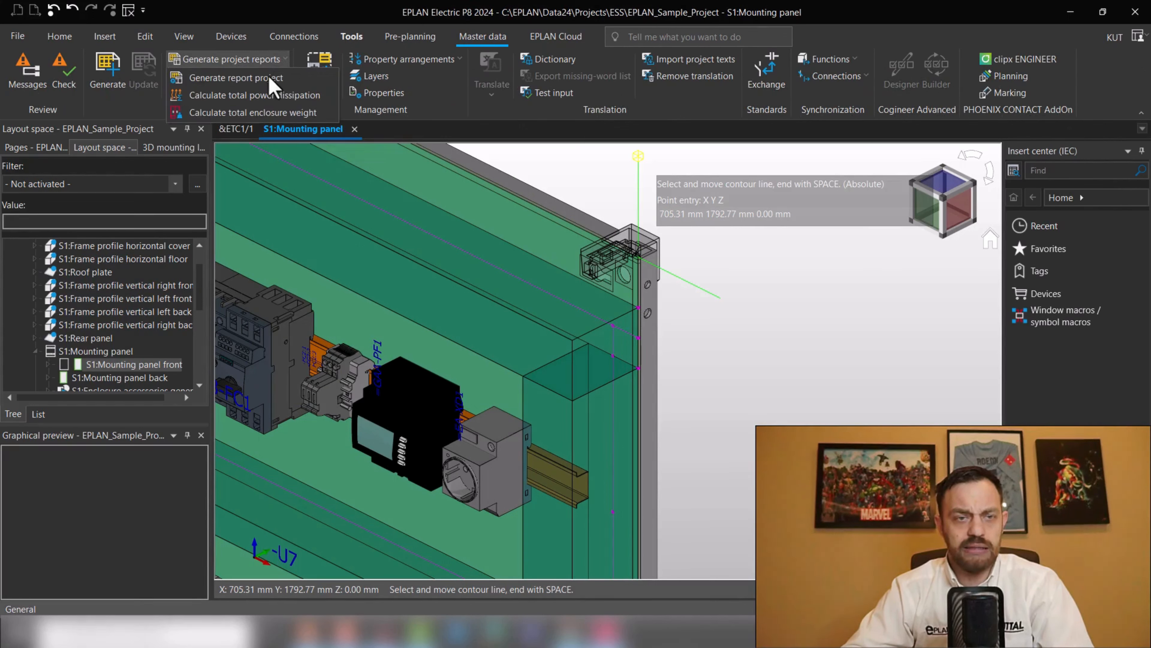
pyautogui.click(262, 96)
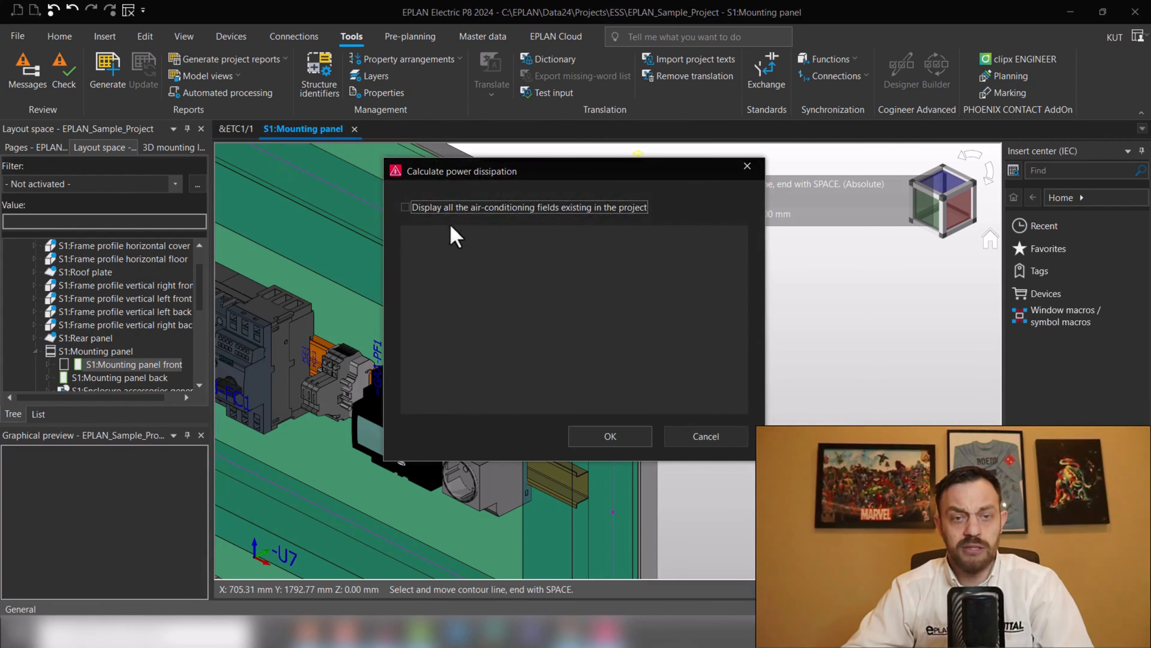
pyautogui.click(405, 207)
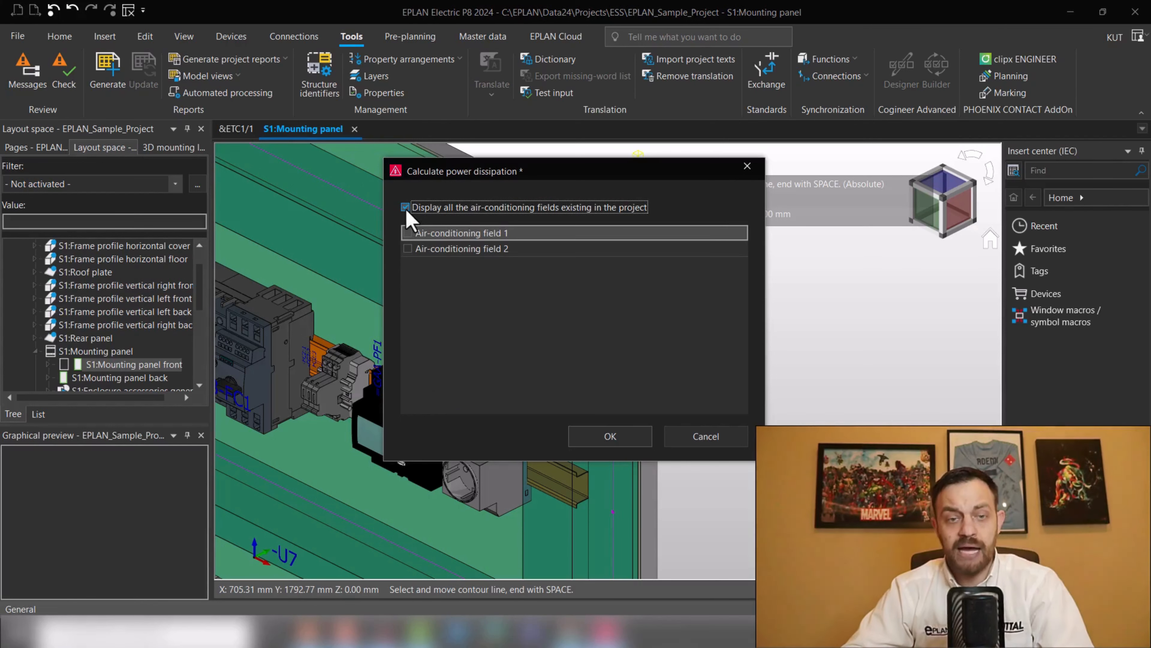
pyautogui.click(405, 206)
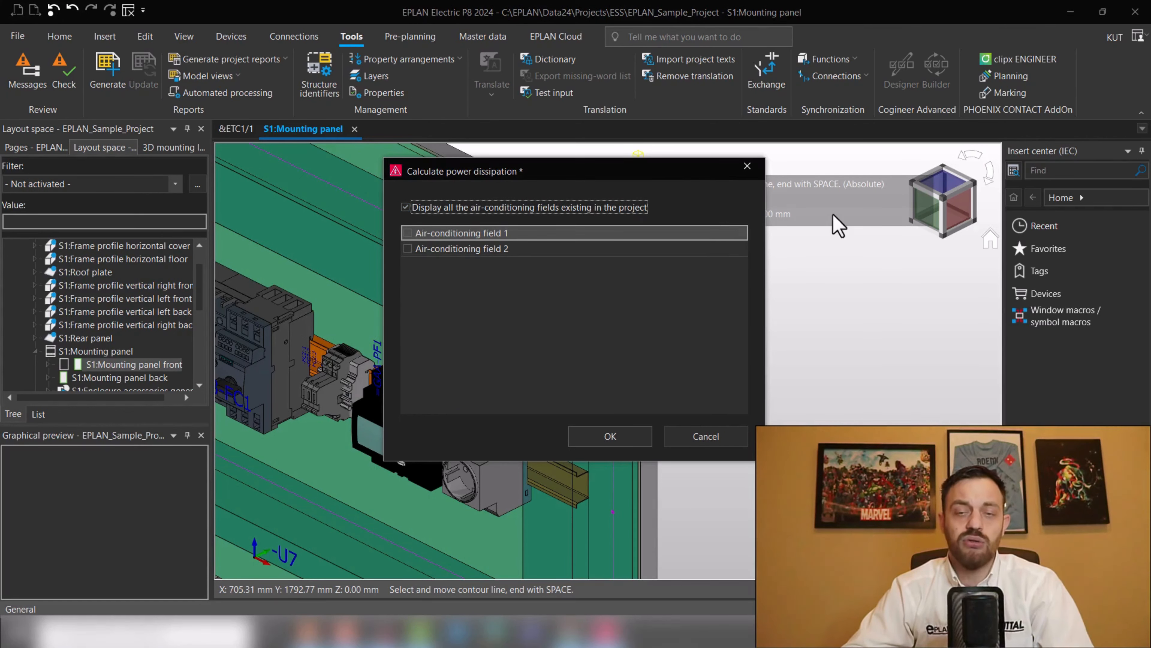
pyautogui.click(610, 436)
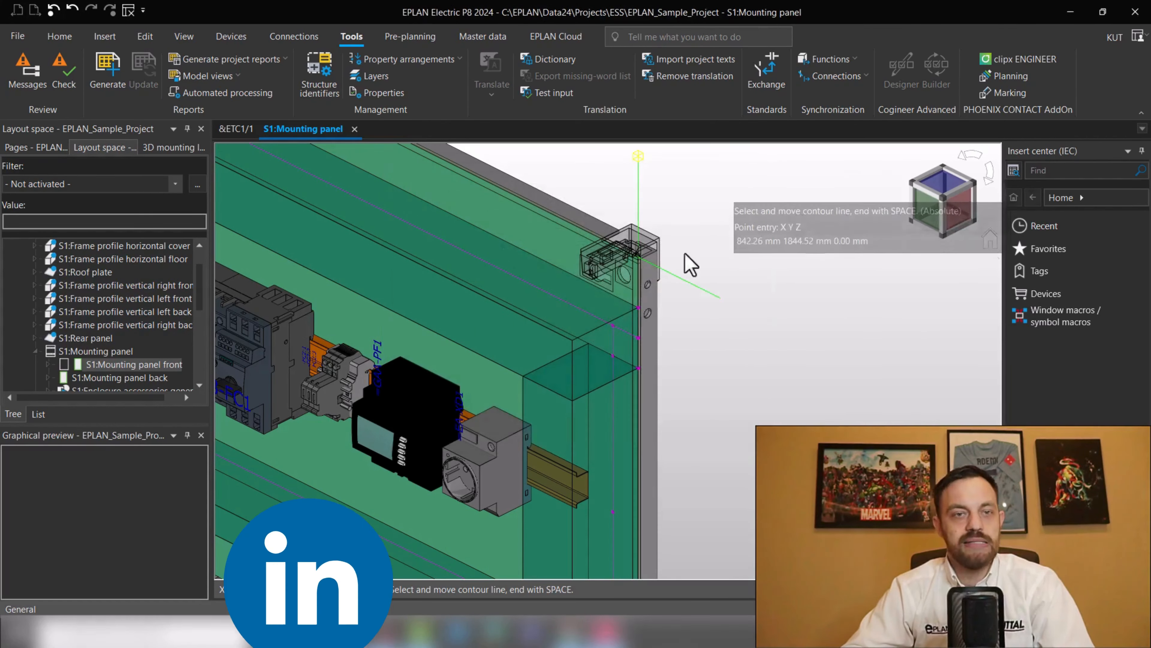
pyautogui.moveTo(745, 382)
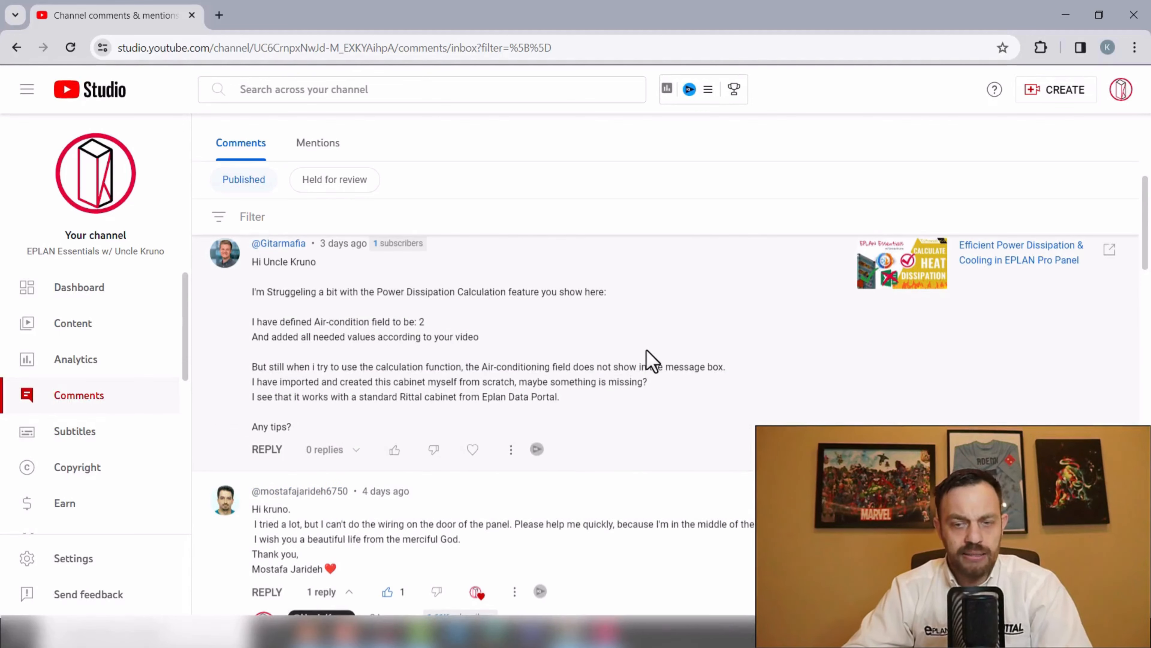
# Scroll the comments down to the panel door wiring question and its reply
pyautogui.scroll(-3)
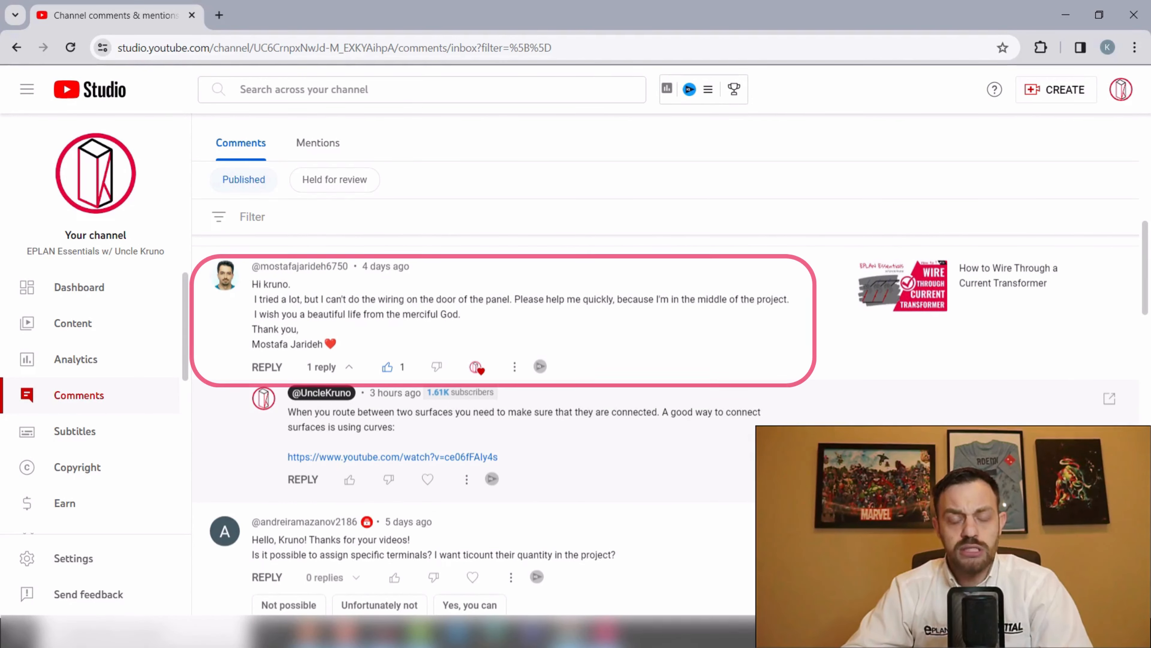
pyautogui.moveTo(444, 337)
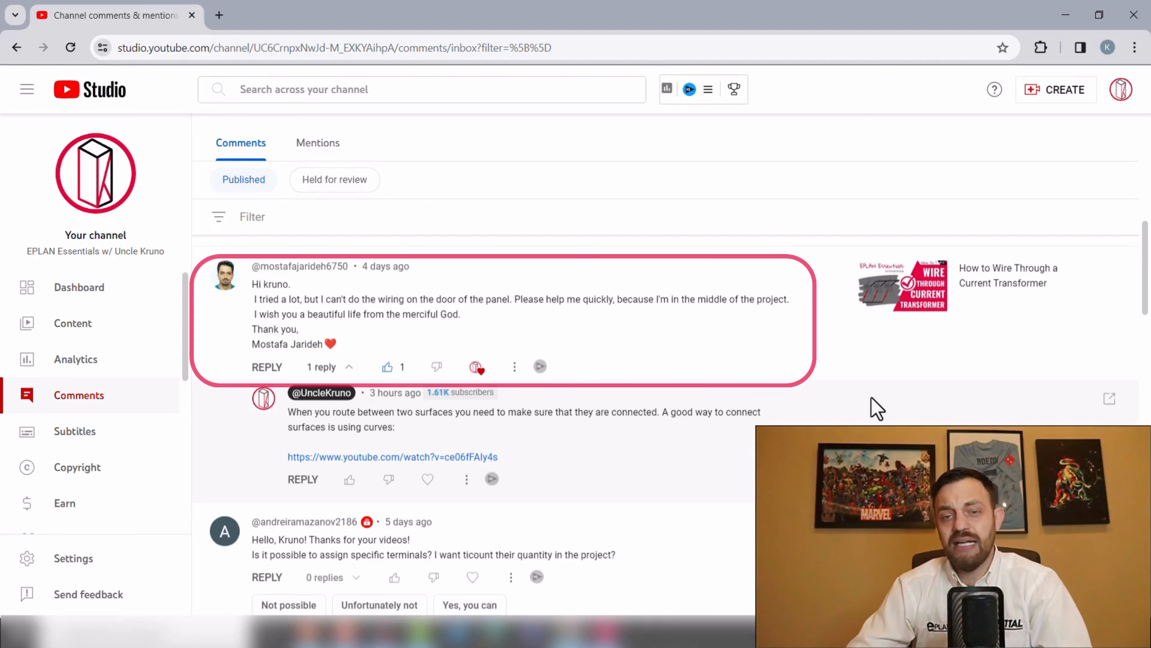
pyautogui.moveTo(713, 478)
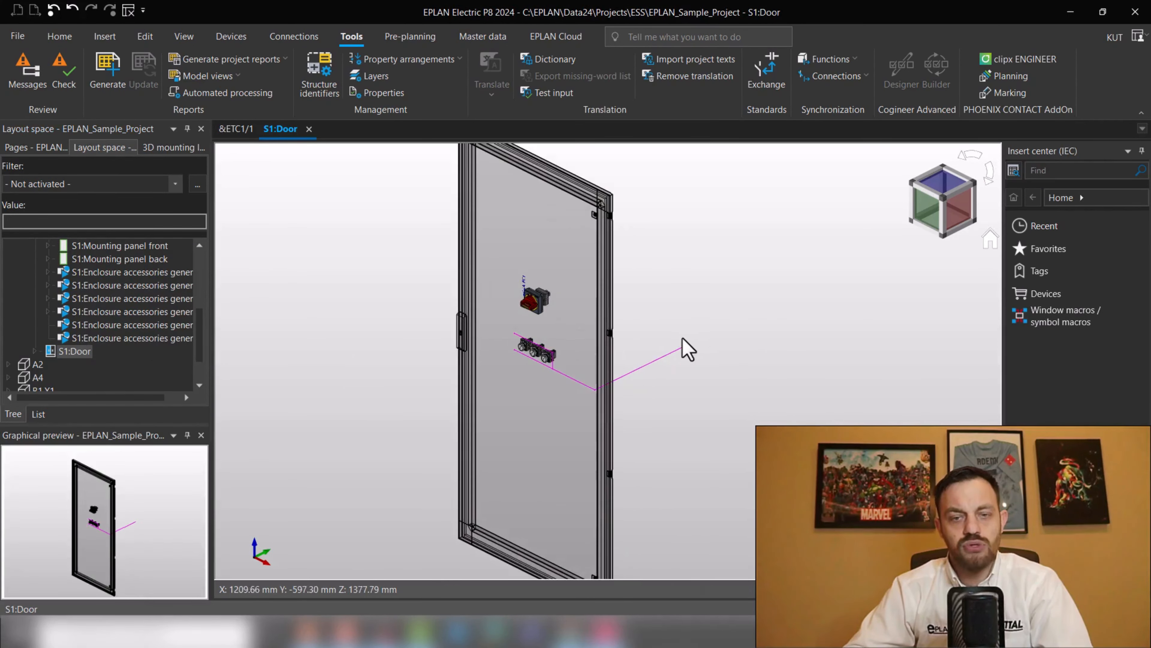
pyautogui.moveTo(510, 360)
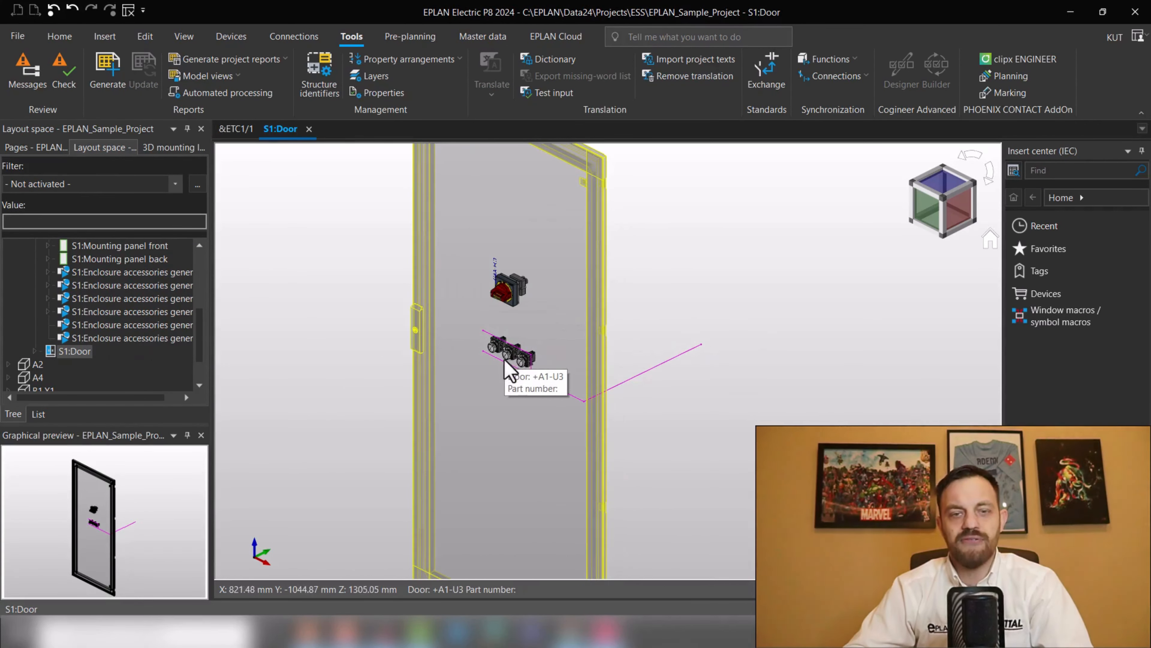
pyautogui.moveTo(716, 348)
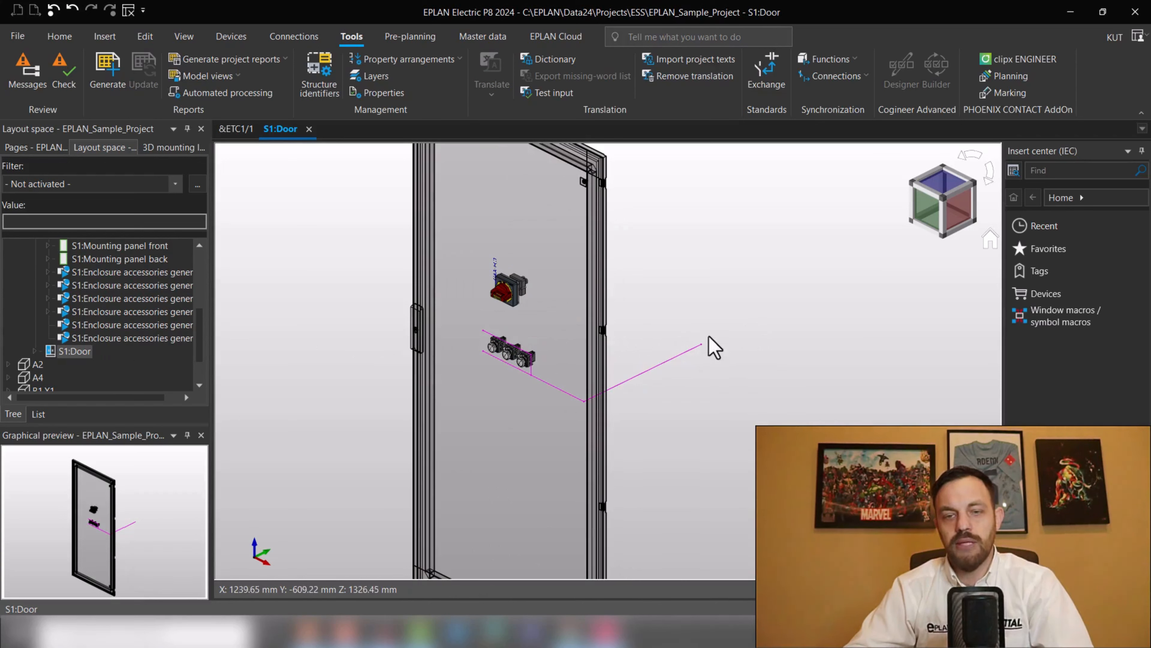
pyautogui.moveTo(726, 372)
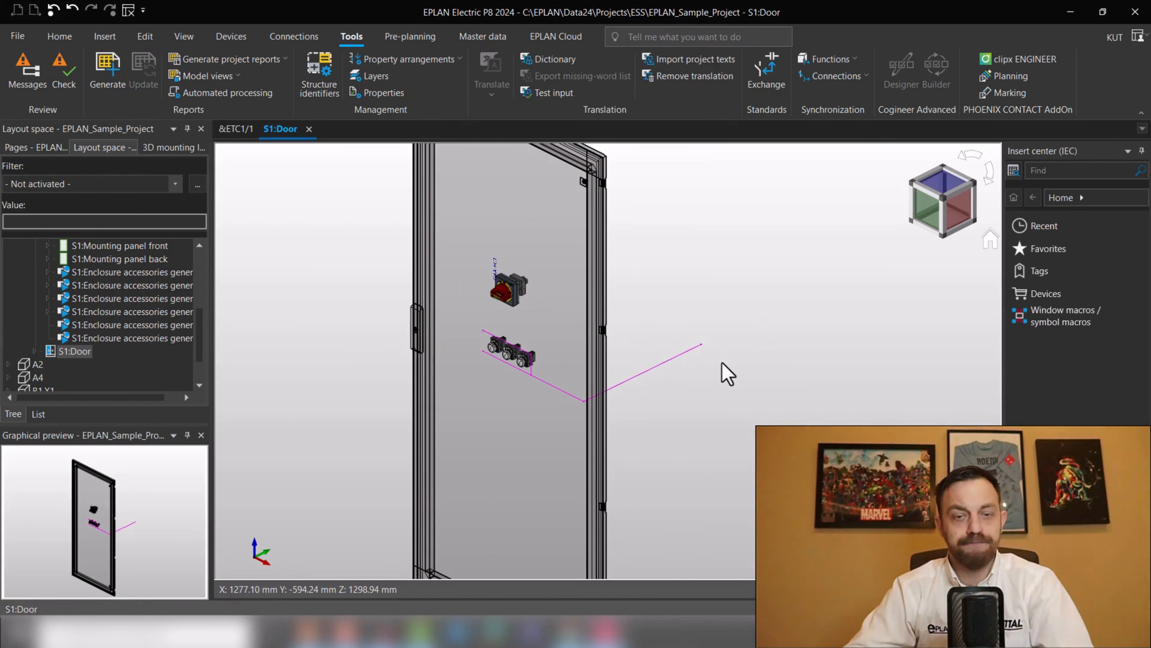
pyautogui.moveTo(645, 402)
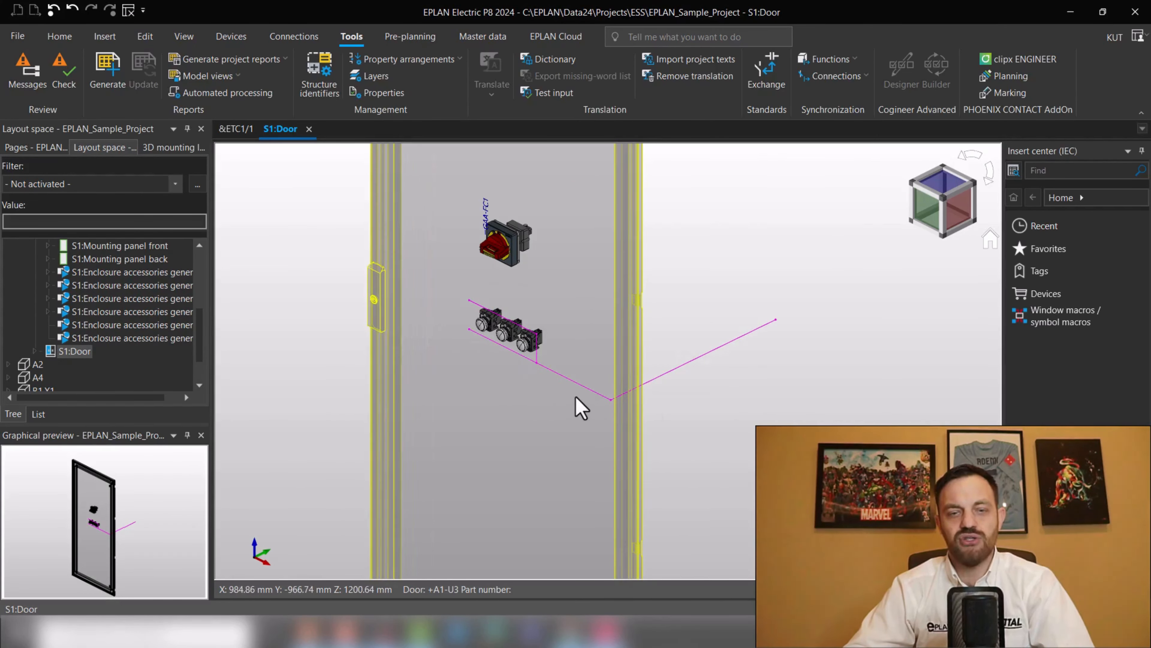
pyautogui.moveTo(602, 428)
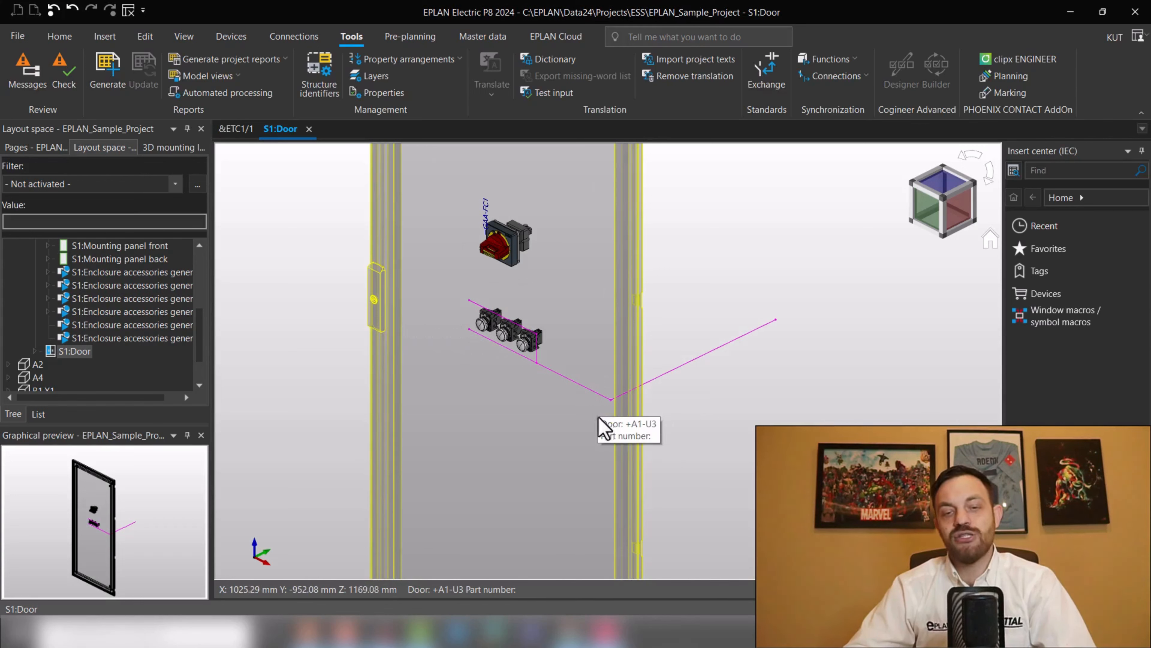
pyautogui.moveTo(474, 367)
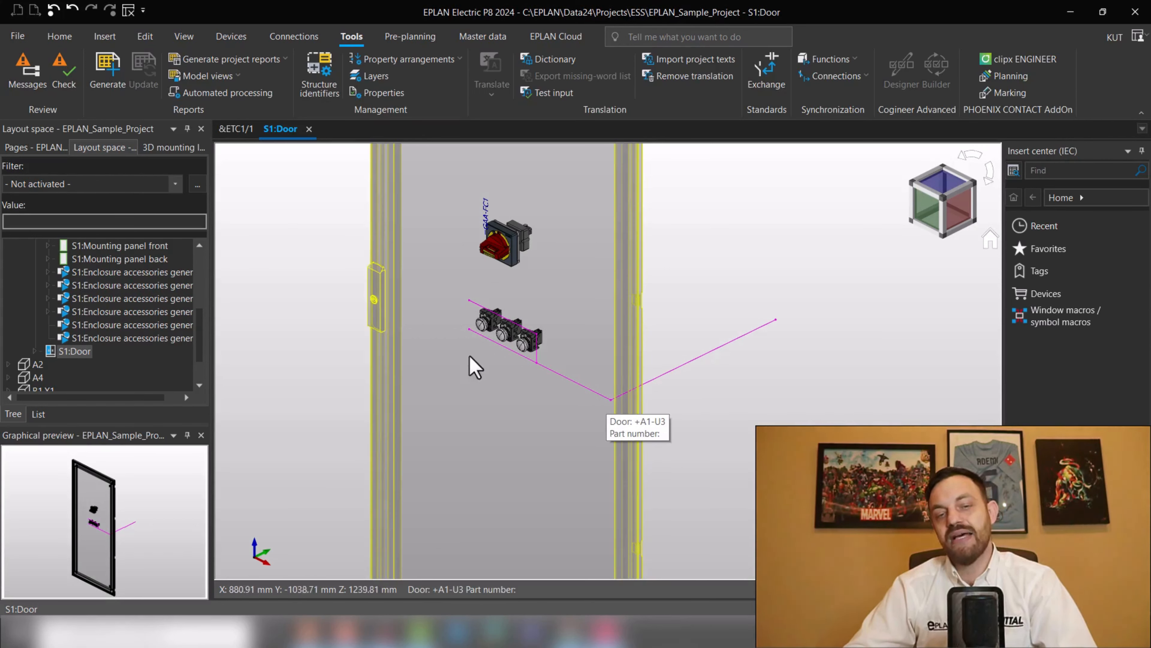
pyautogui.moveTo(775, 338)
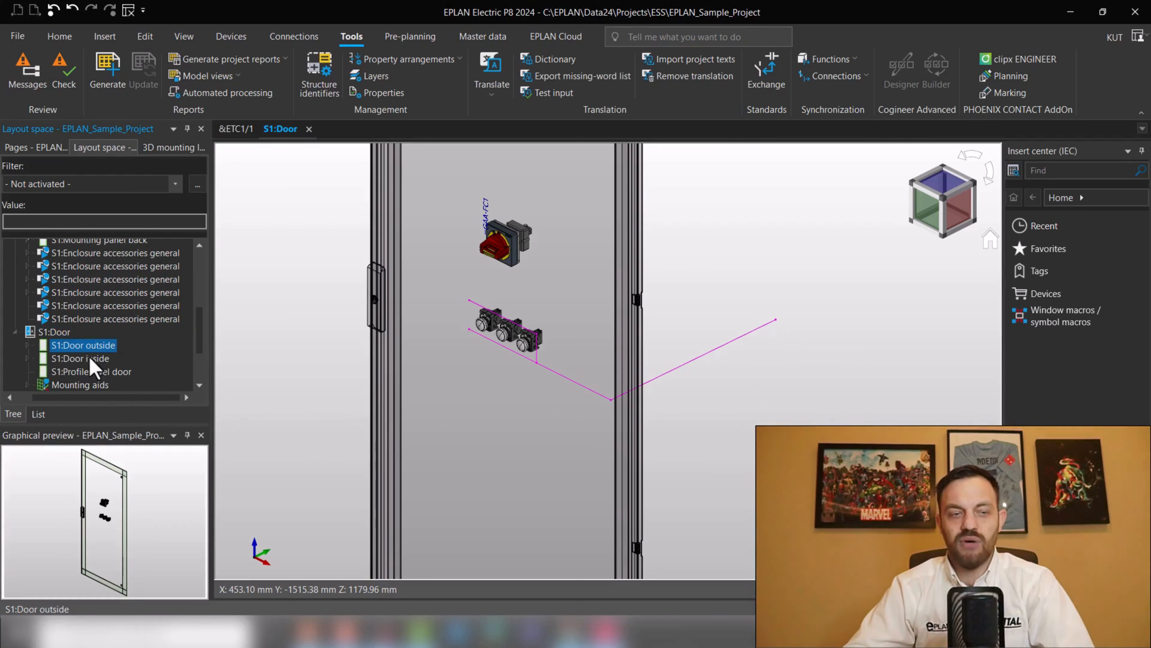
pyautogui.moveTo(125, 351)
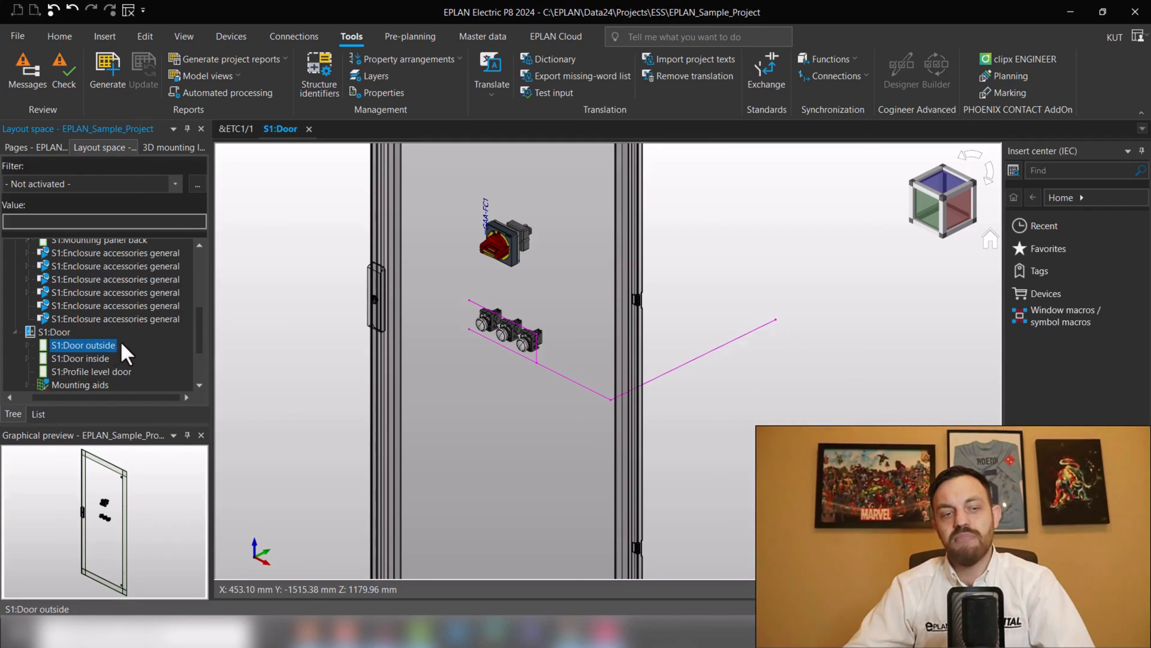
pyautogui.moveTo(118, 359)
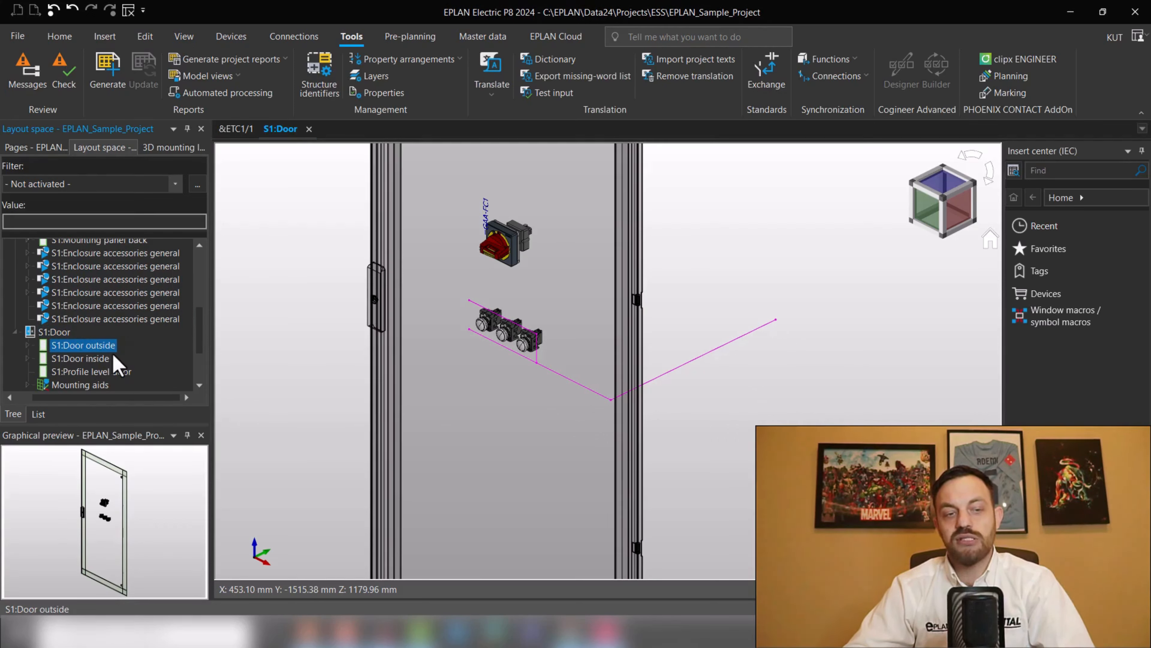
pyautogui.moveTo(132, 382)
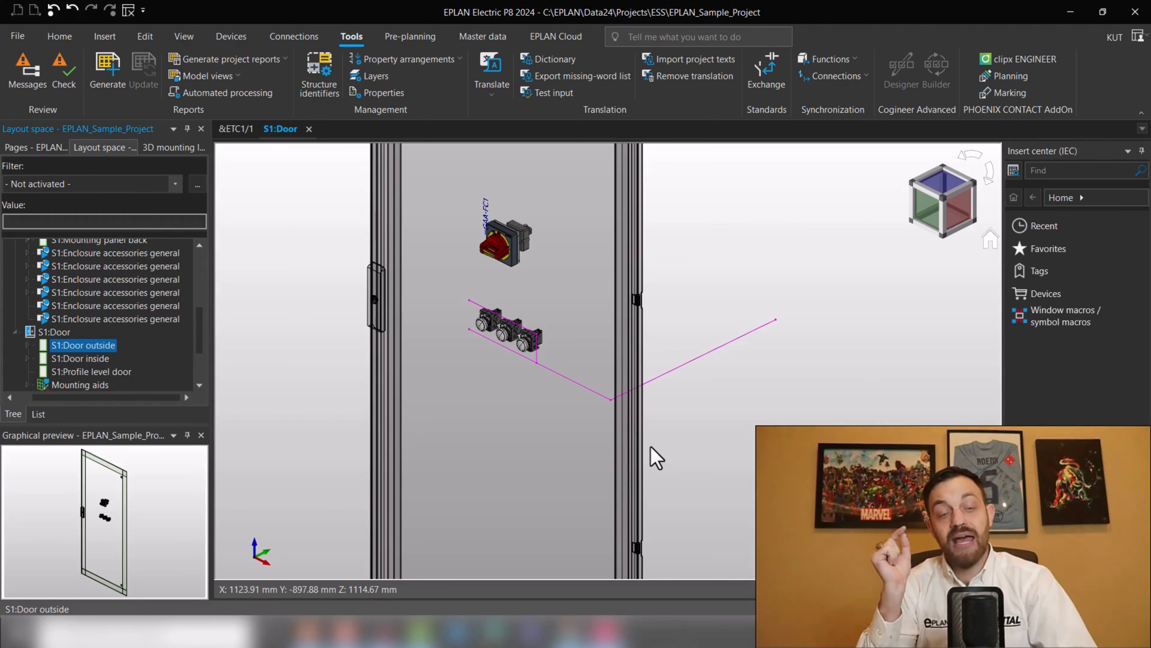
pyautogui.moveTo(157, 419)
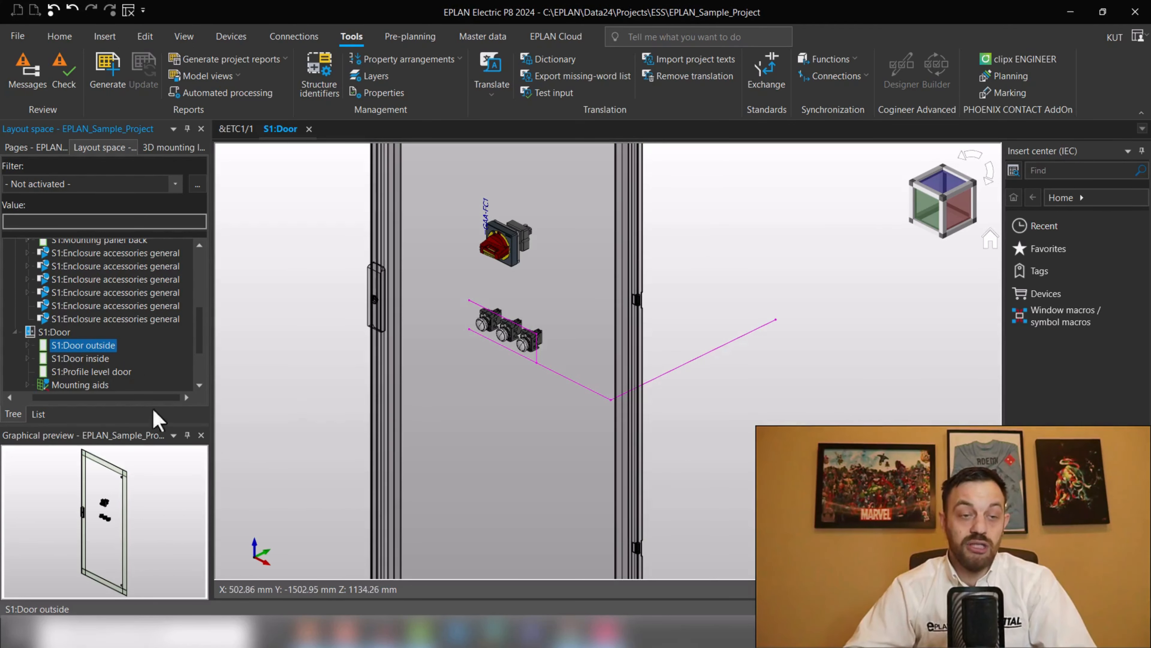
# Preview the S1:Door profile level and inside surfaces in the layout space navigator
pyautogui.click(91, 371)
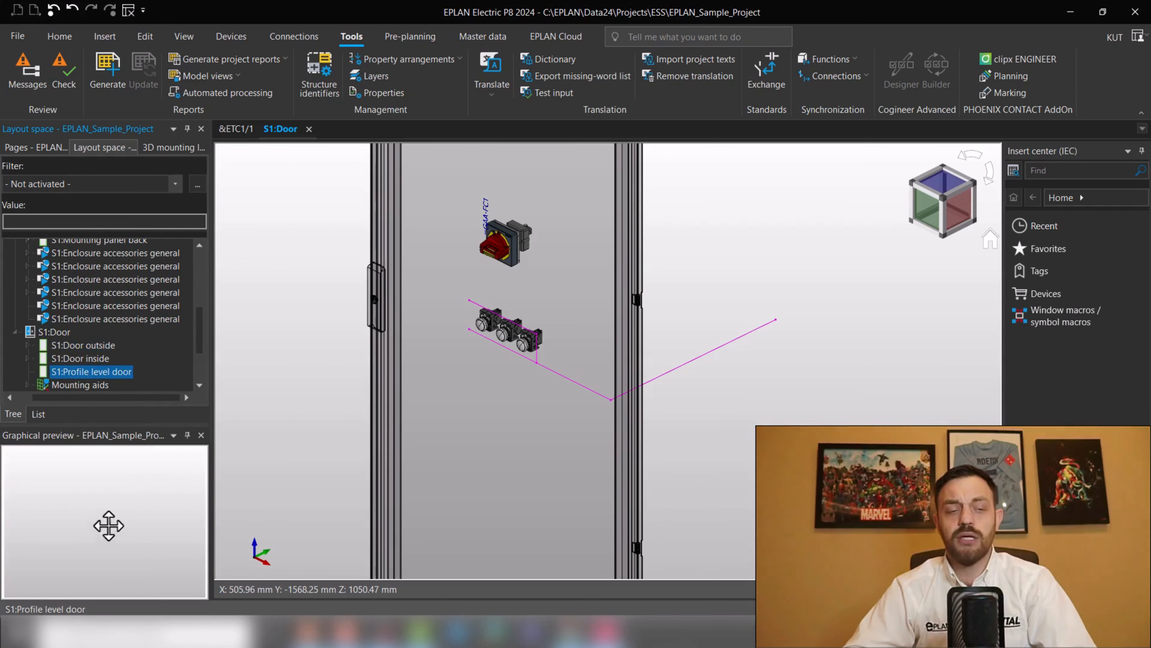
pyautogui.click(80, 359)
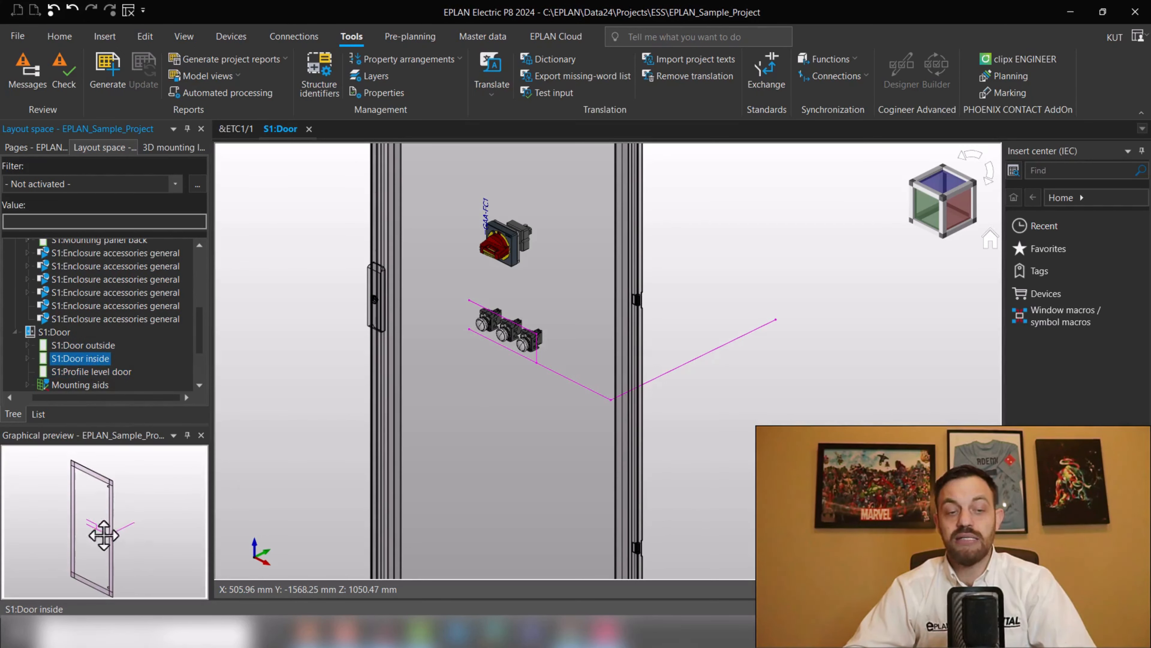
pyautogui.moveTo(730, 473)
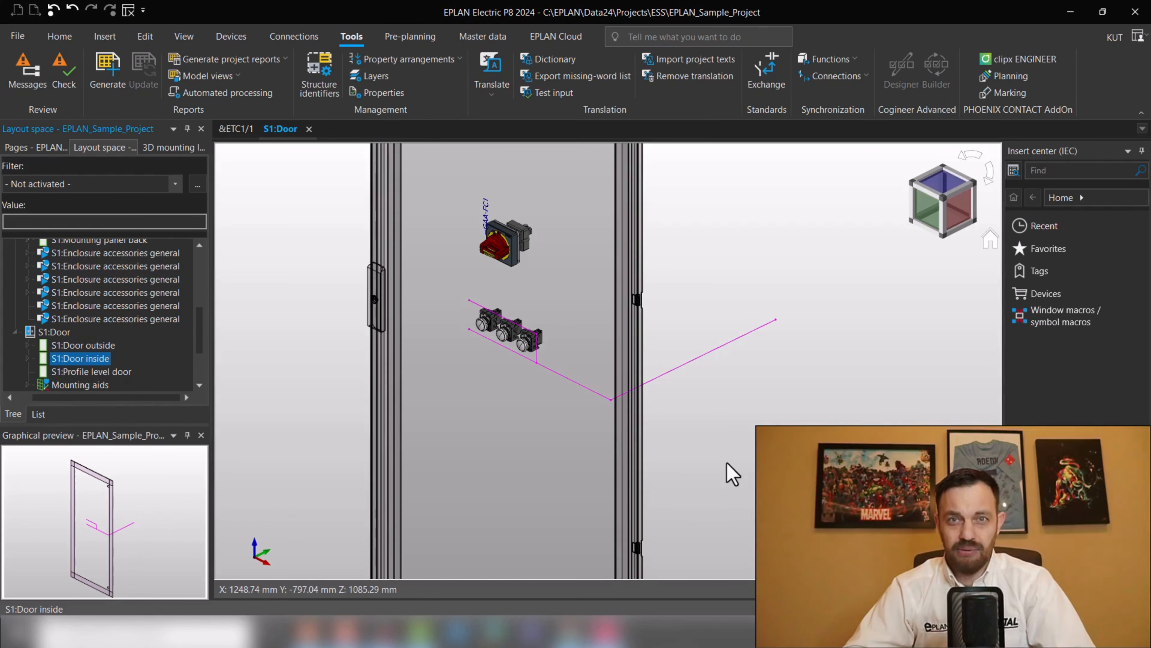
pyautogui.moveTo(588, 422)
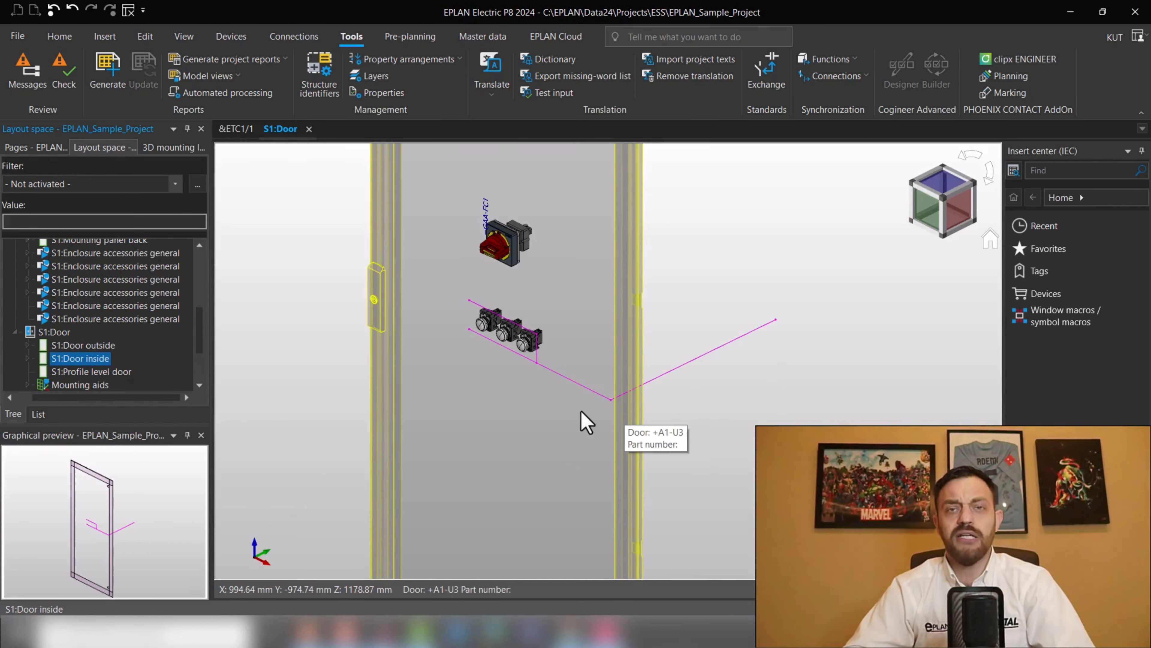
pyautogui.moveTo(466, 356)
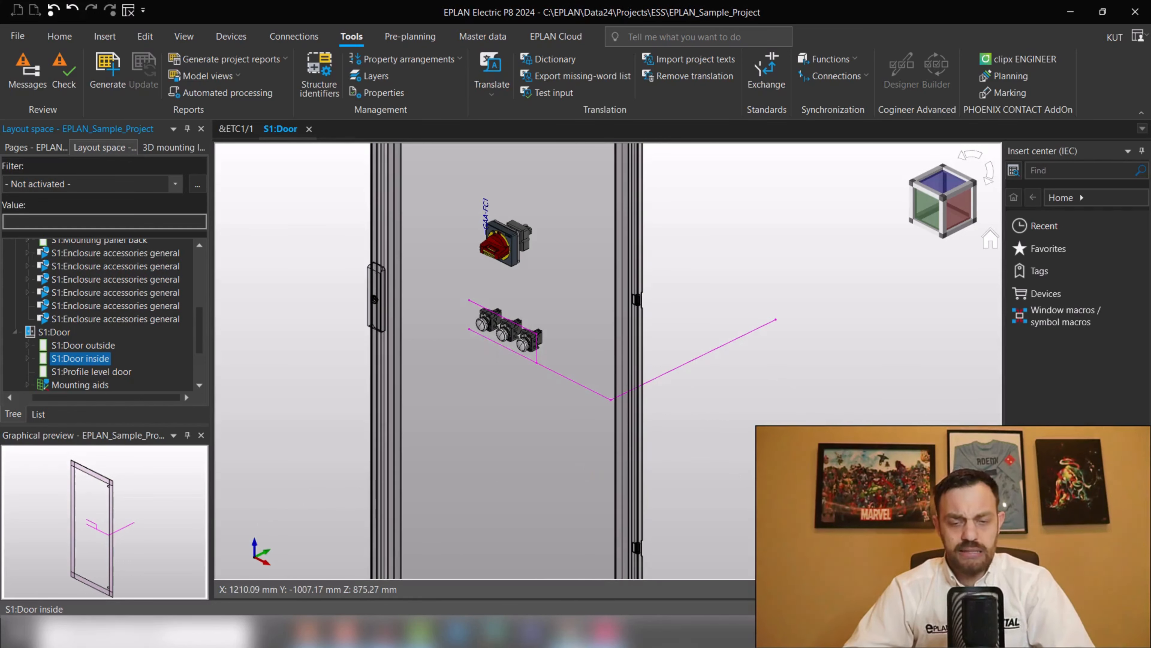
pyautogui.click(378, 294)
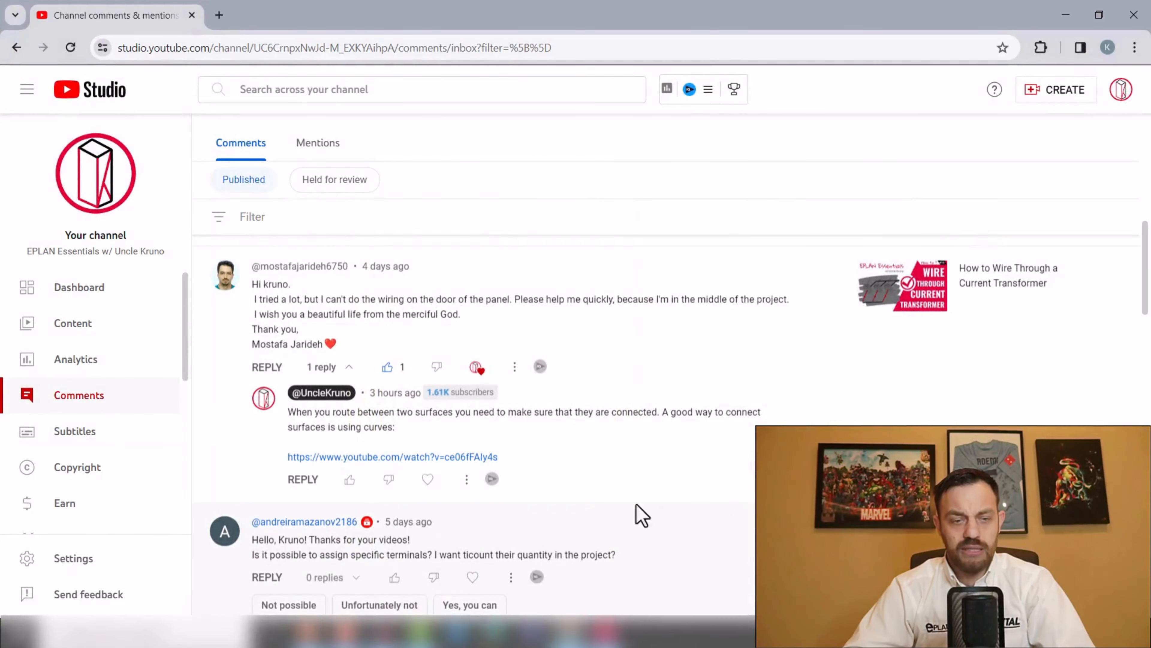
# Scroll the comments down to the question about assigning and counting specific terminals
pyautogui.scroll(-3)
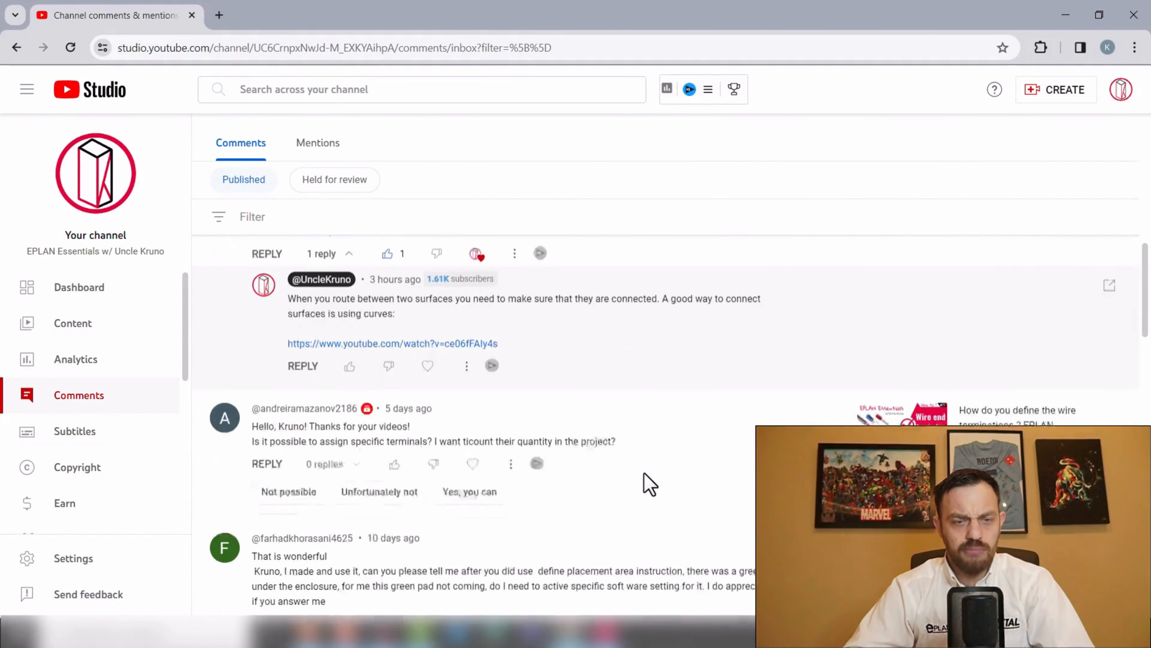
pyautogui.scroll(-3)
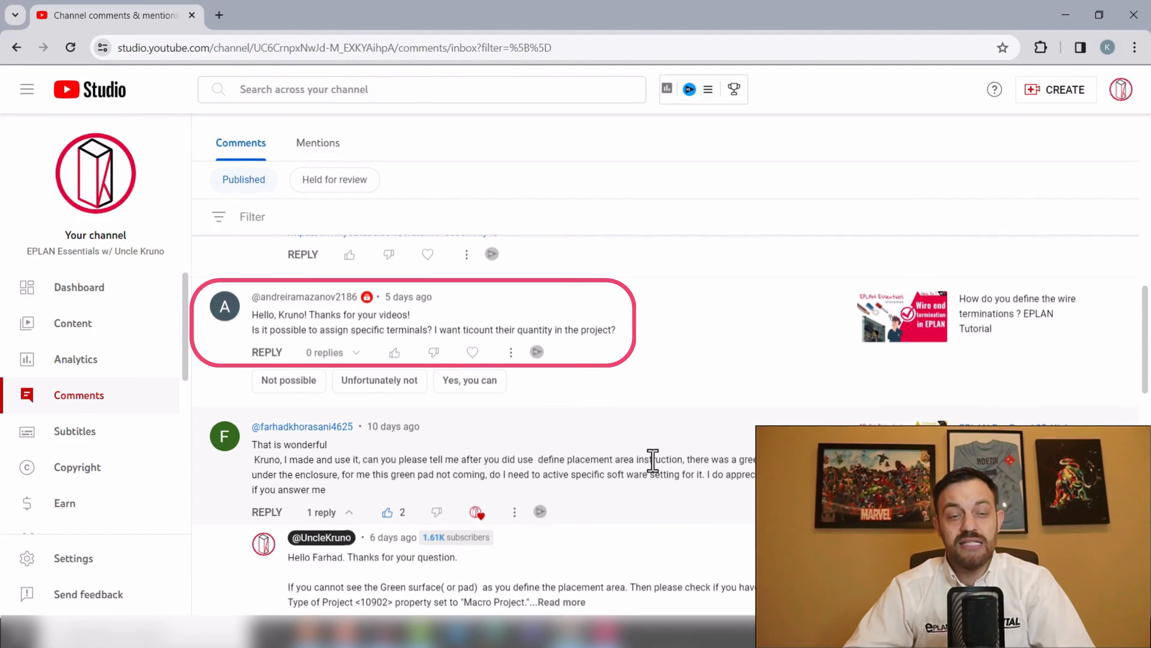
pyautogui.moveTo(617, 419)
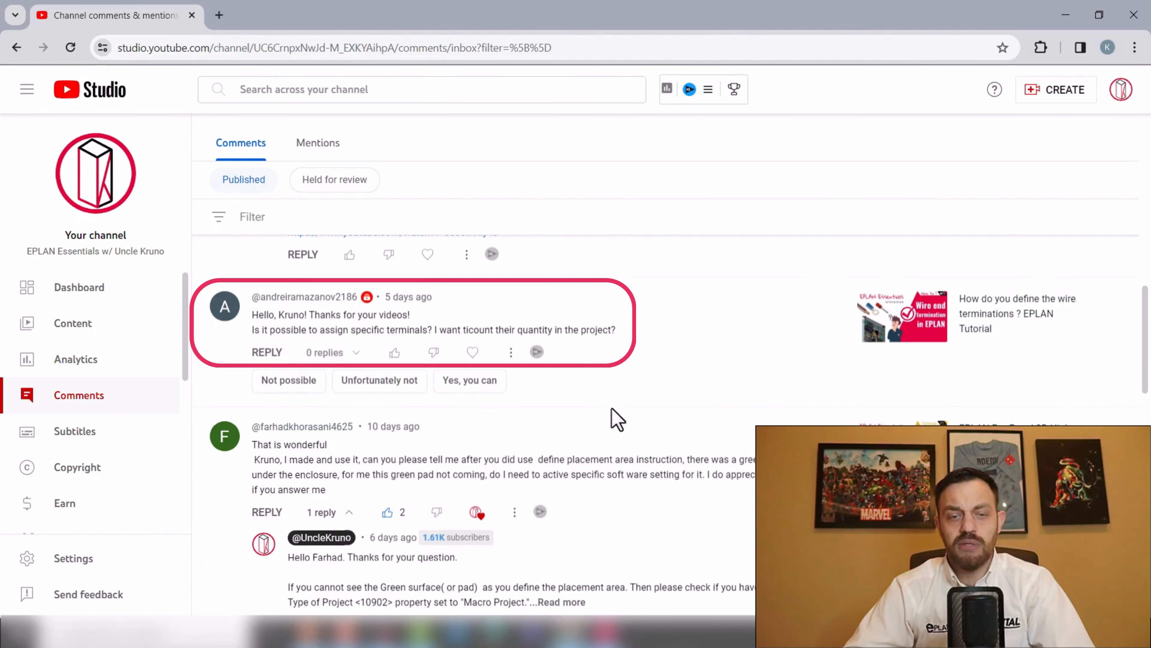
pyautogui.moveTo(587, 426)
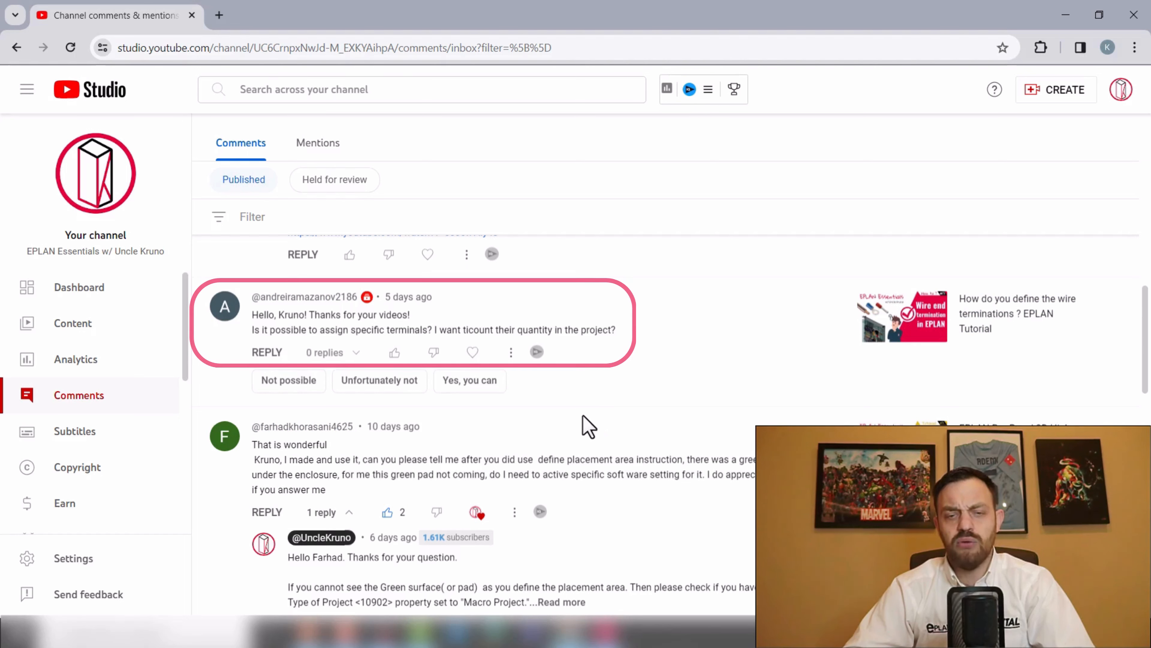
pyautogui.moveTo(979, 401)
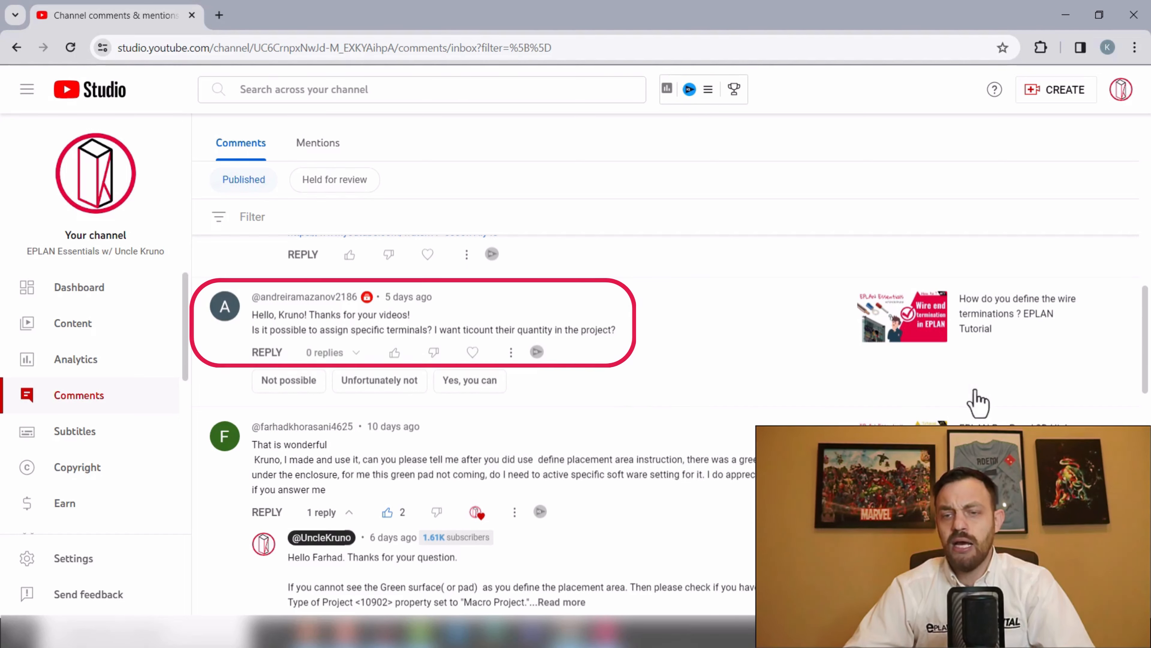
pyautogui.moveTo(962, 378)
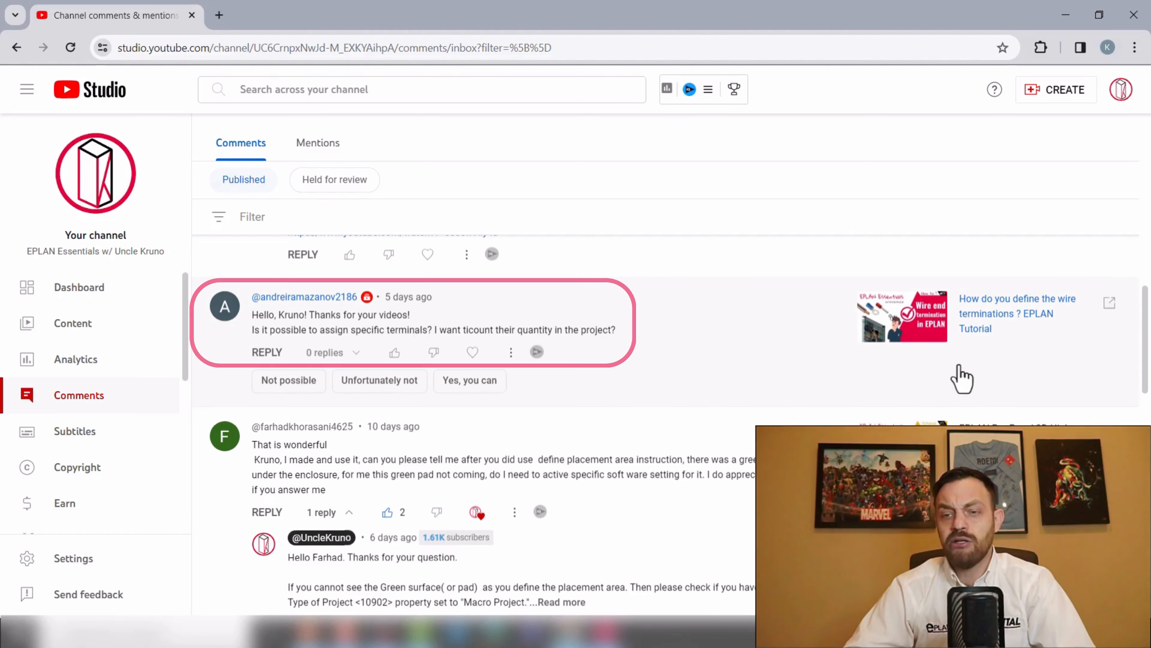
pyautogui.moveTo(725, 416)
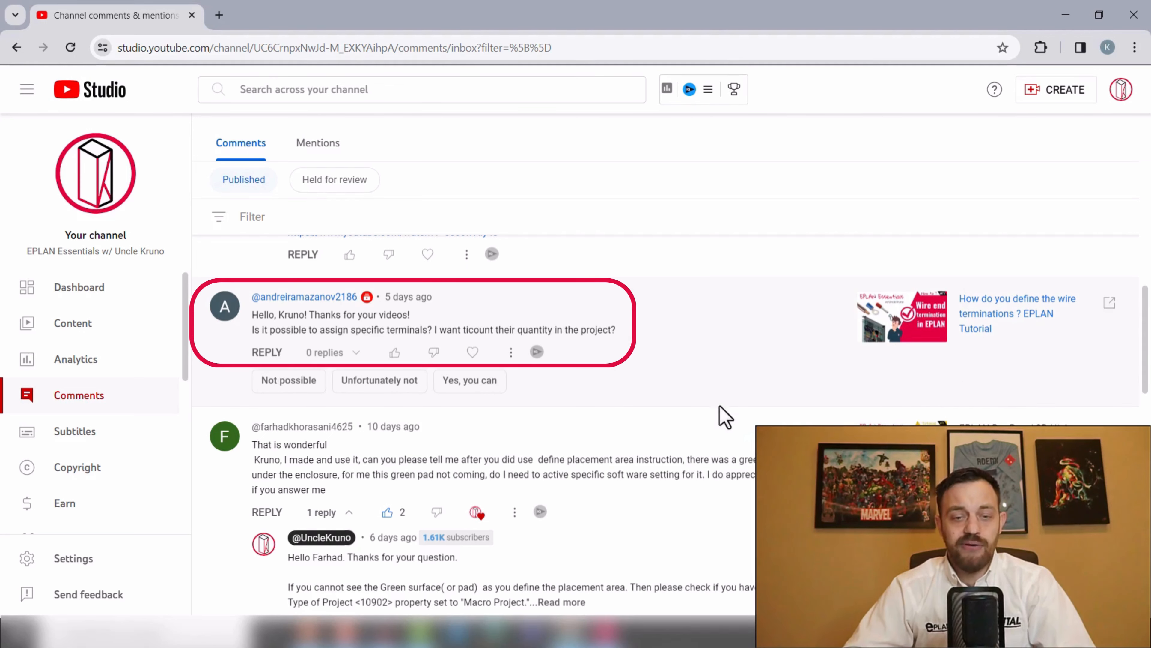
pyautogui.moveTo(732, 396)
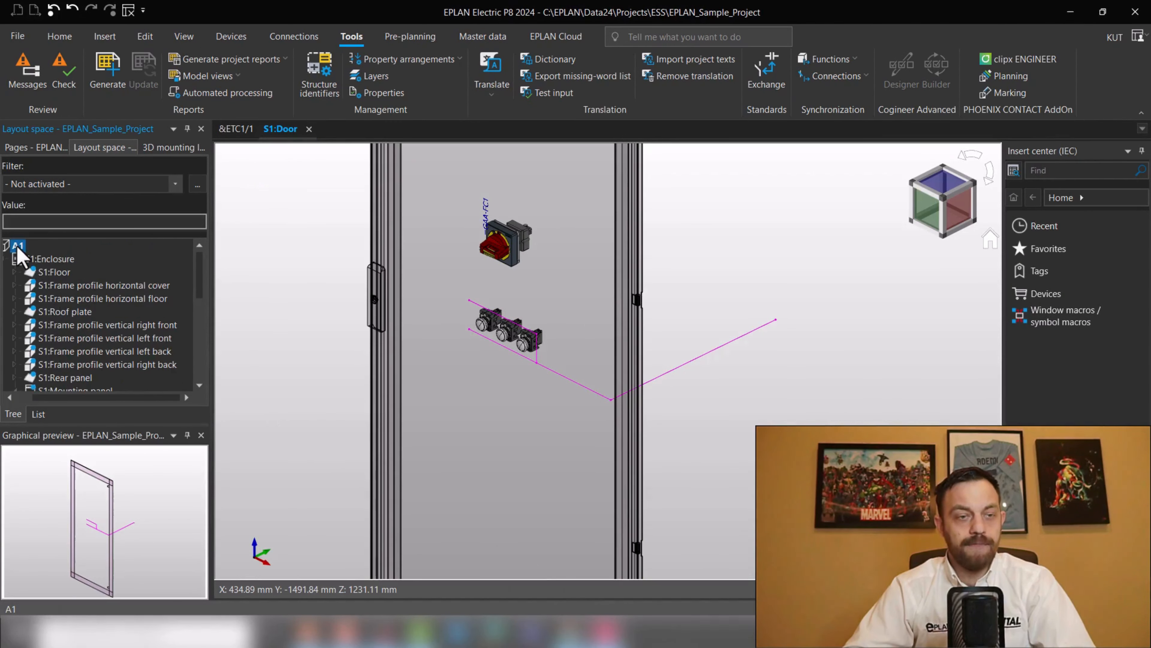
# With enclosure A1 selected, show the Wire fabrication export formats down to Wires parts list
pyautogui.click(38, 245)
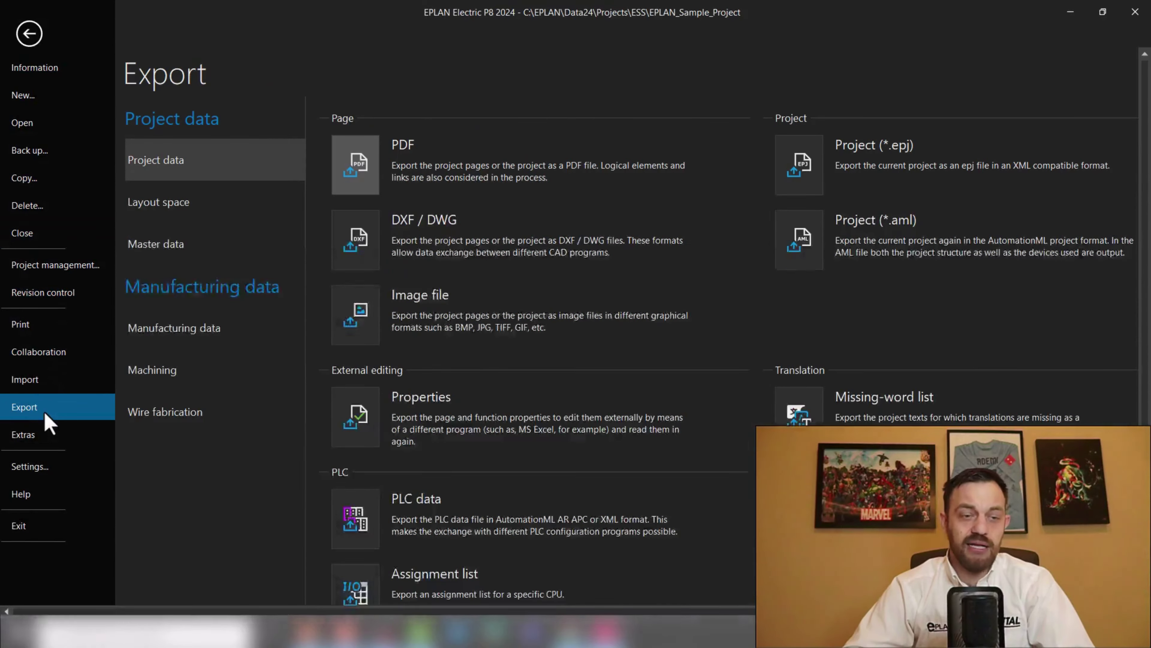
pyautogui.click(165, 412)
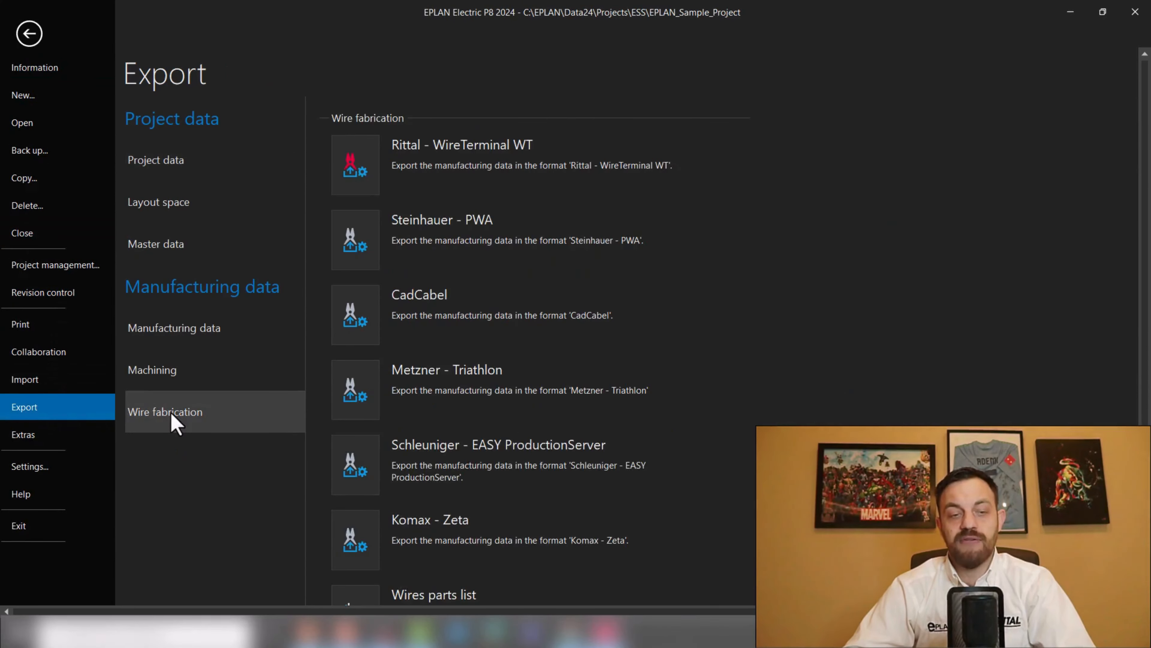
pyautogui.scroll(-3)
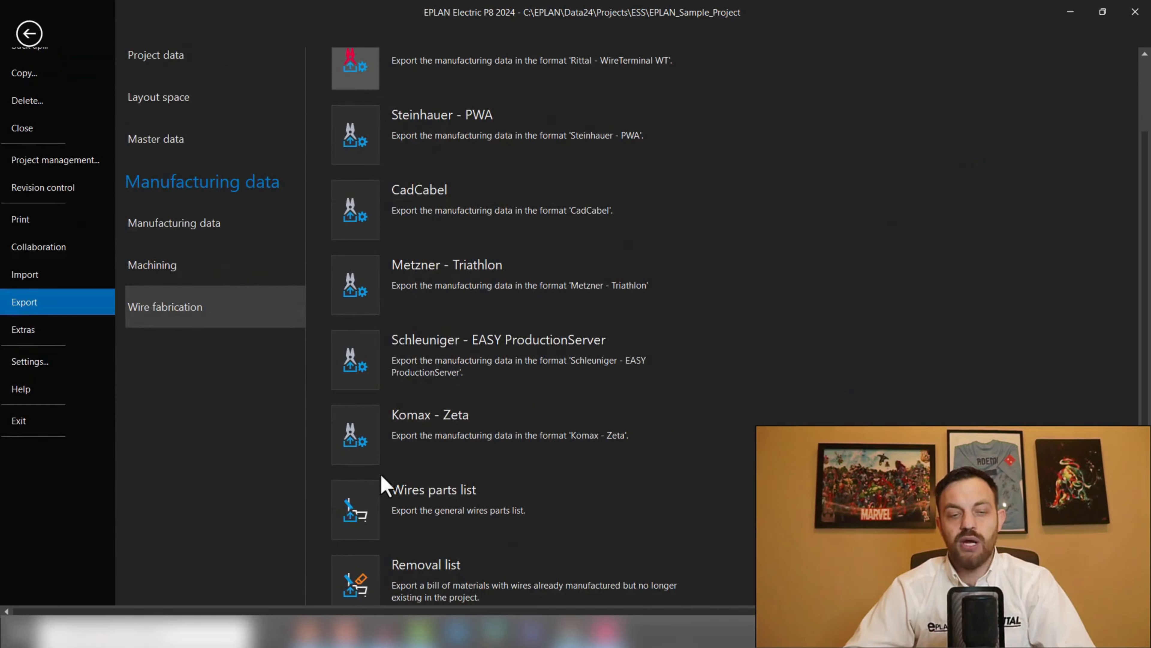
pyautogui.moveTo(357, 511)
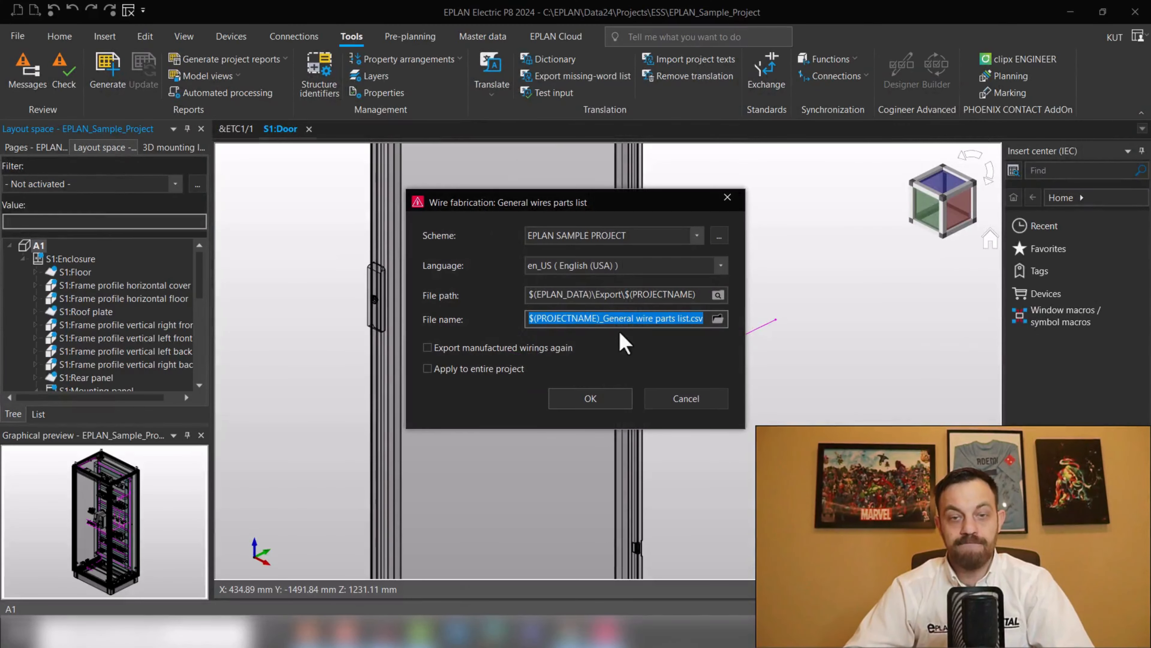
pyautogui.moveTo(631, 253)
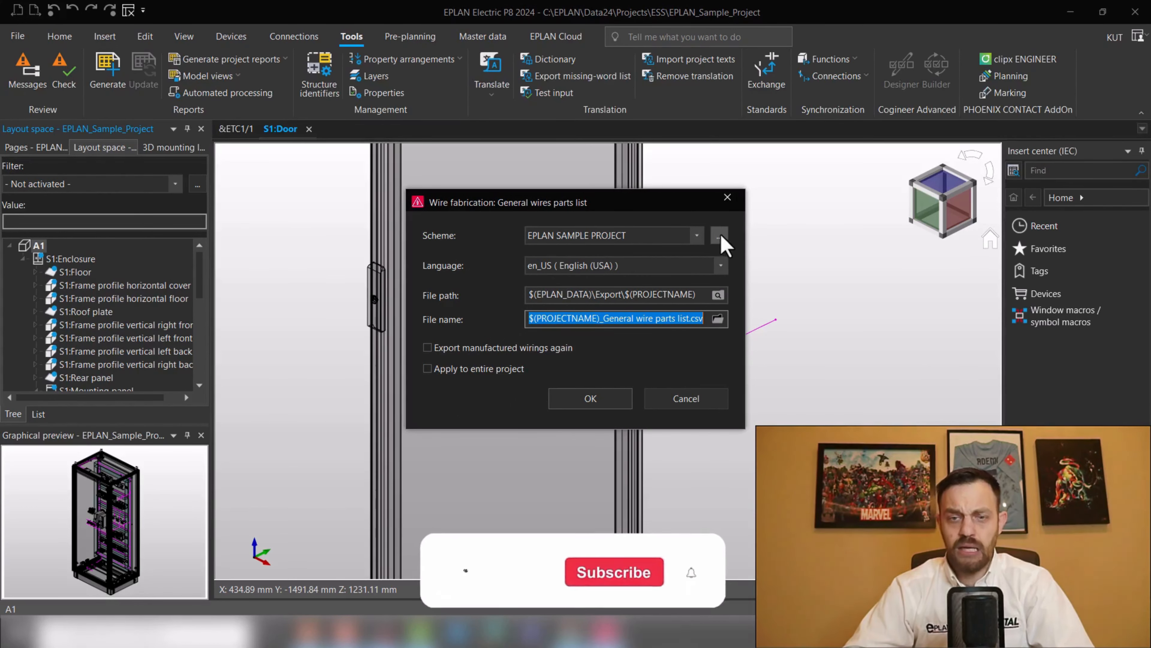
# Browse the Machine command, Conductor termination processing and General tabs of the wire fabrication settings
pyautogui.click(720, 235)
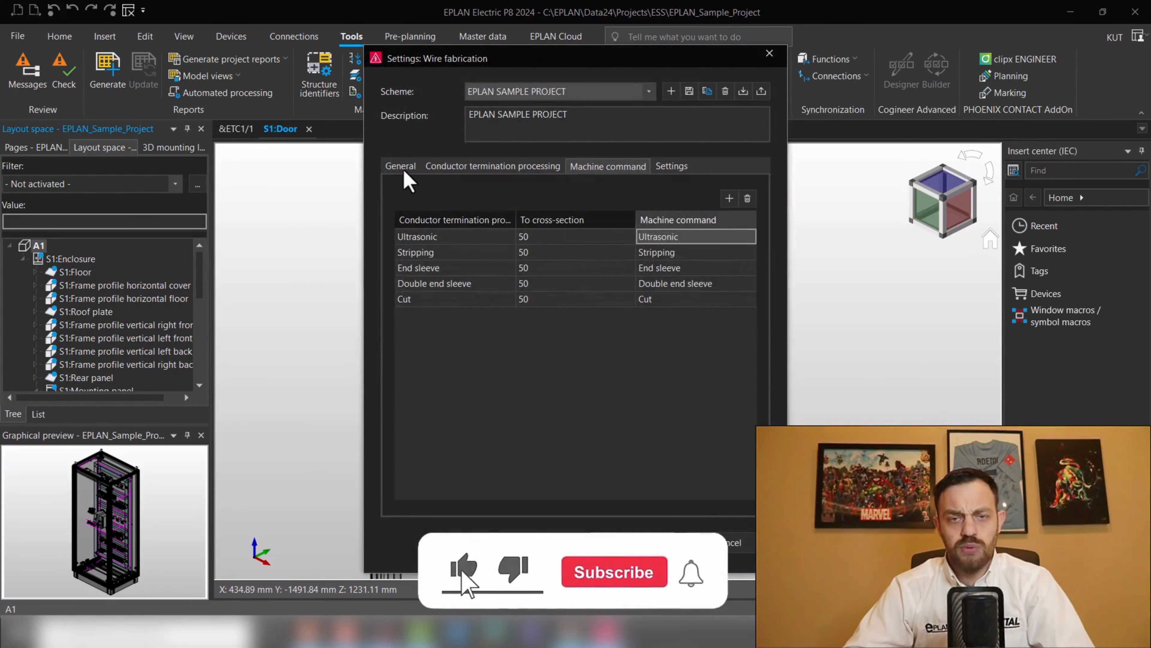
pyautogui.click(492, 165)
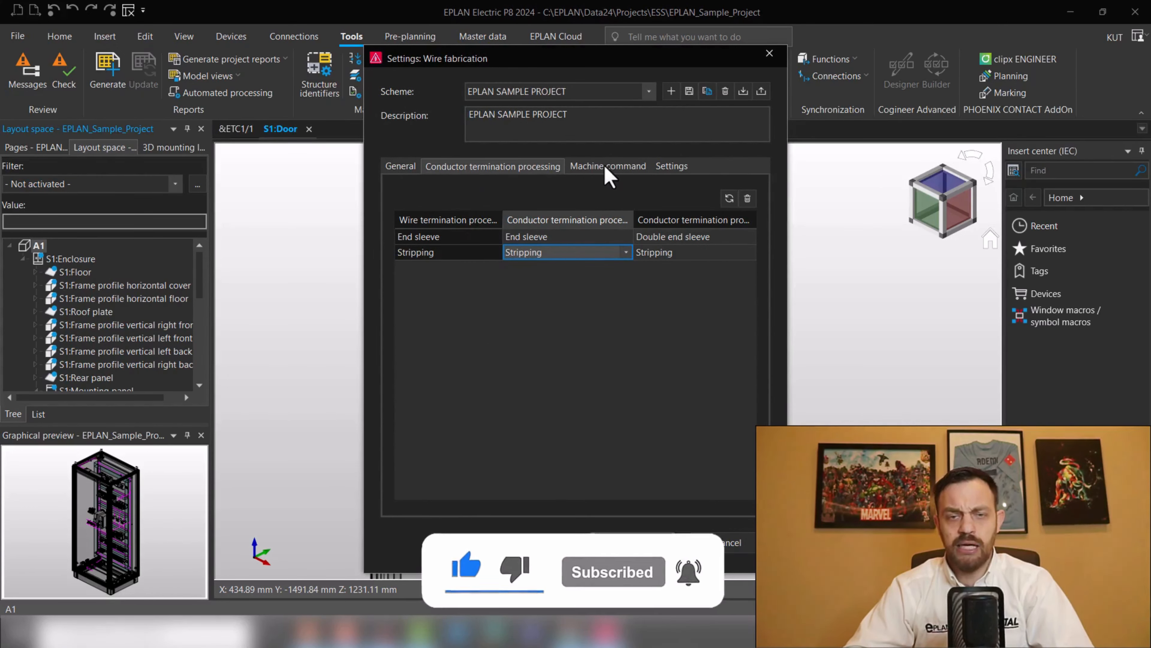
pyautogui.click(608, 166)
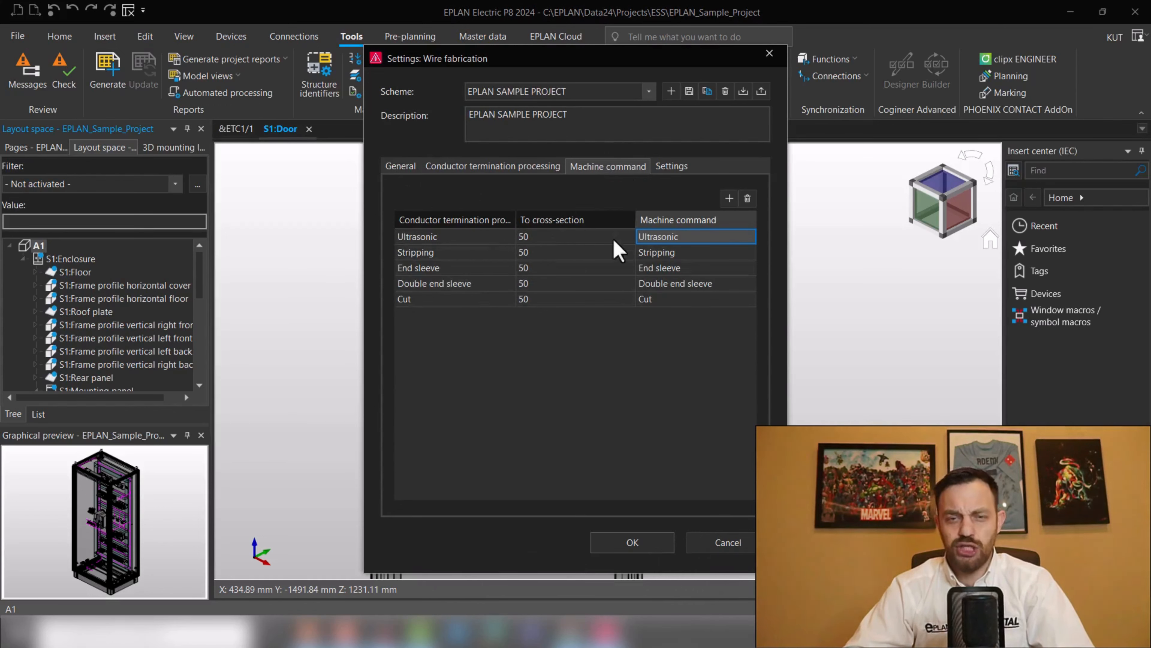
pyautogui.moveTo(698, 258)
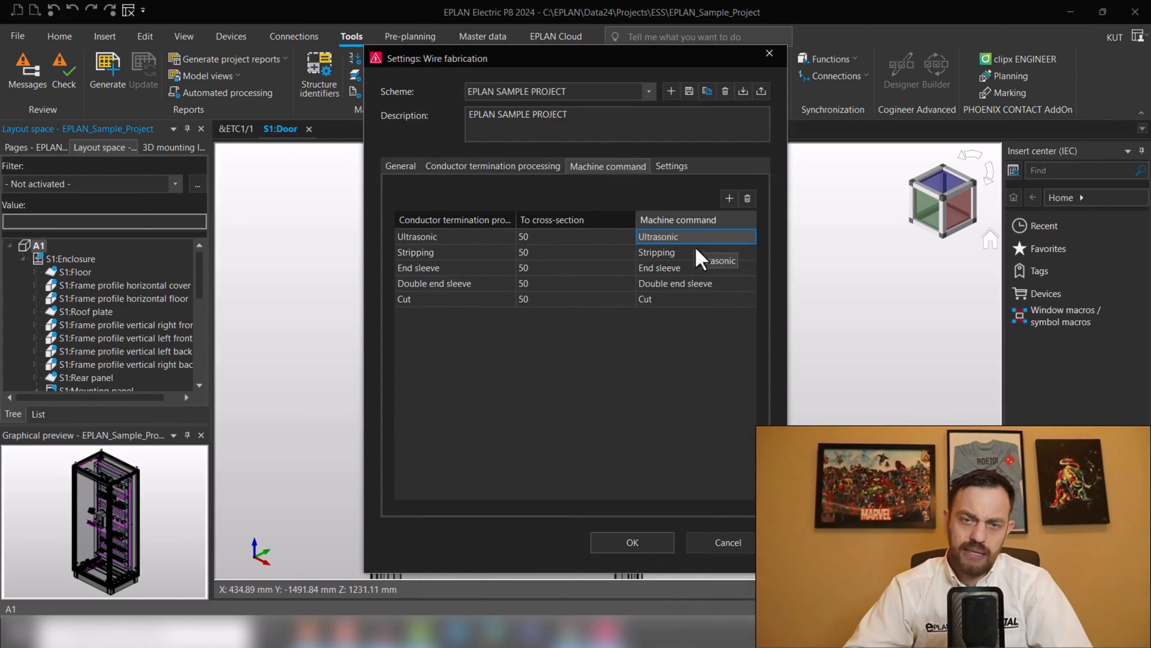
pyautogui.moveTo(628, 440)
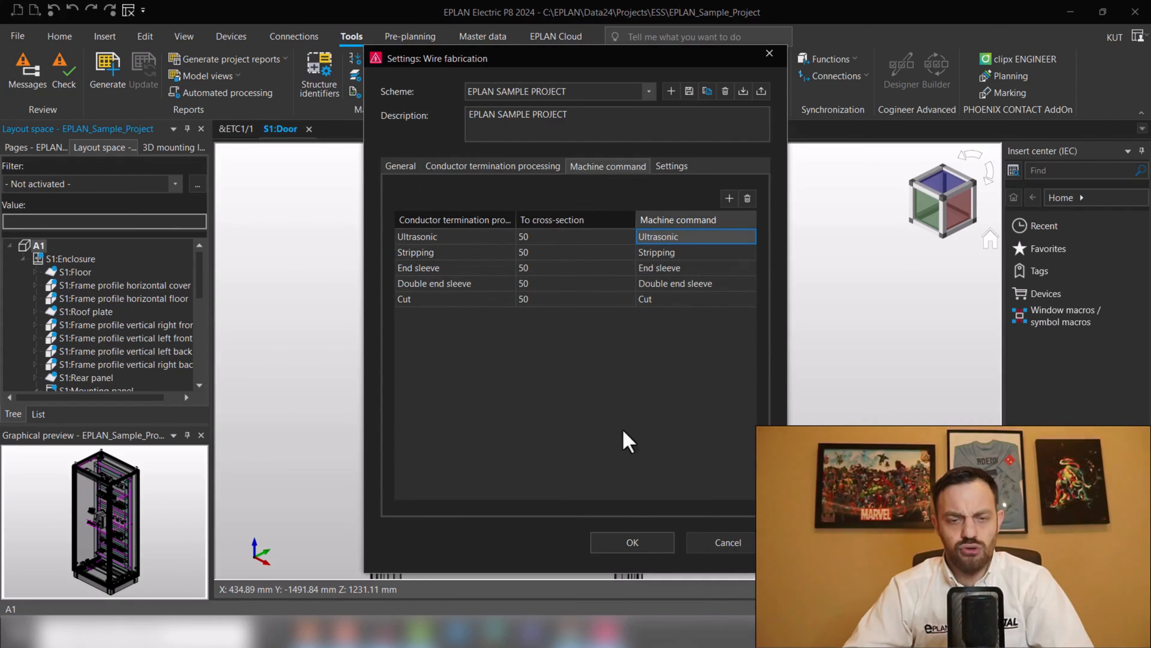
pyautogui.moveTo(701, 316)
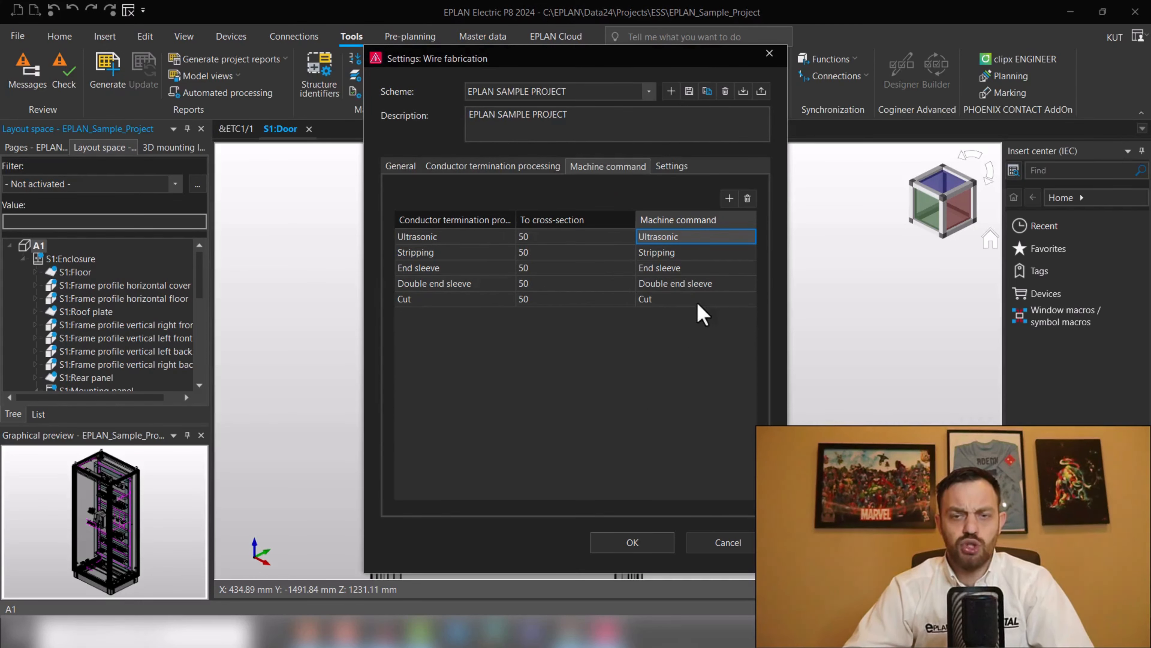
pyautogui.click(400, 166)
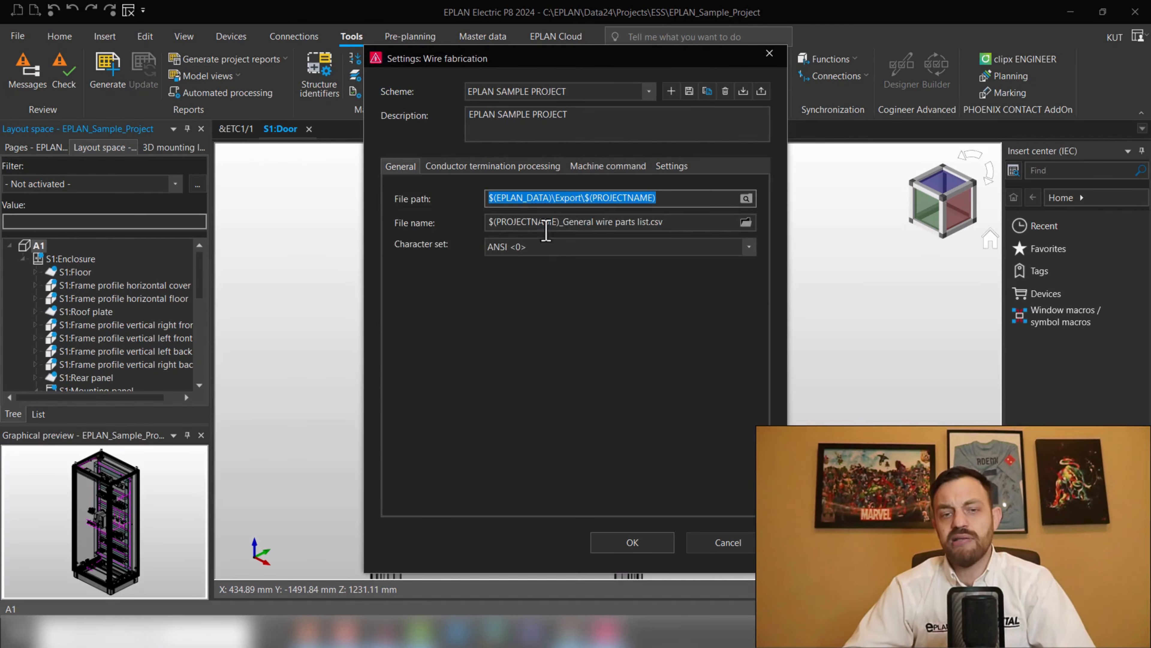
pyautogui.moveTo(533, 278)
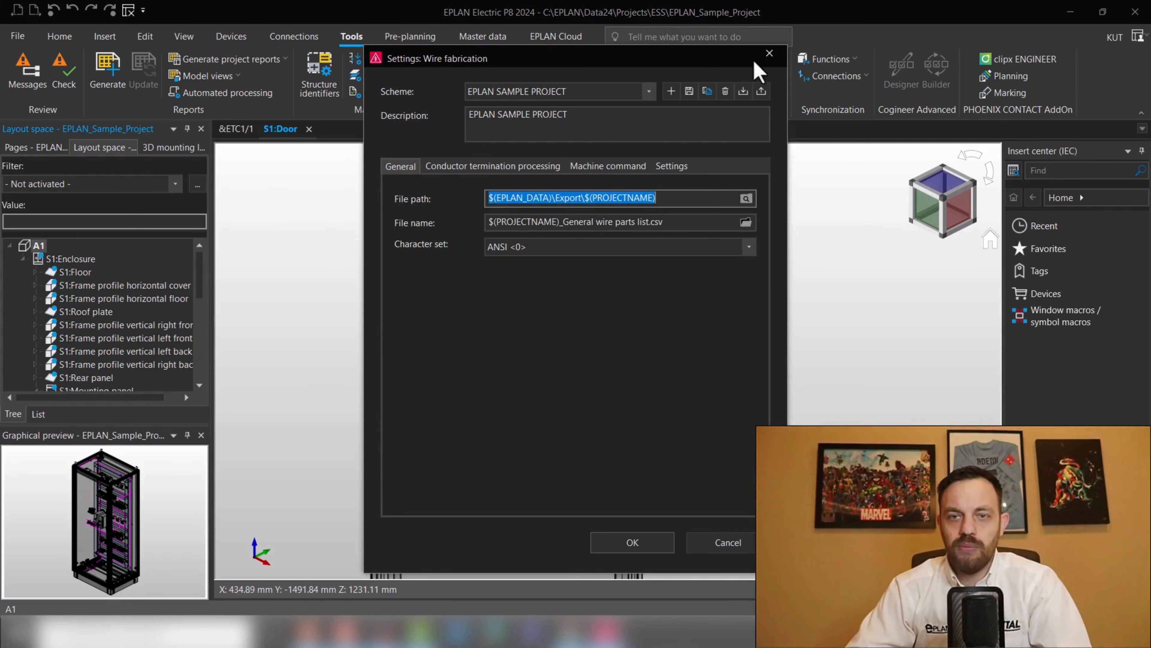
# Close the wire fabrication settings and the general wires parts list dialog
pyautogui.click(632, 542)
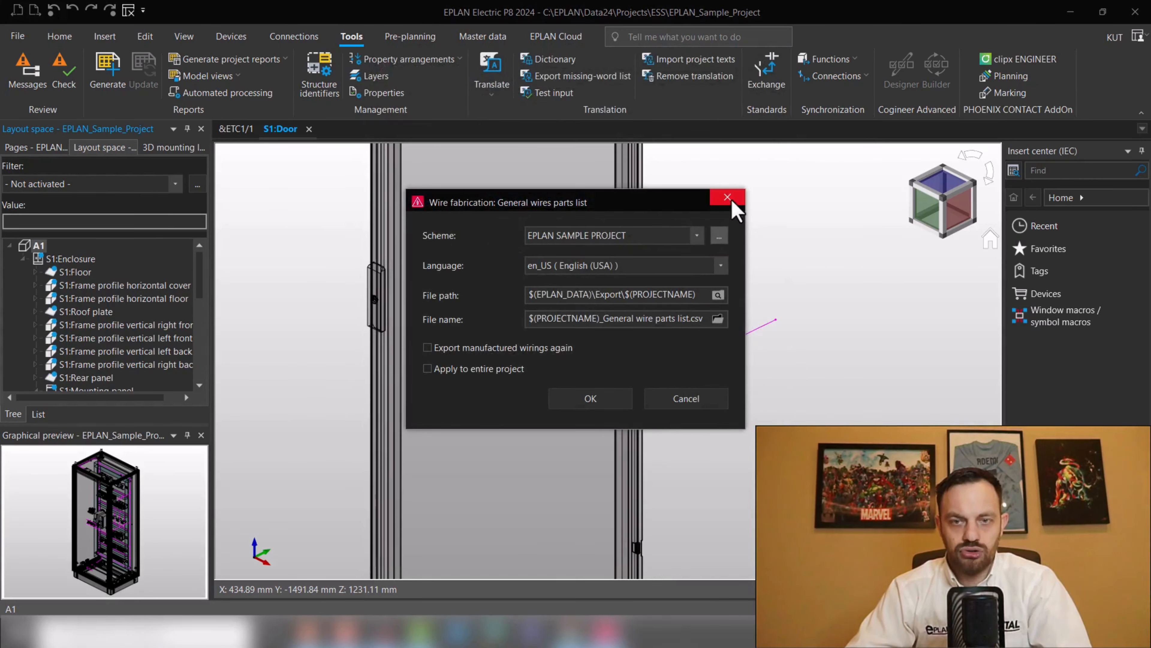
pyautogui.click(727, 197)
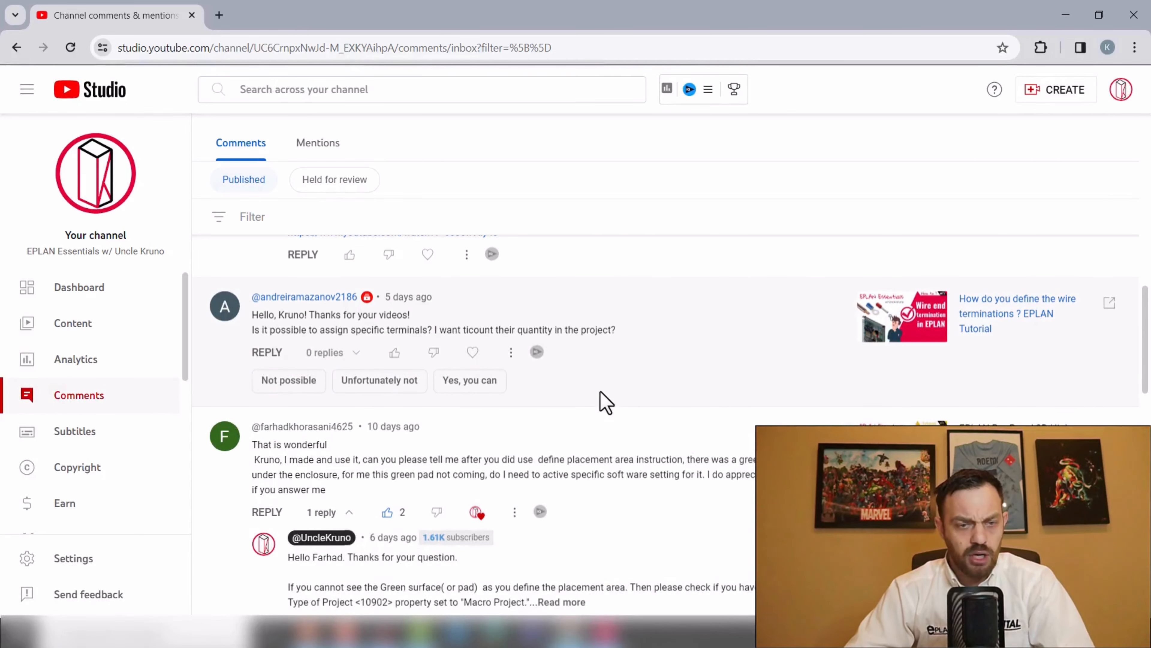
pyautogui.moveTo(706, 386)
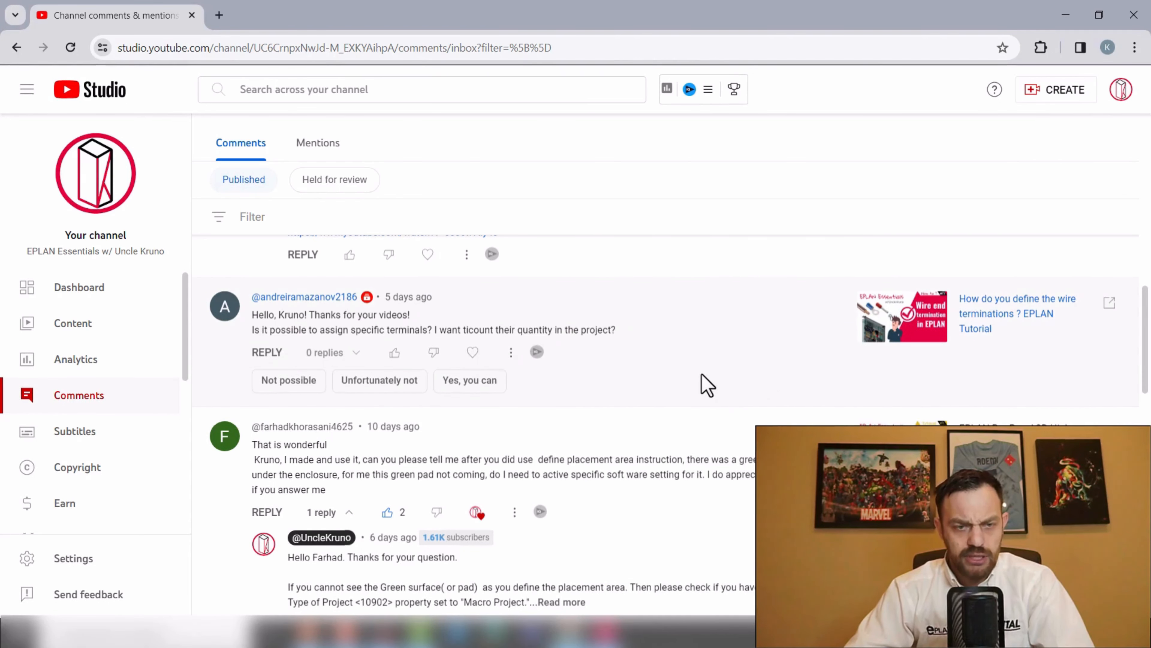
pyautogui.scroll(-3)
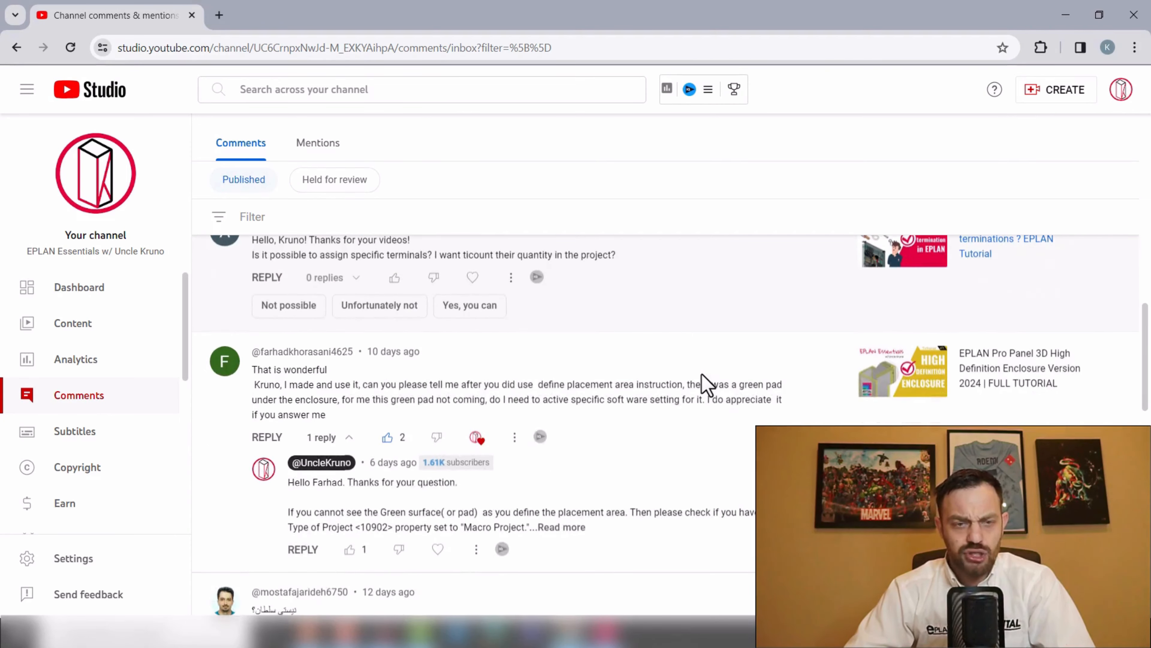
pyautogui.scroll(-3)
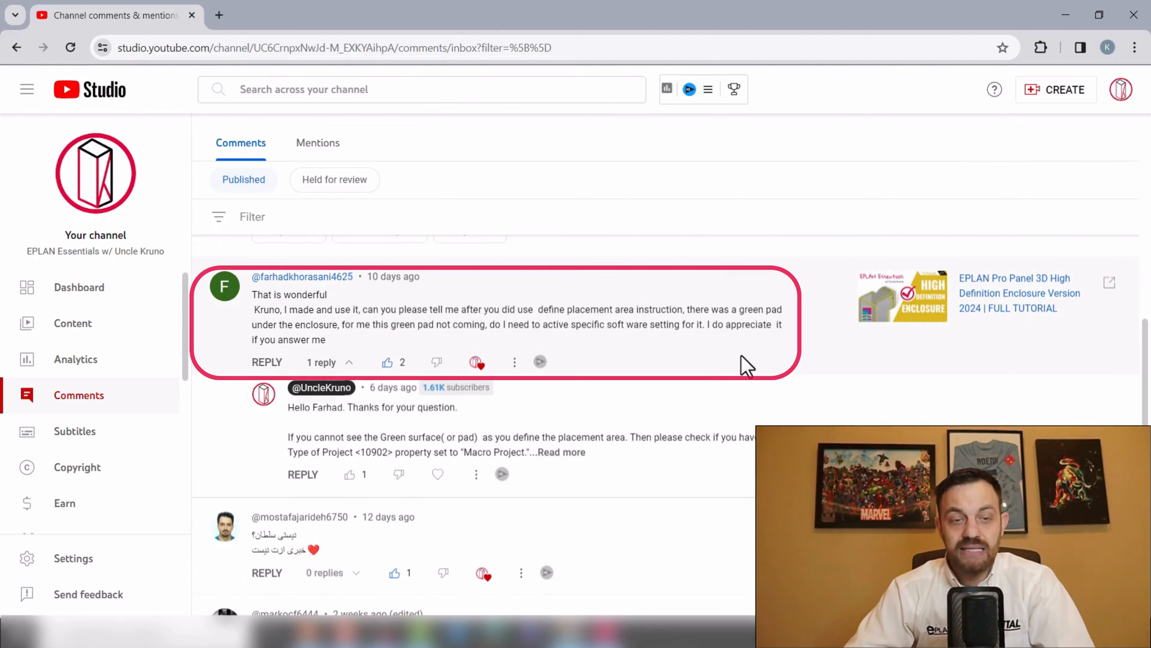
pyautogui.moveTo(664, 378)
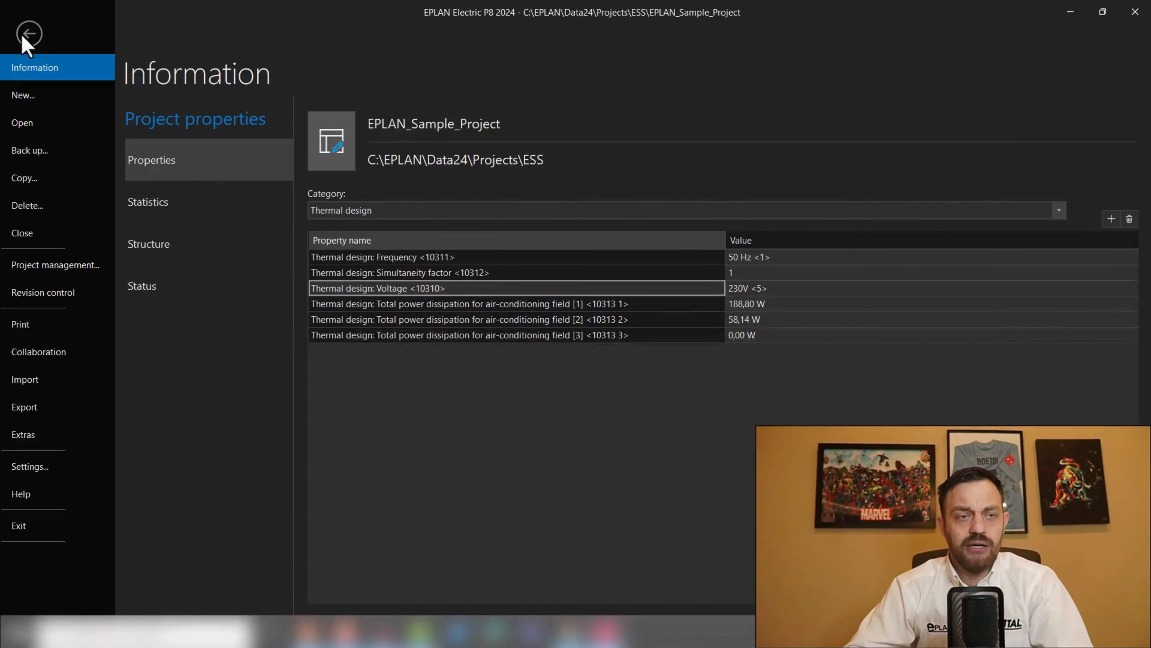
pyautogui.moveTo(196, 174)
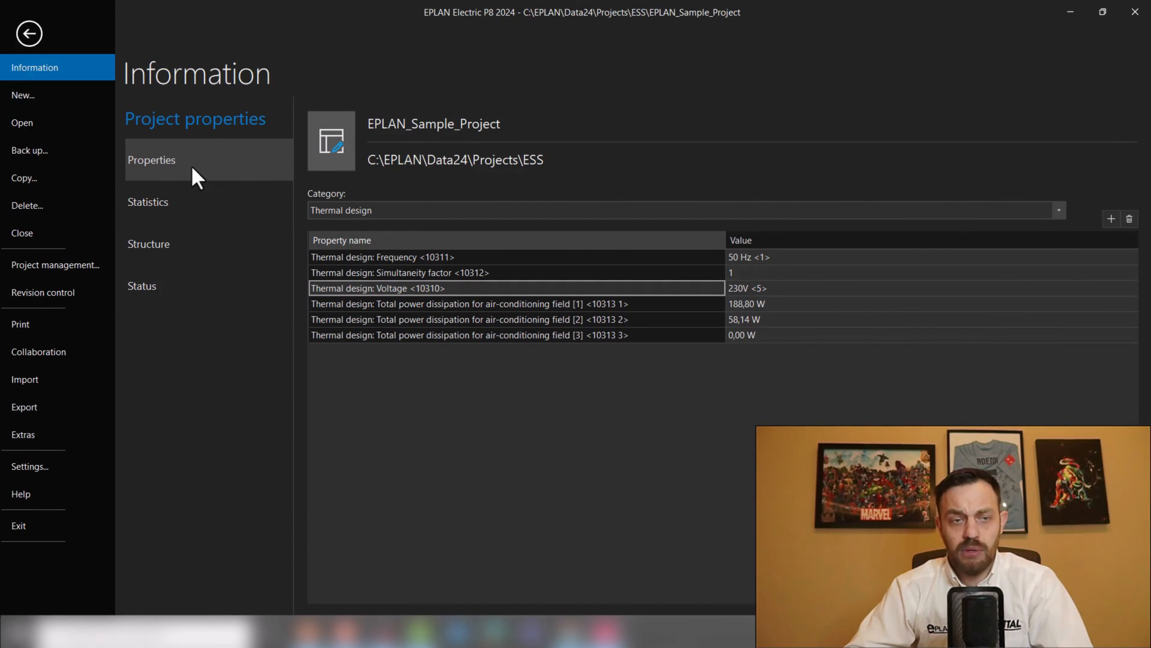
# Show all property categories and check the Type of project options (Schematic project <1>)
pyautogui.click(1058, 209)
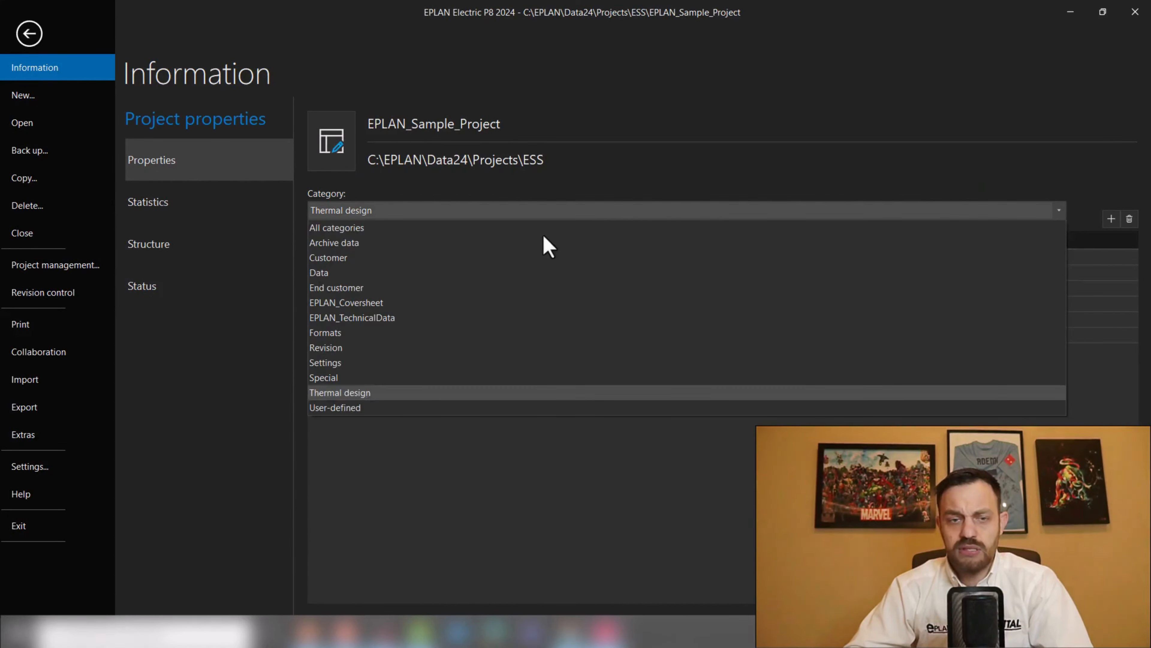
pyautogui.click(337, 227)
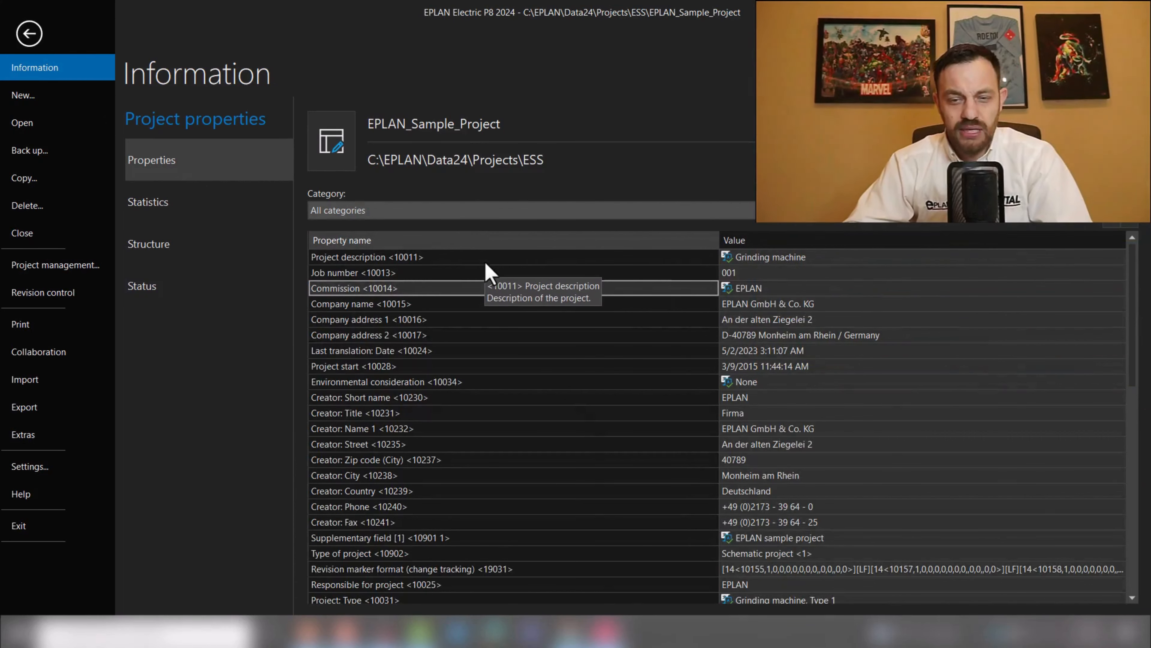
pyautogui.moveTo(367, 554)
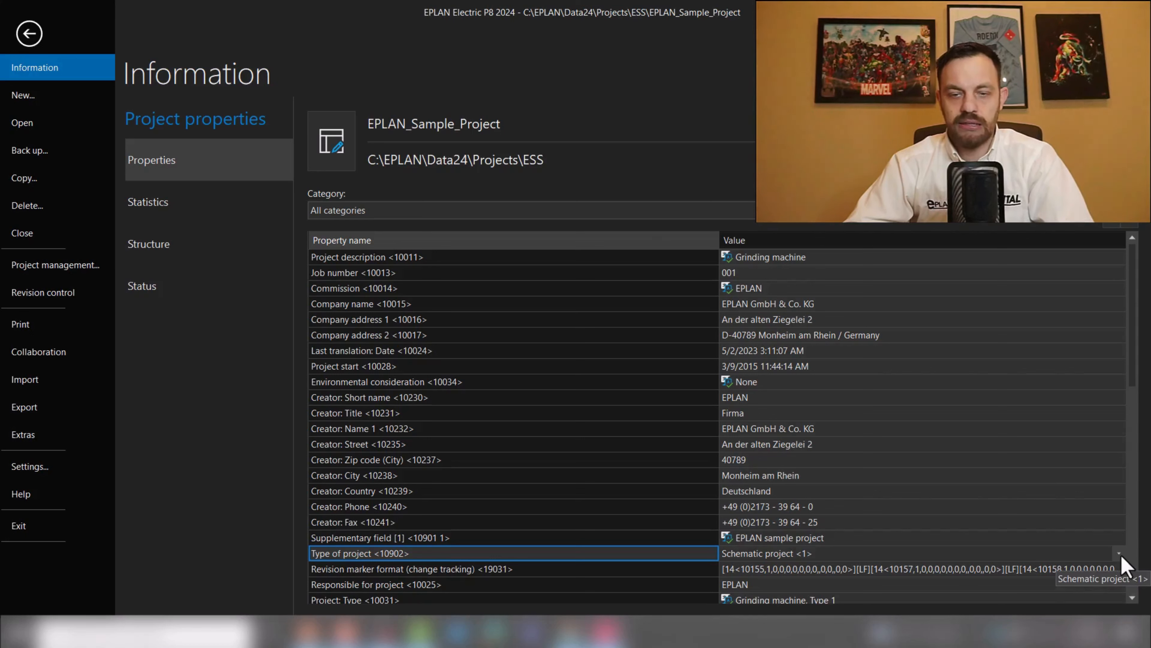
pyautogui.click(1119, 553)
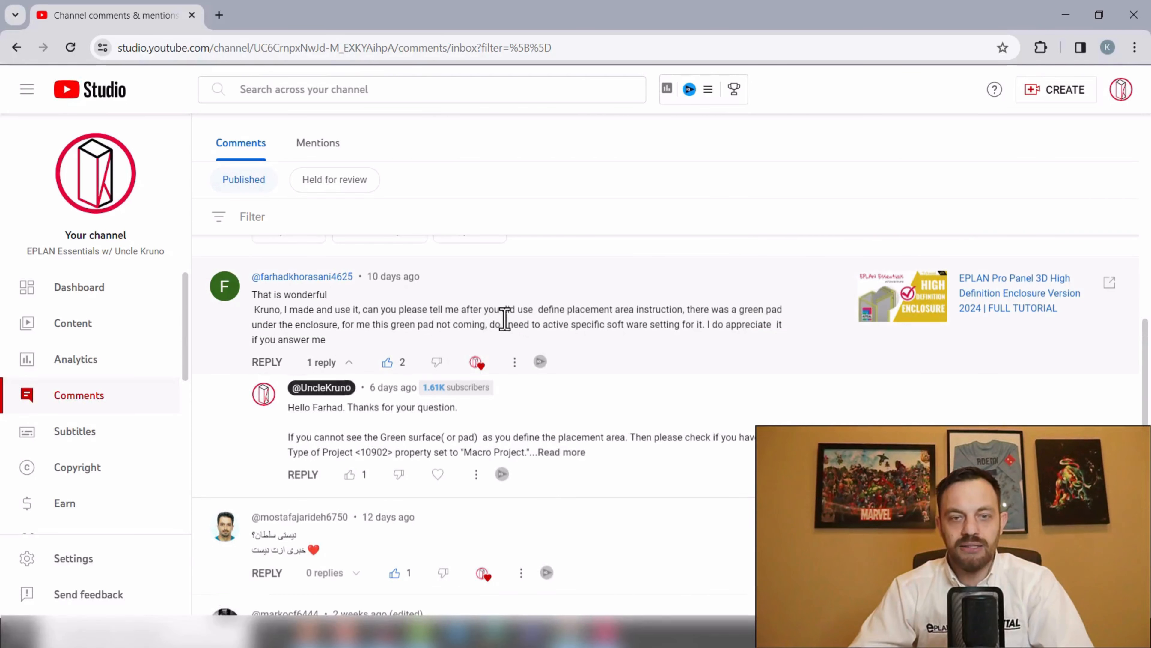
pyautogui.moveTo(606, 363)
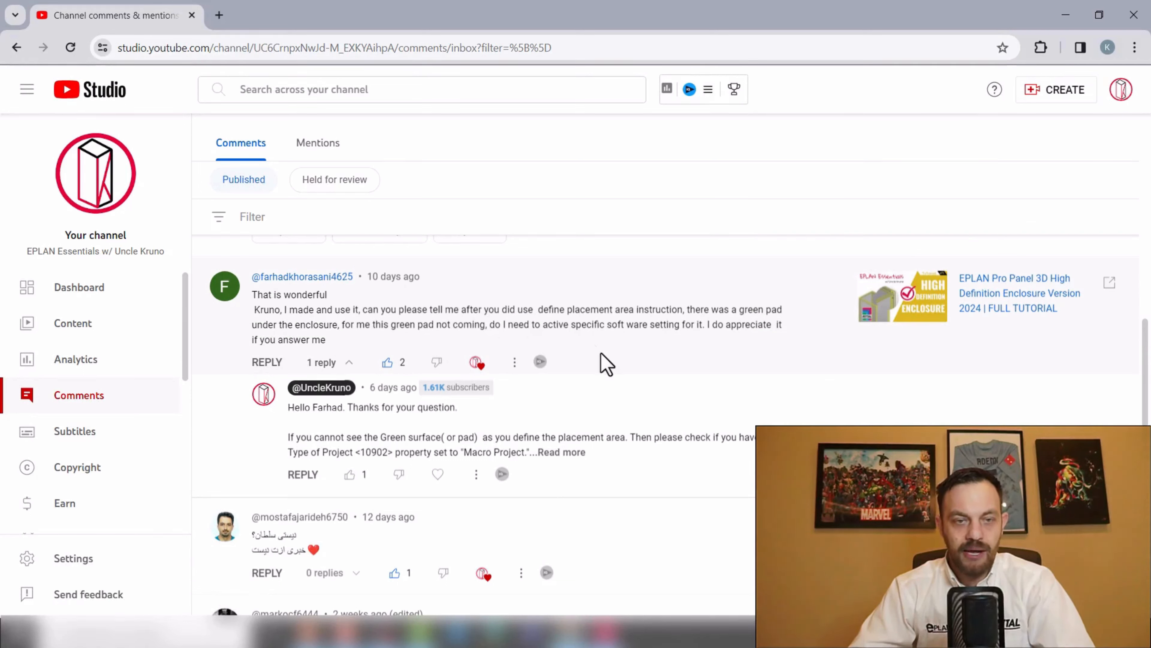
pyautogui.moveTo(613, 371)
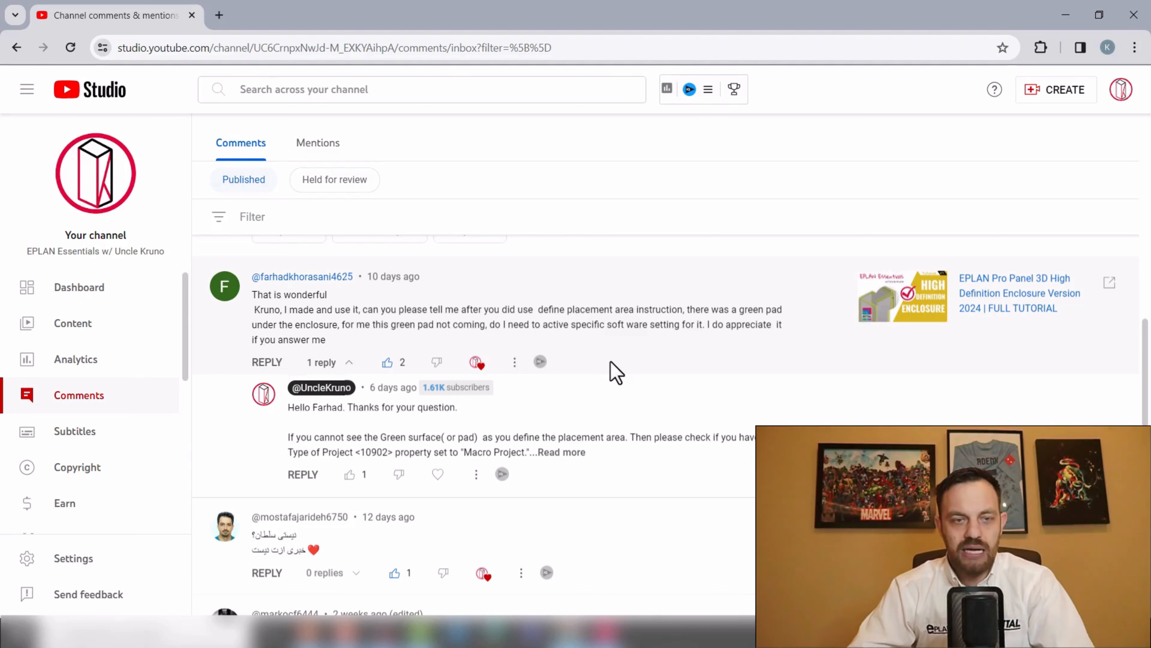
pyautogui.moveTo(653, 360)
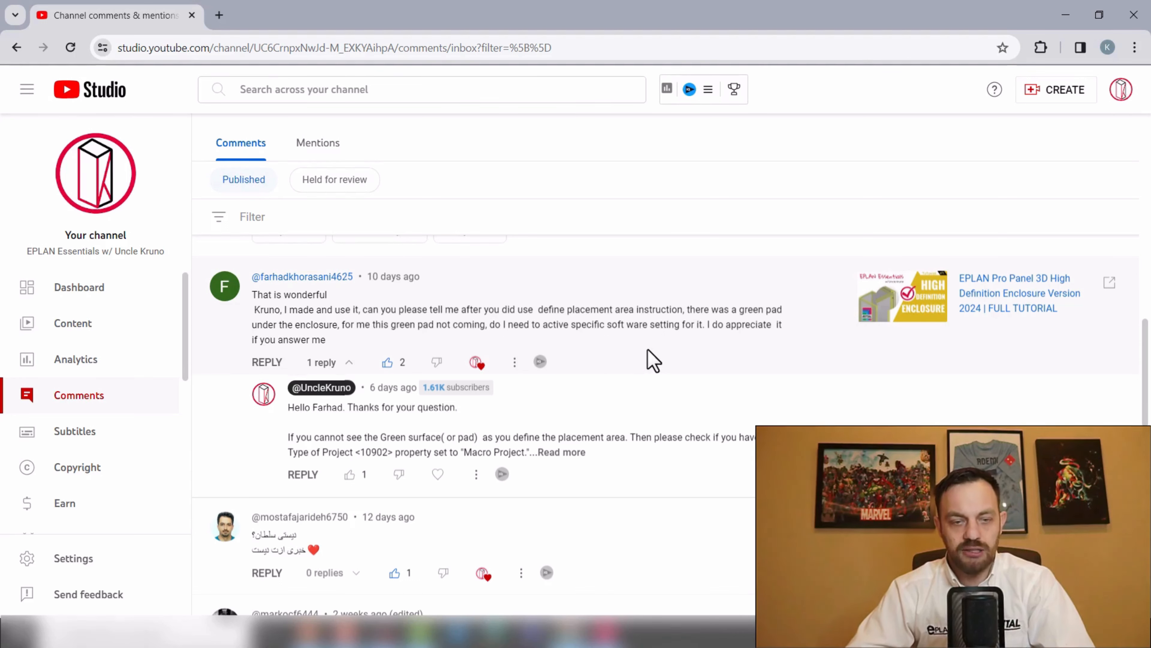
pyautogui.scroll(-3)
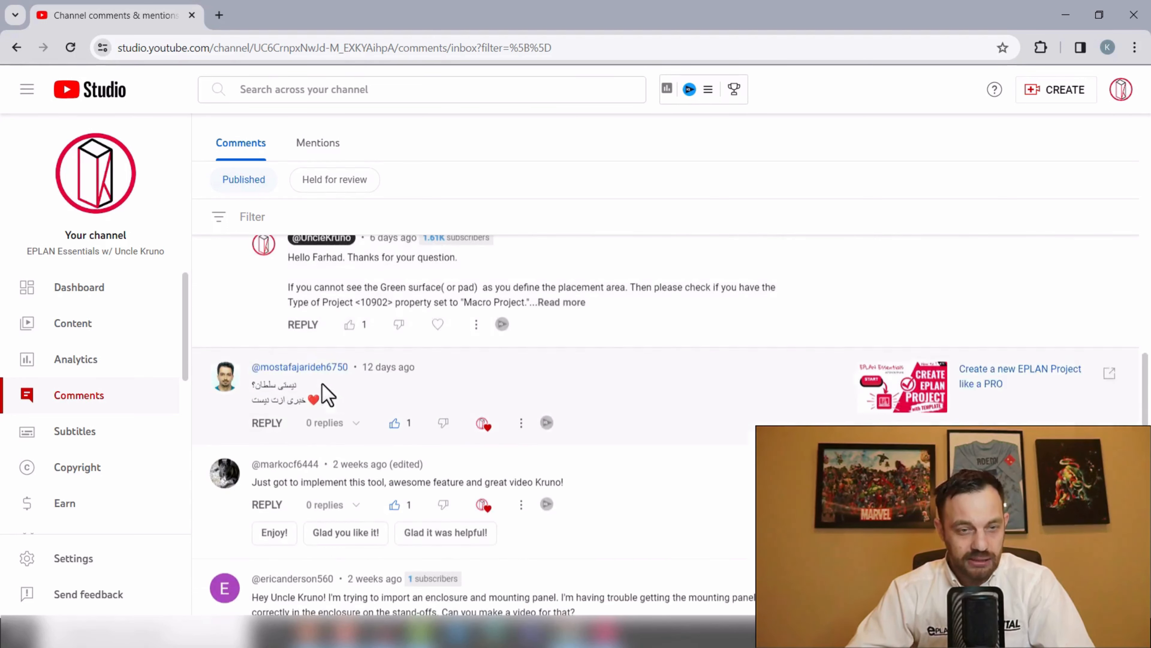
pyautogui.moveTo(327, 408)
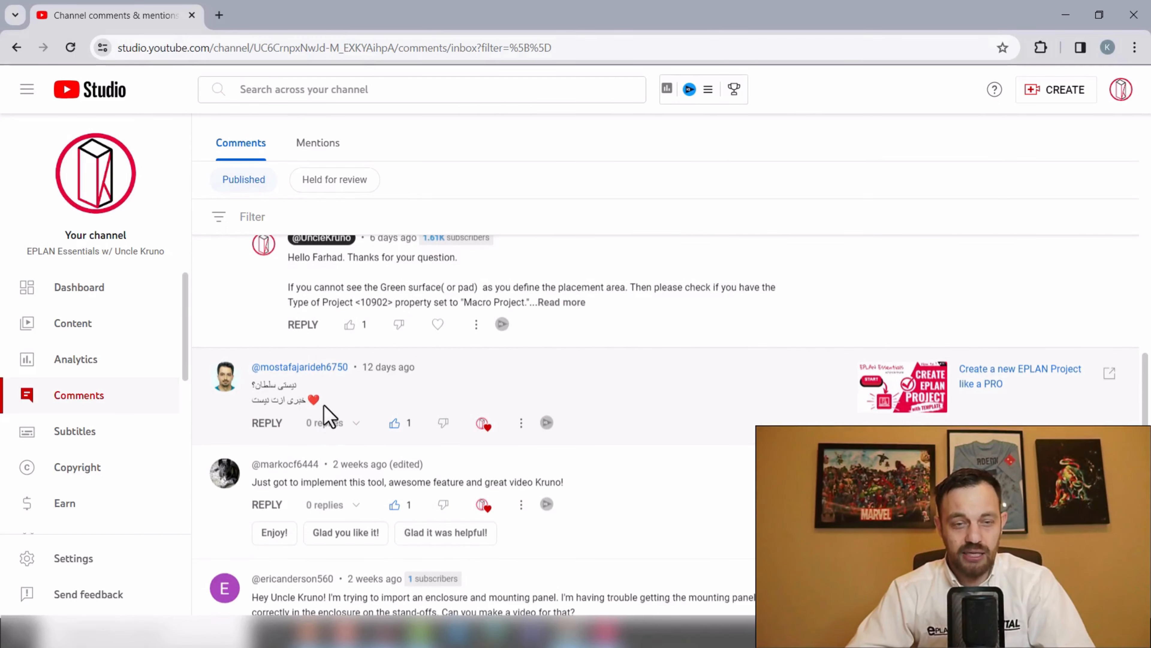
pyautogui.scroll(-3)
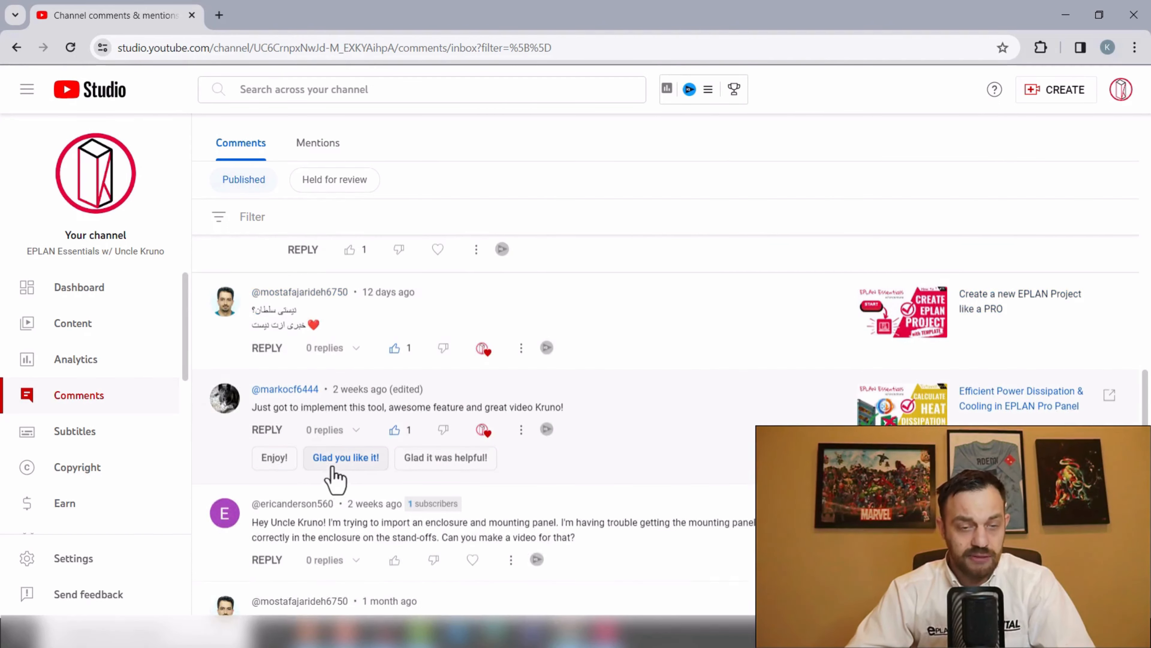
pyautogui.moveTo(366, 487)
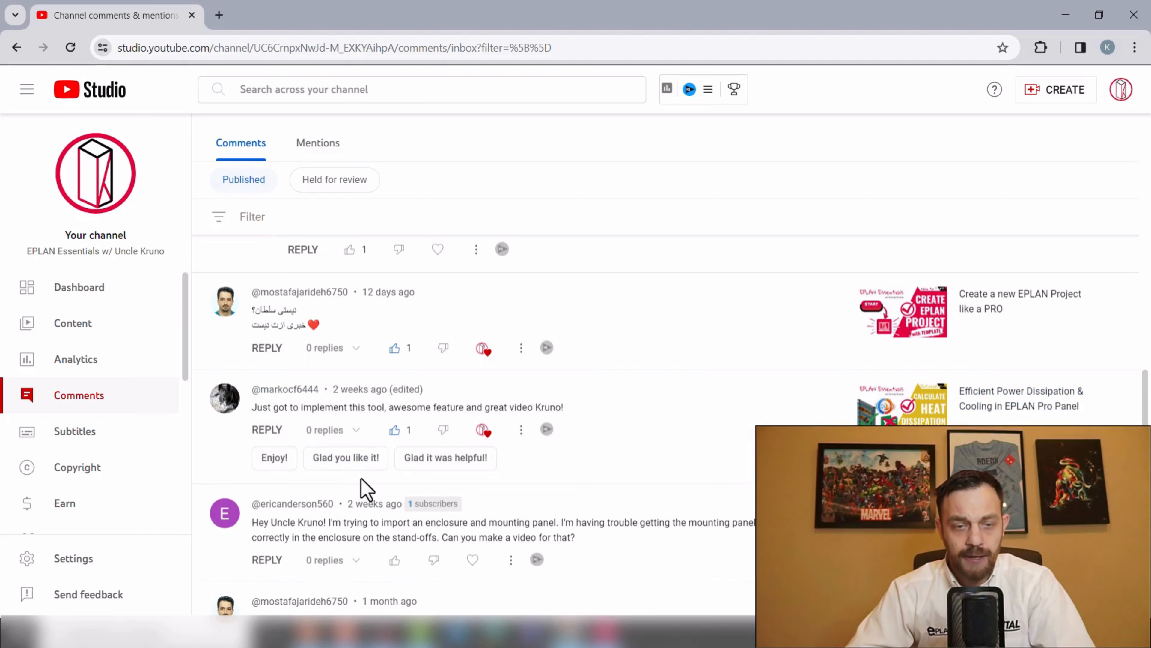
pyautogui.scroll(-3)
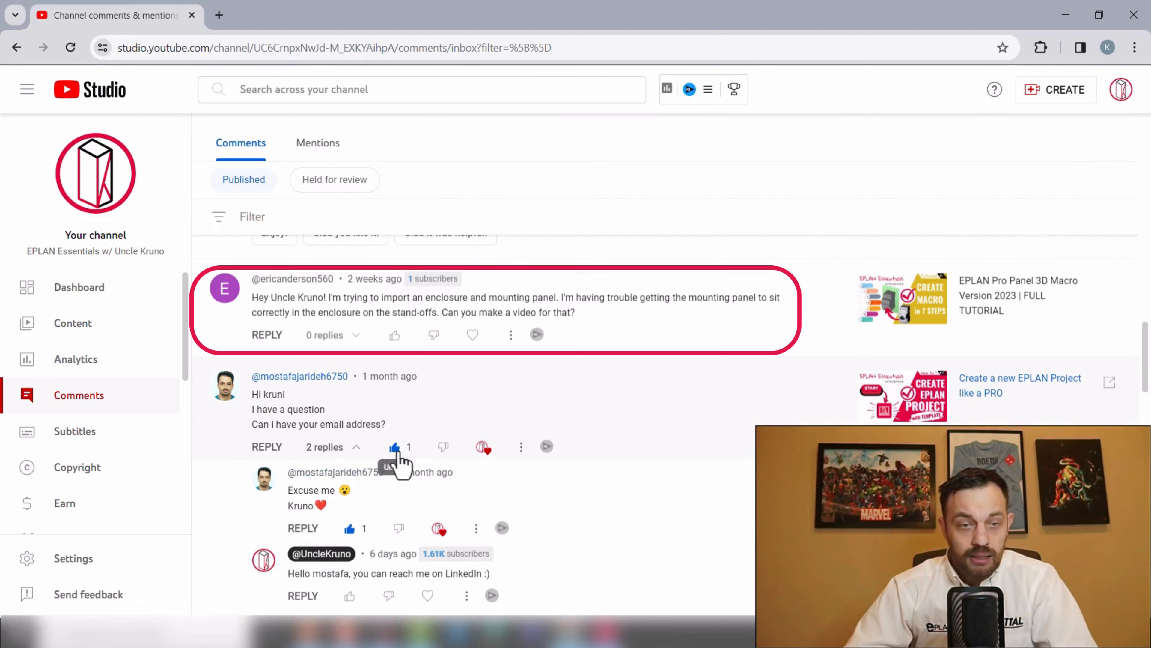
pyautogui.moveTo(519, 304)
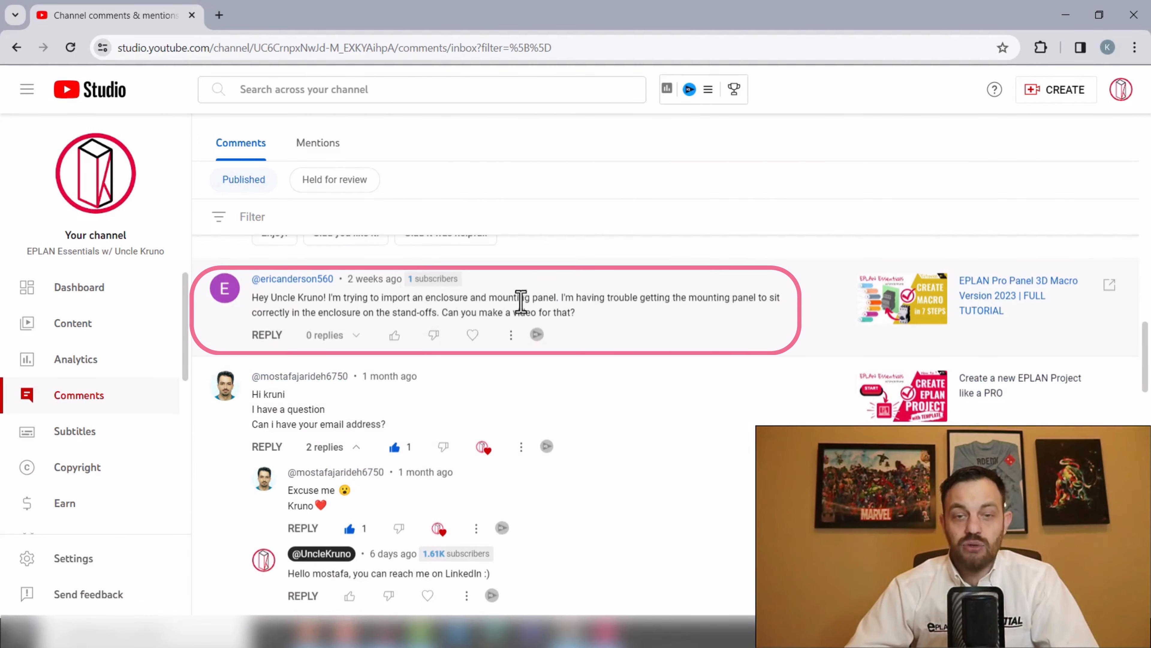
pyautogui.moveTo(683, 316)
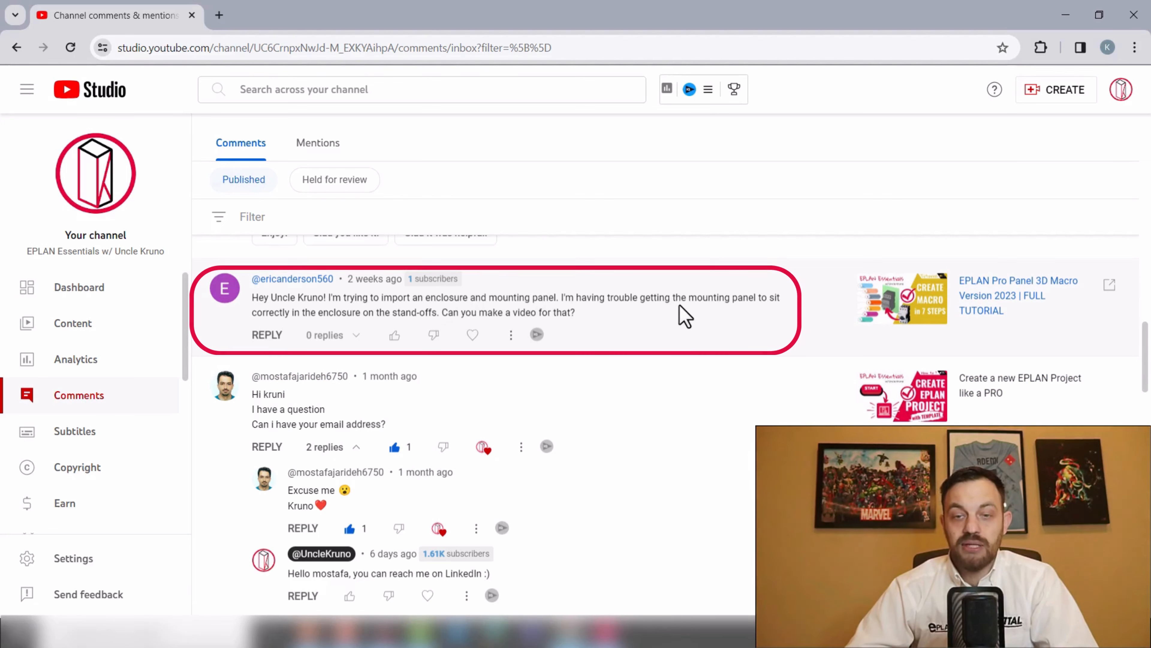
pyautogui.moveTo(346, 331)
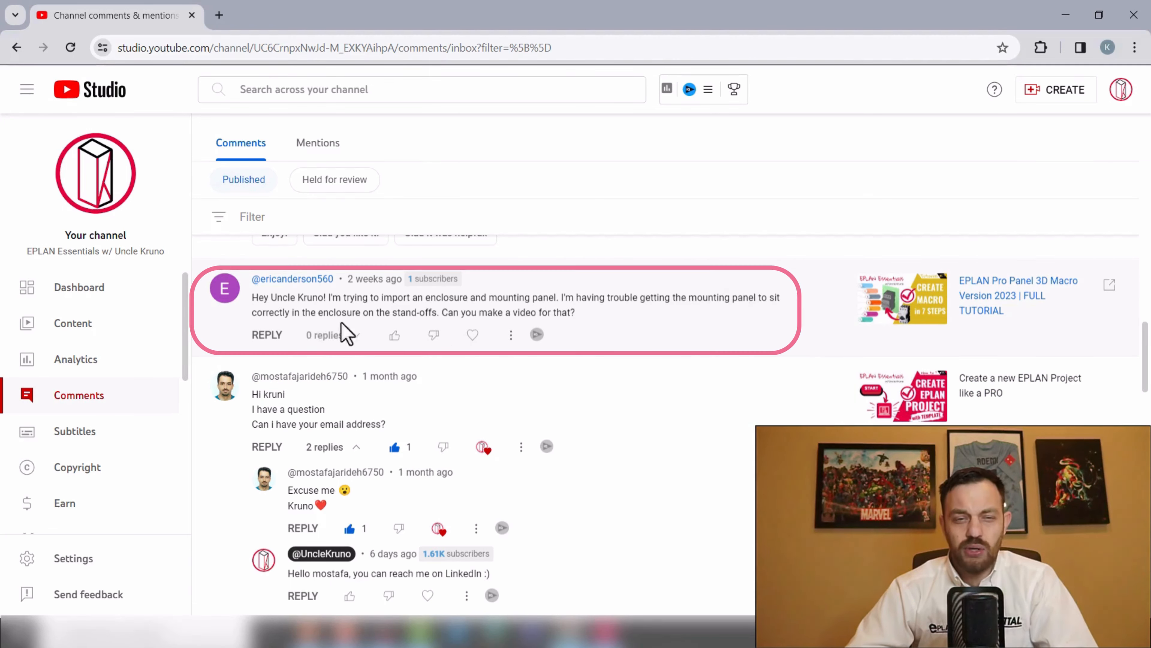
pyautogui.moveTo(488, 335)
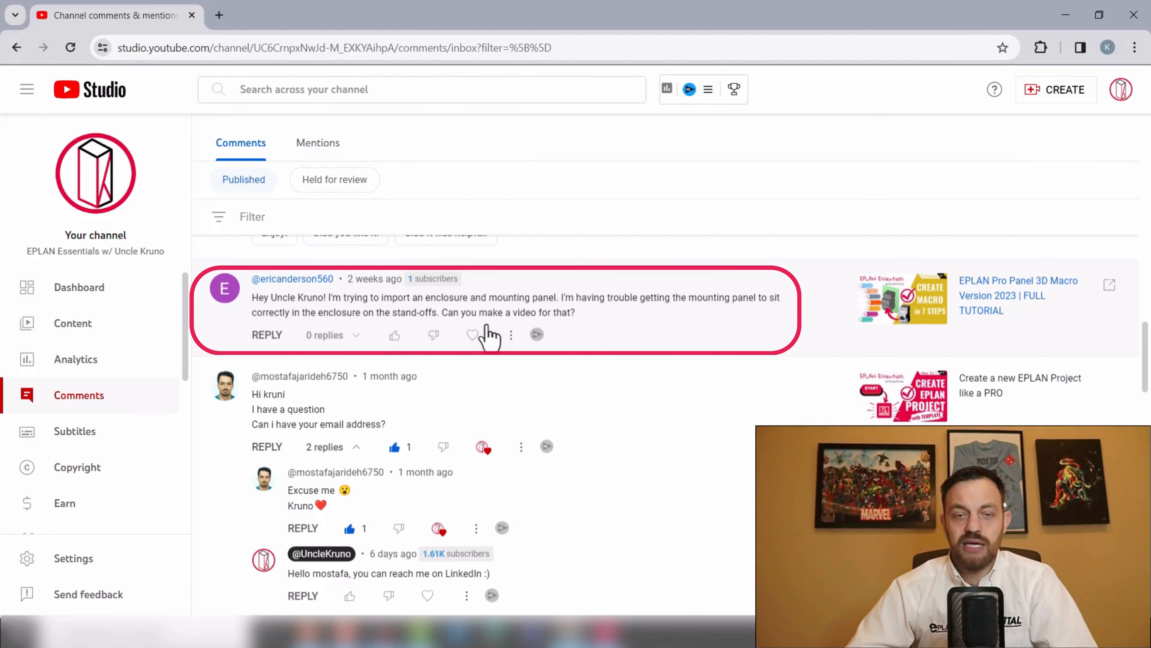
pyautogui.moveTo(694, 382)
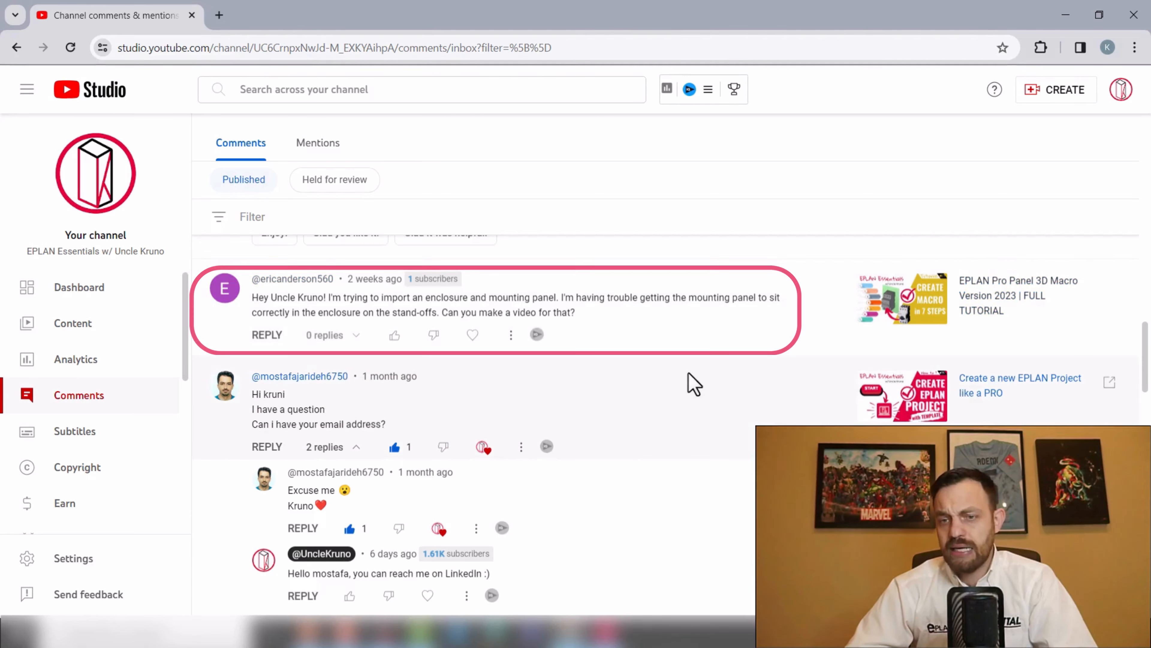
pyautogui.moveTo(807, 359)
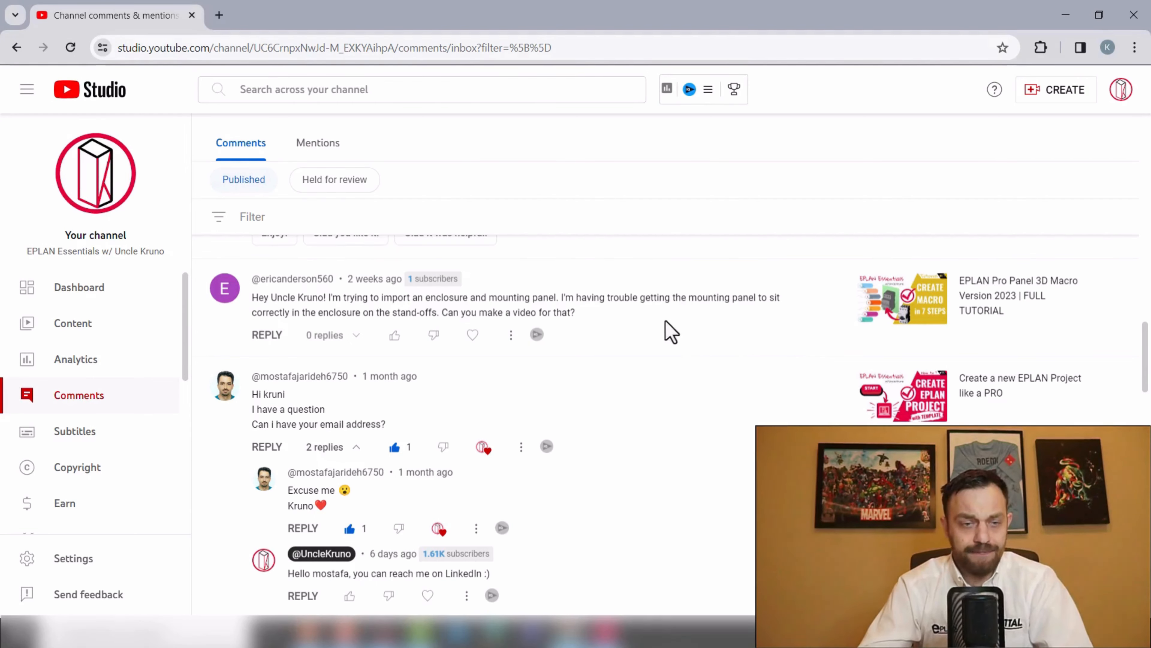
# Scroll the comments down to the question about creating an enclosure from scratch, 2D to 3D
pyautogui.scroll(-3)
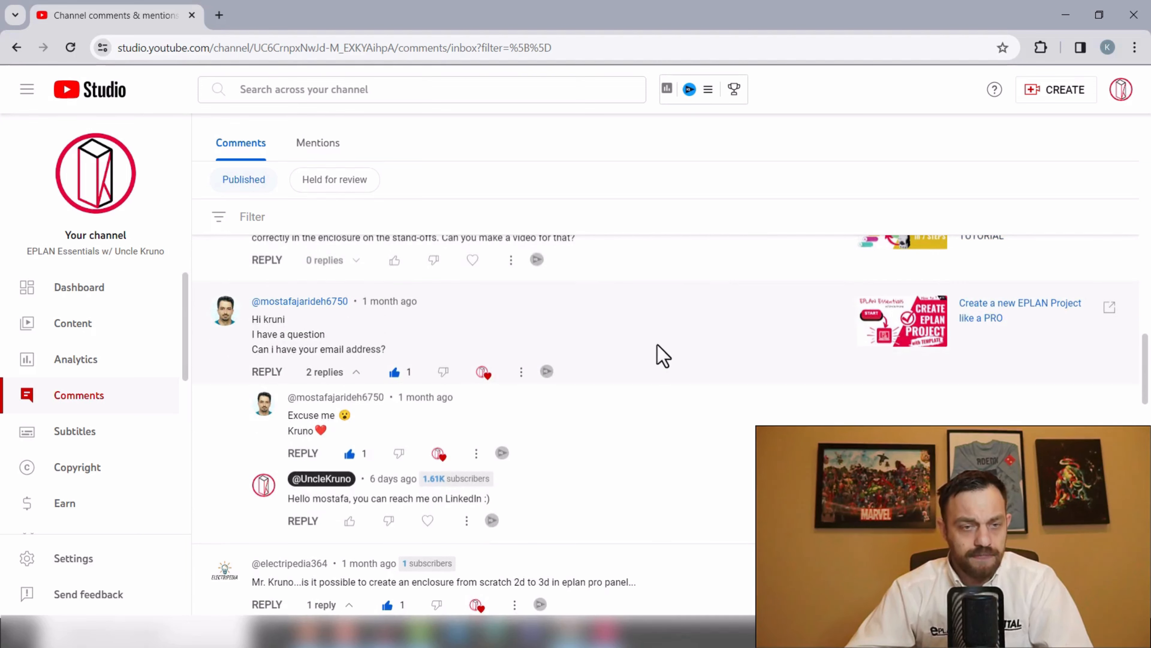
pyautogui.scroll(-3)
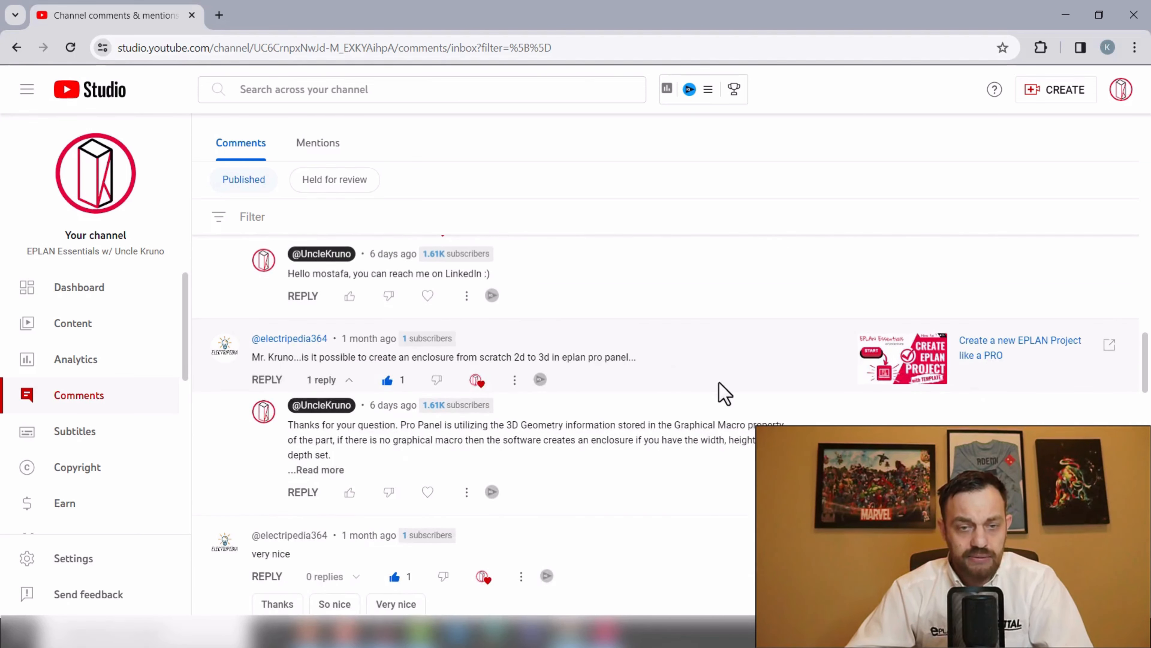
pyautogui.moveTo(700, 400)
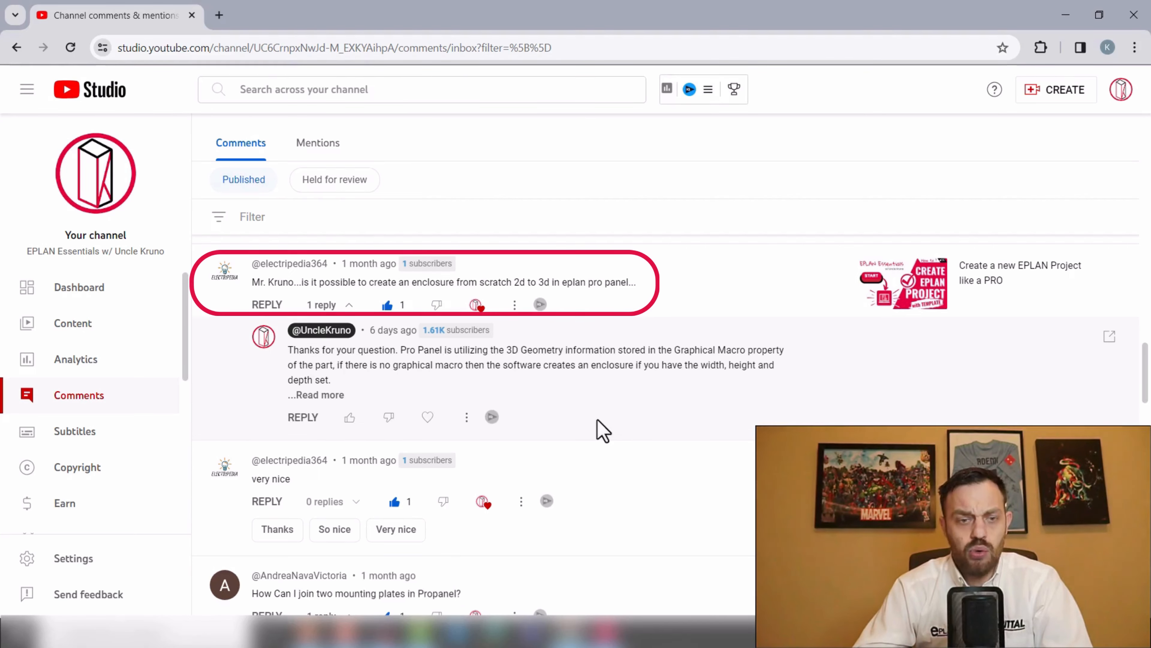
# Scroll past the mounting plates question to the cuttable pin busbar (Siemens 5ST3702) comment
pyautogui.scroll(-3)
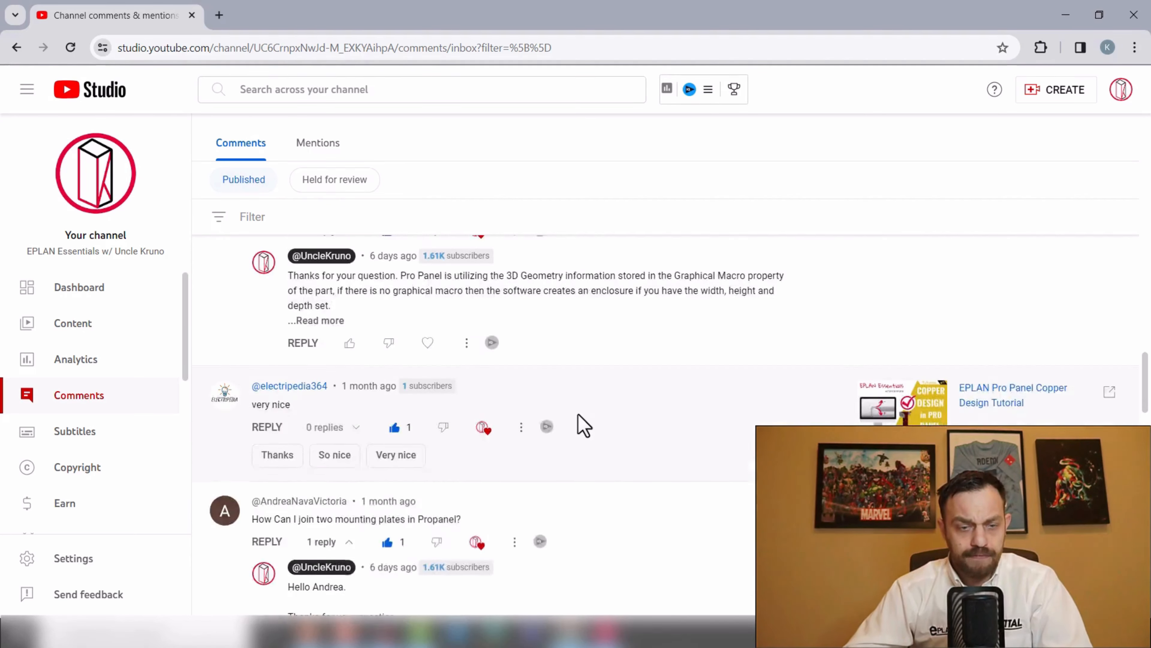
pyautogui.scroll(-3)
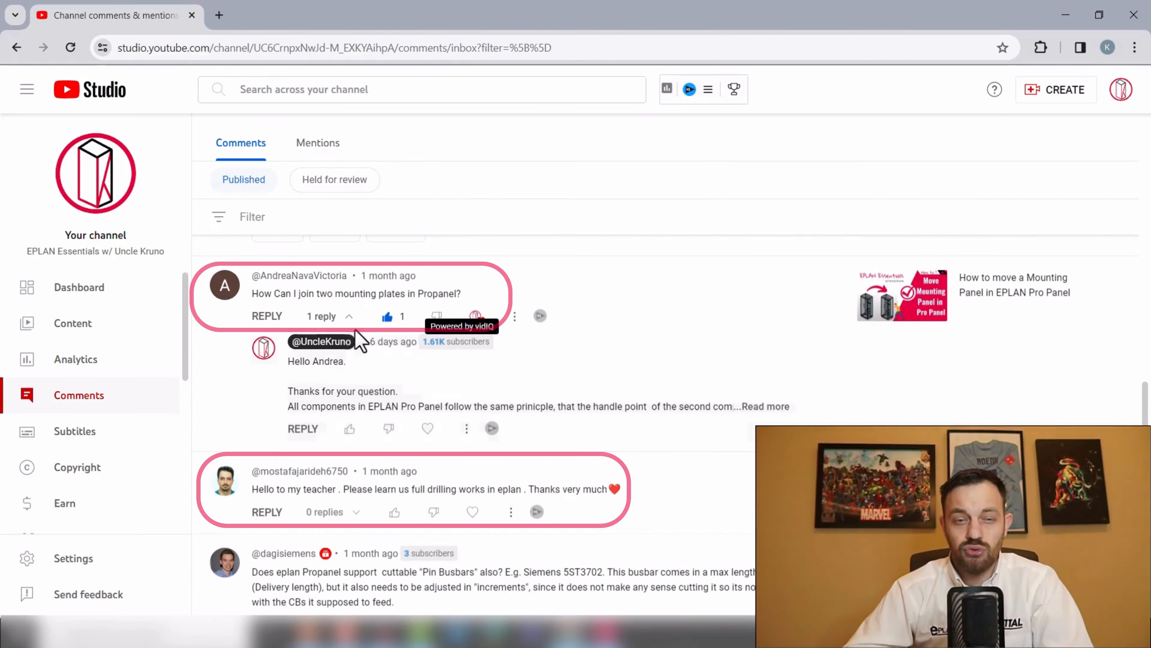
pyautogui.moveTo(745, 345)
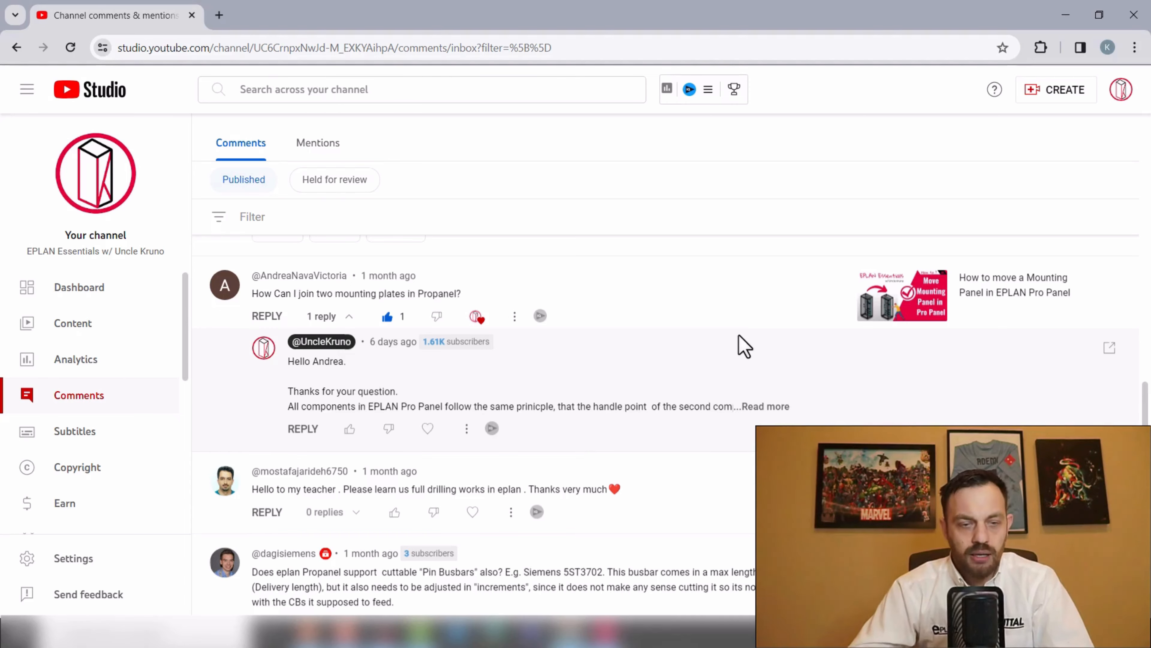
pyautogui.scroll(-3)
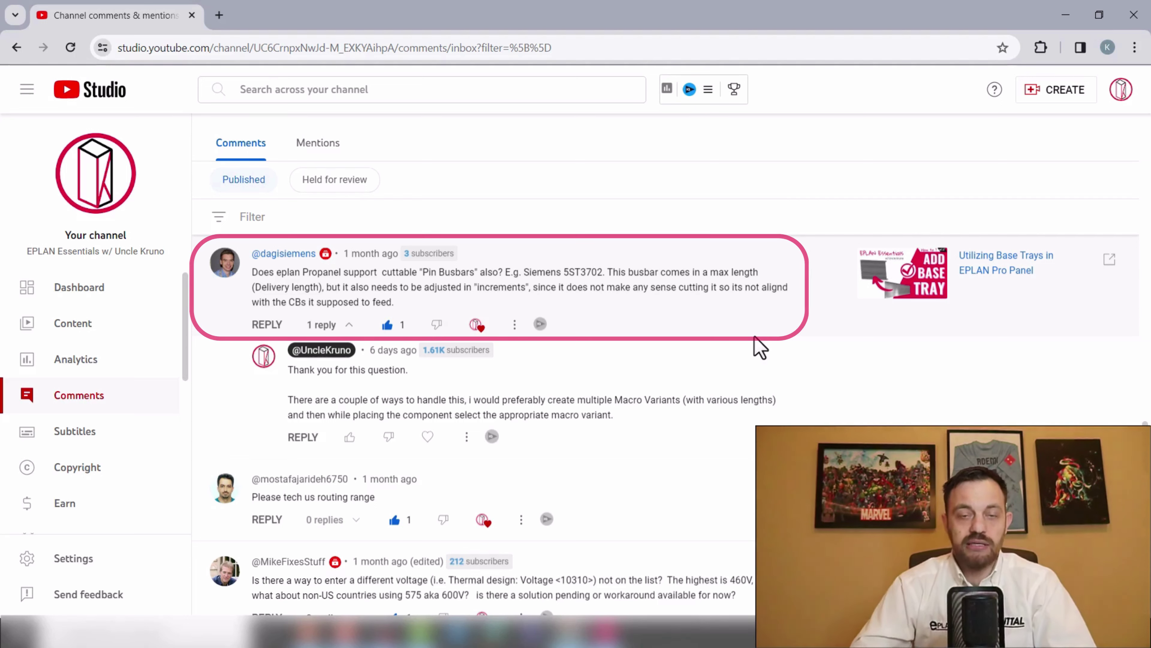
# Search 5ST3702 in a new browser tab to reach the RS Online Siemens busbar page
pyautogui.doubleClick(582, 272)
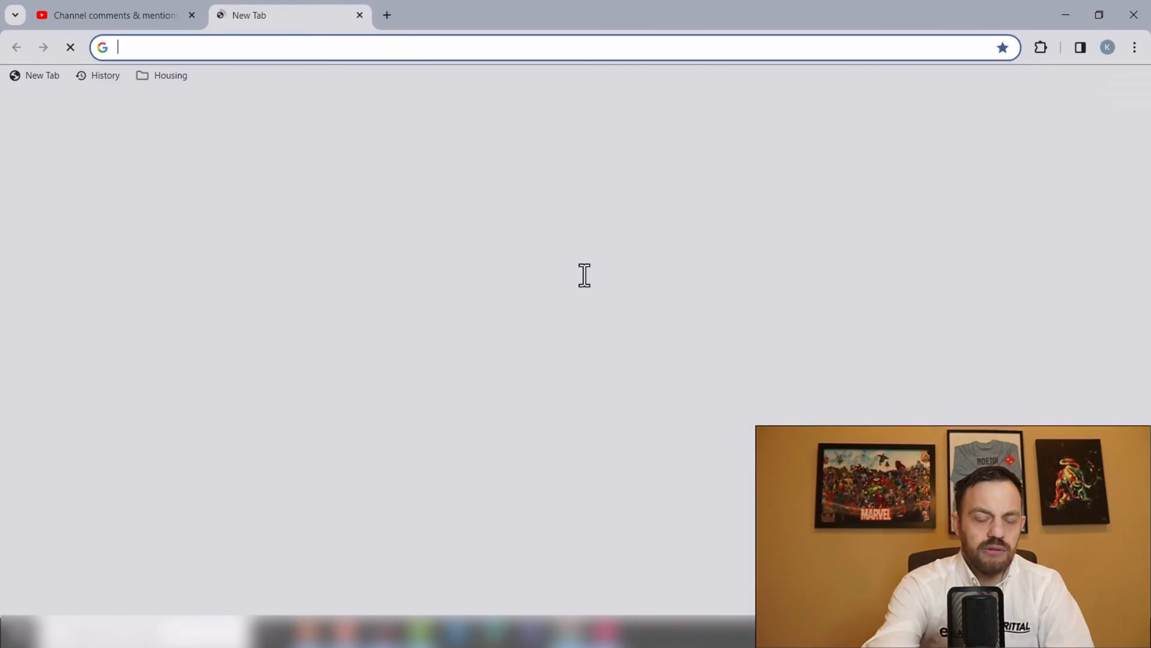
pyautogui.write('5ST3702')
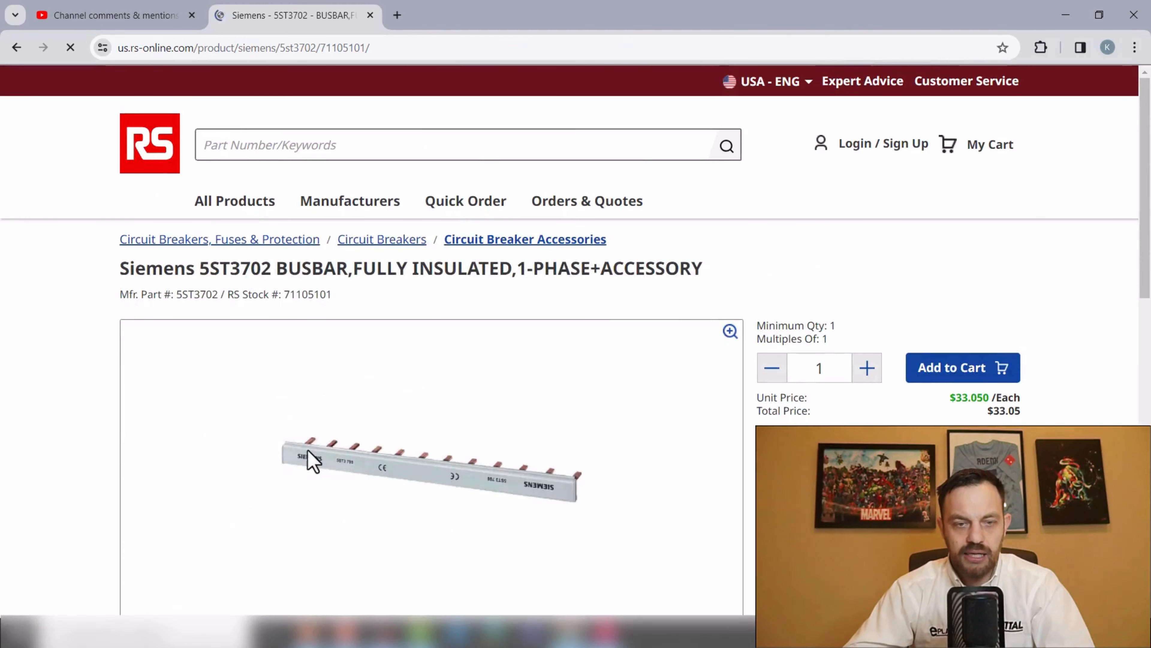
pyautogui.moveTo(407, 478)
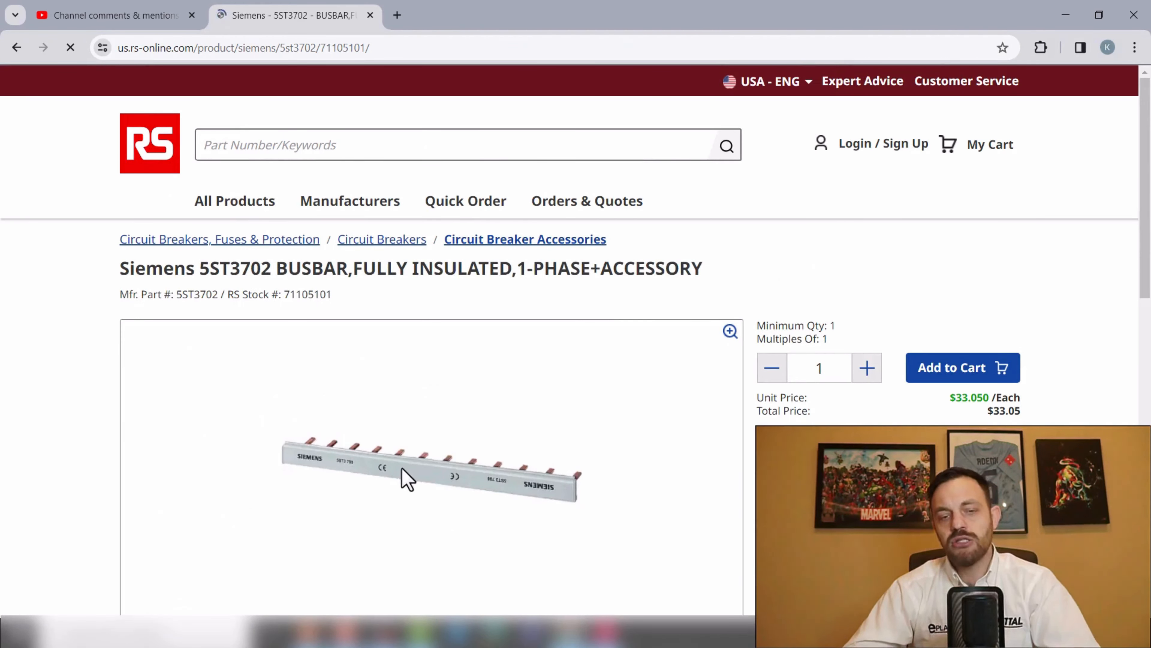
pyautogui.moveTo(437, 493)
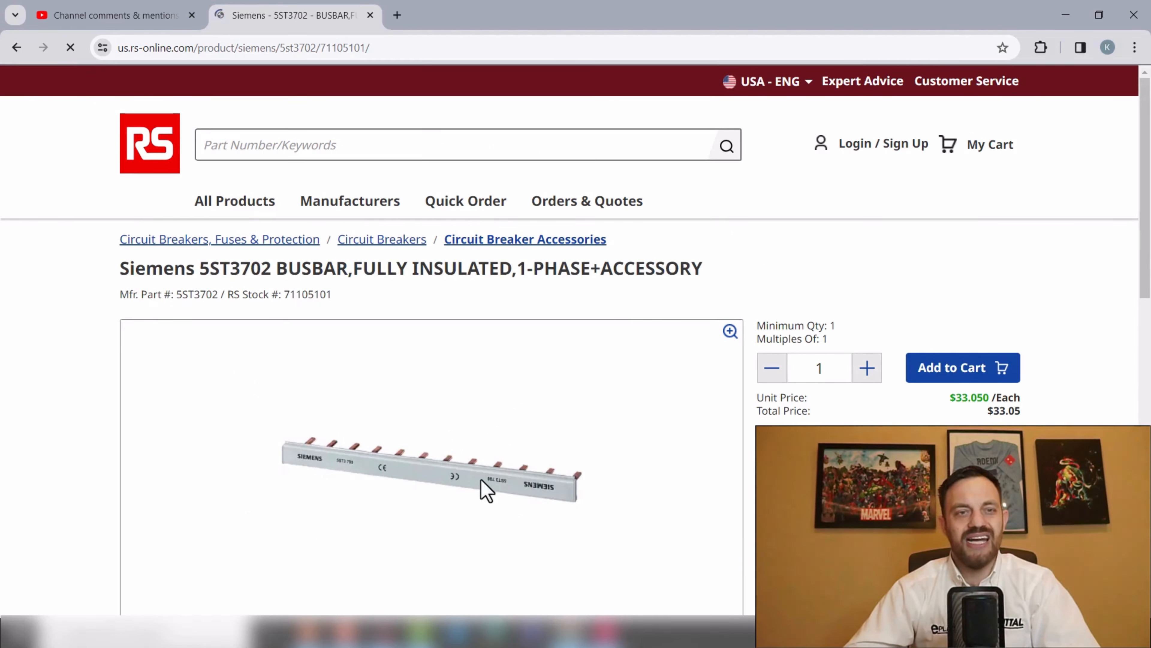
pyautogui.moveTo(554, 488)
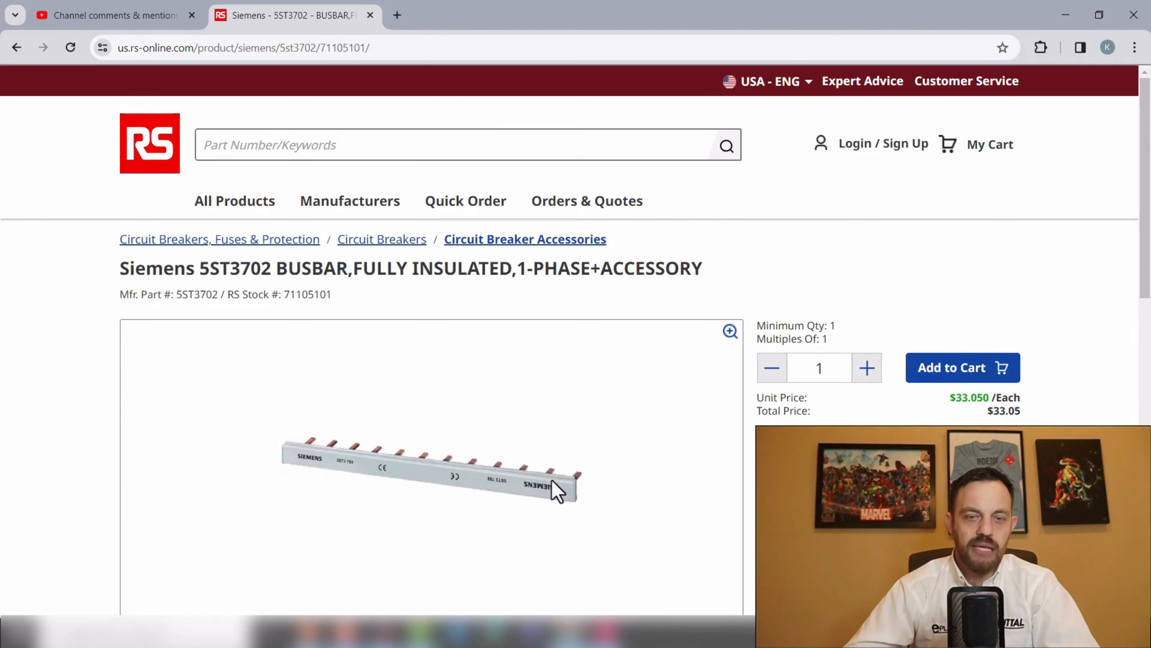
pyautogui.moveTo(599, 506)
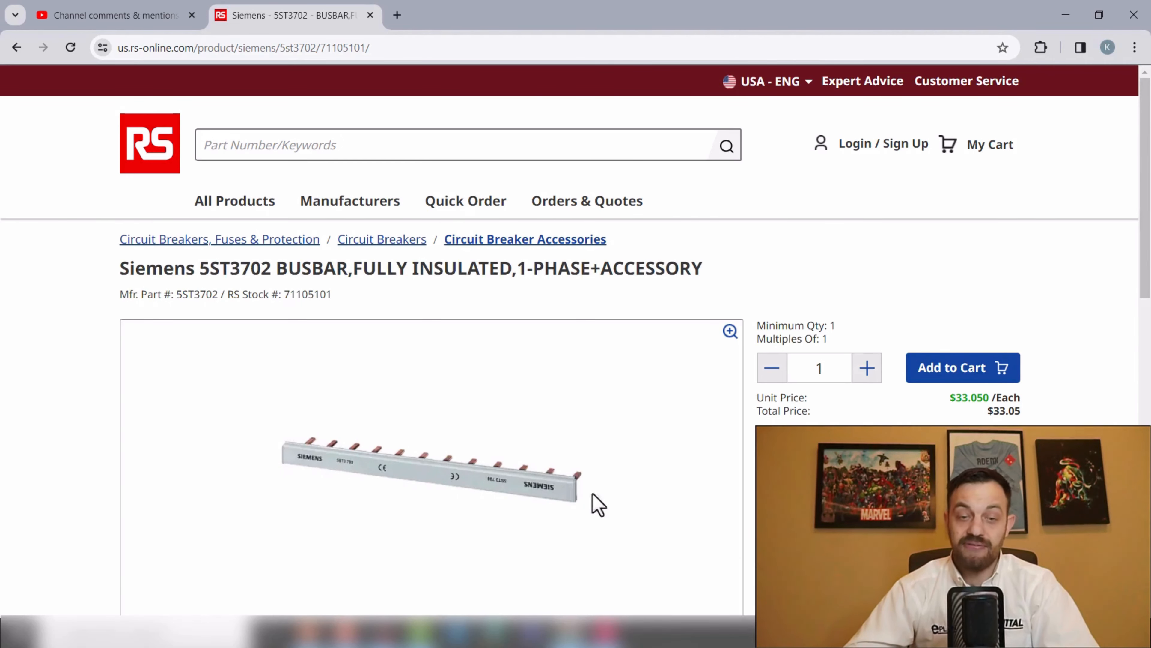
pyautogui.moveTo(429, 492)
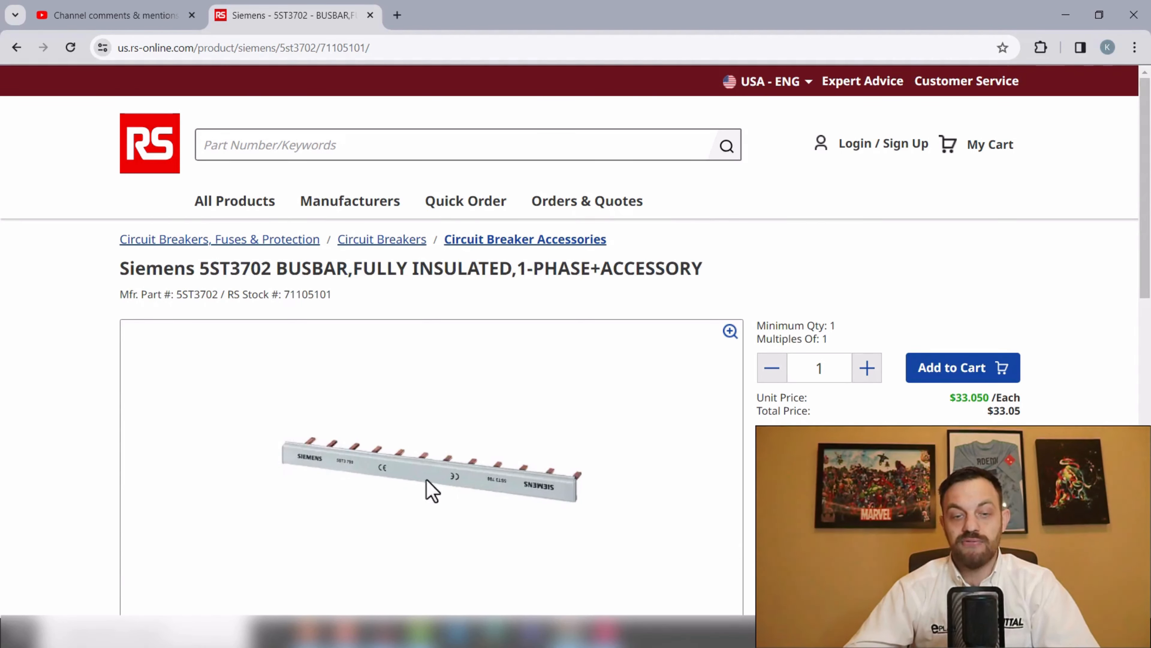
pyautogui.moveTo(540, 460)
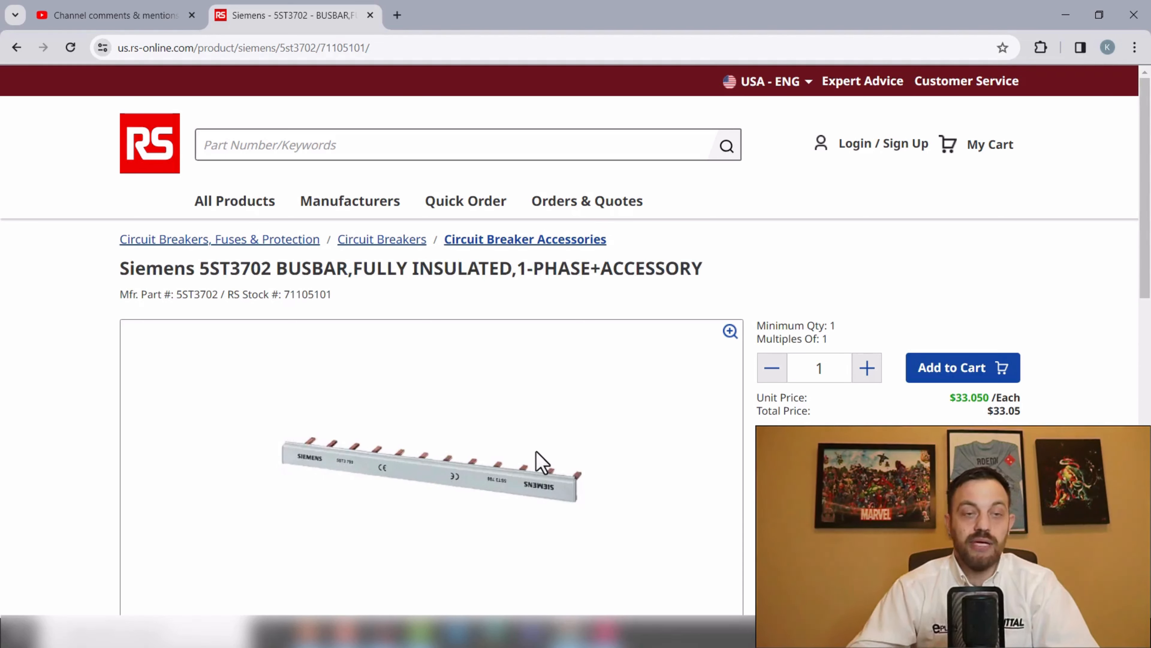
pyautogui.moveTo(573, 488)
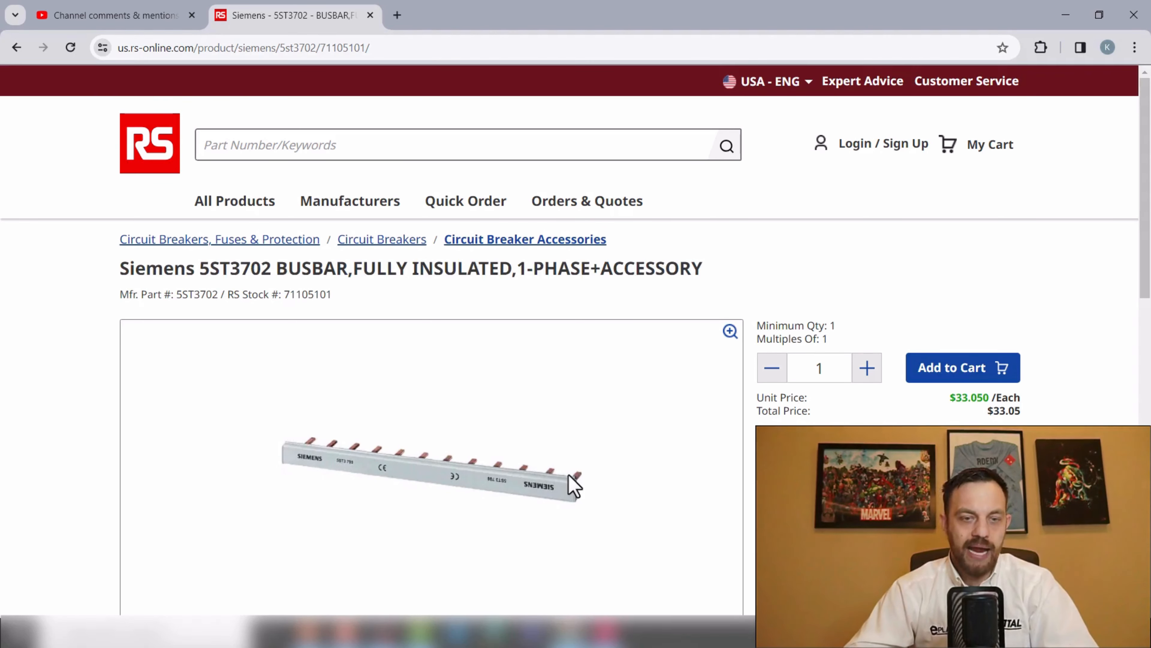
pyautogui.moveTo(425, 507)
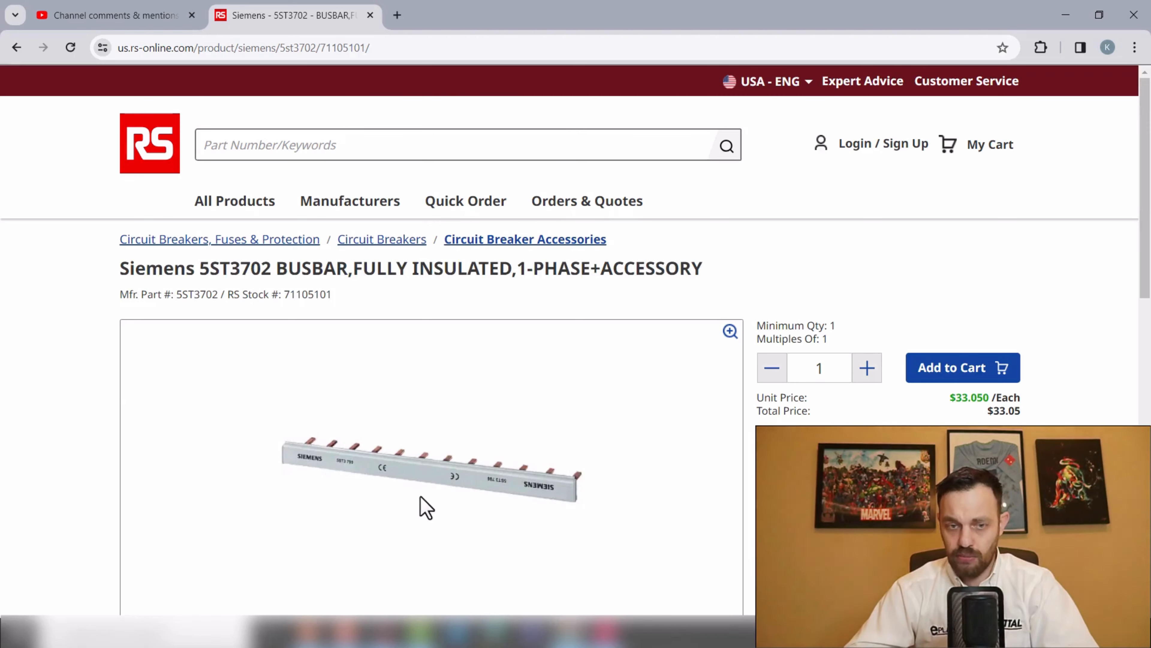
pyautogui.moveTo(446, 498)
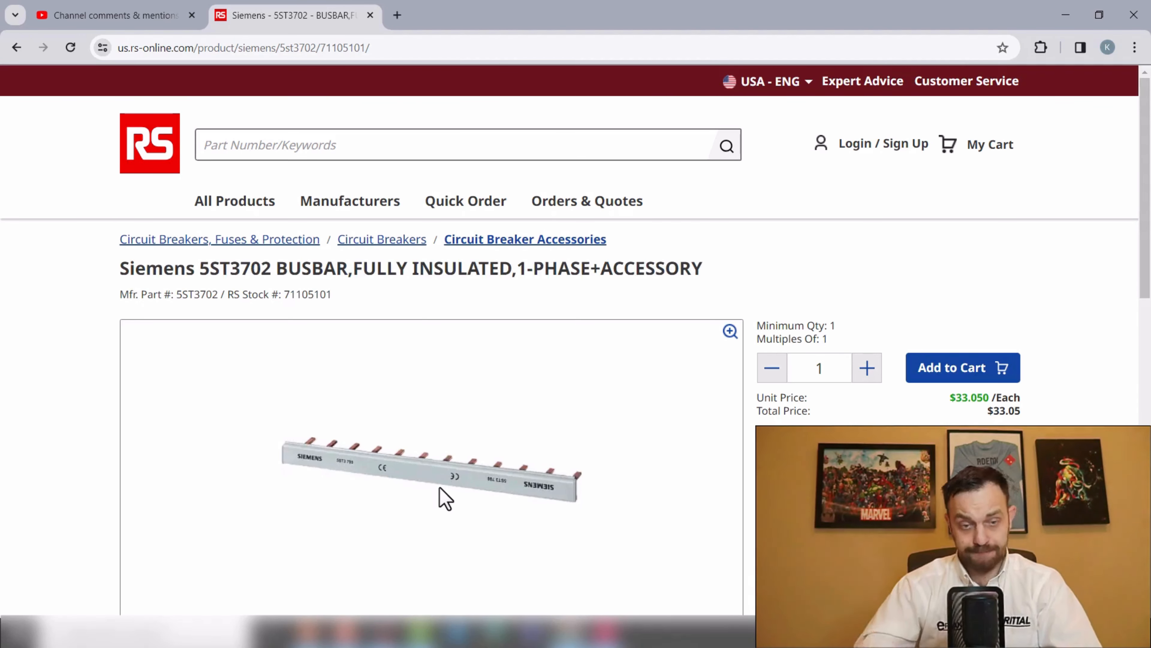
pyautogui.moveTo(460, 310)
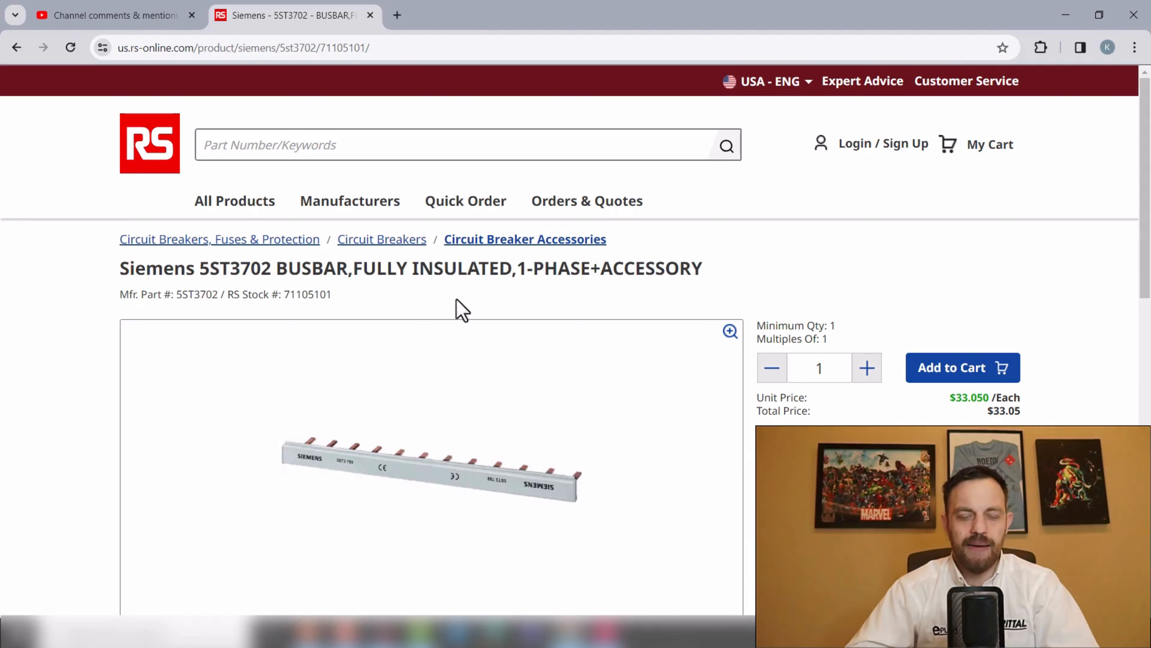
pyautogui.moveTo(494, 448)
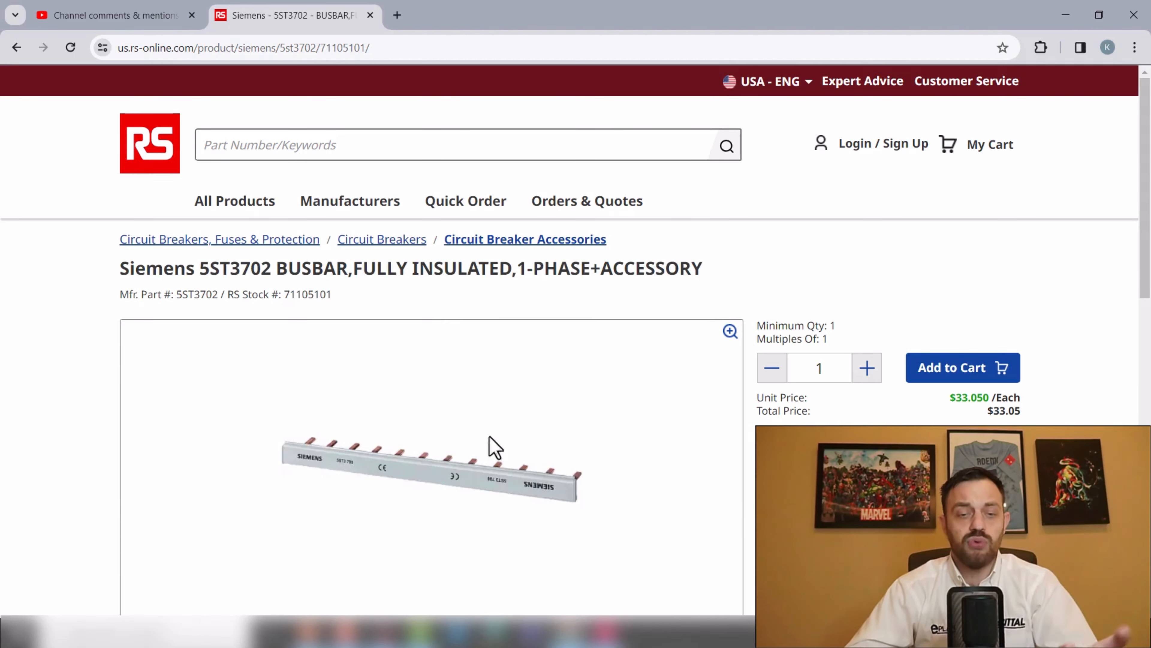